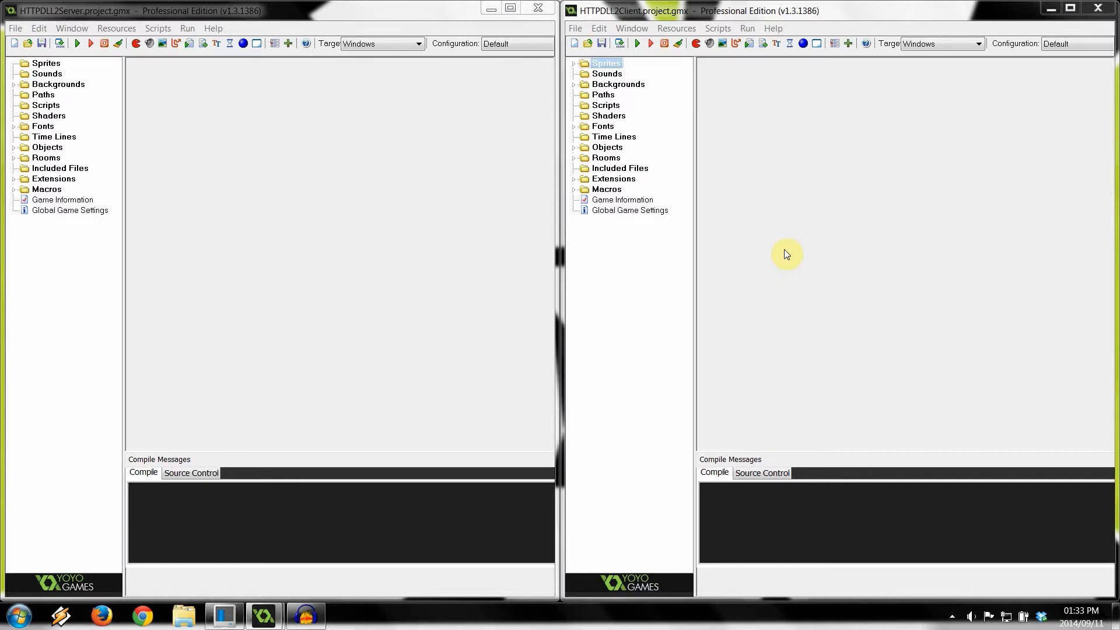
mouse_move(579, 71)
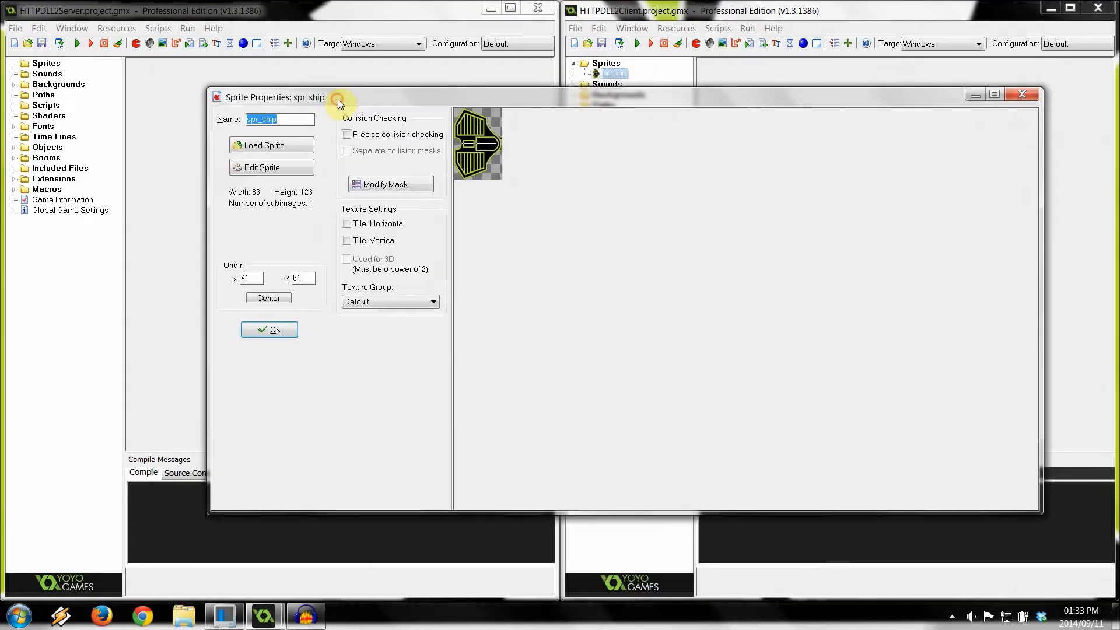
mouse_move(478, 209)
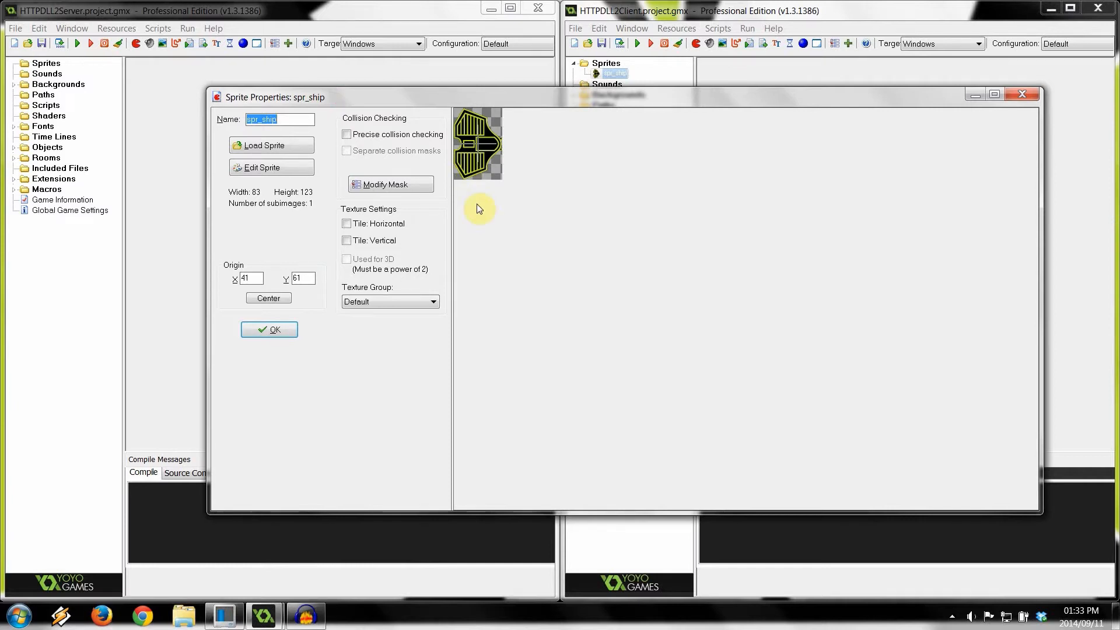
mouse_move(470, 160)
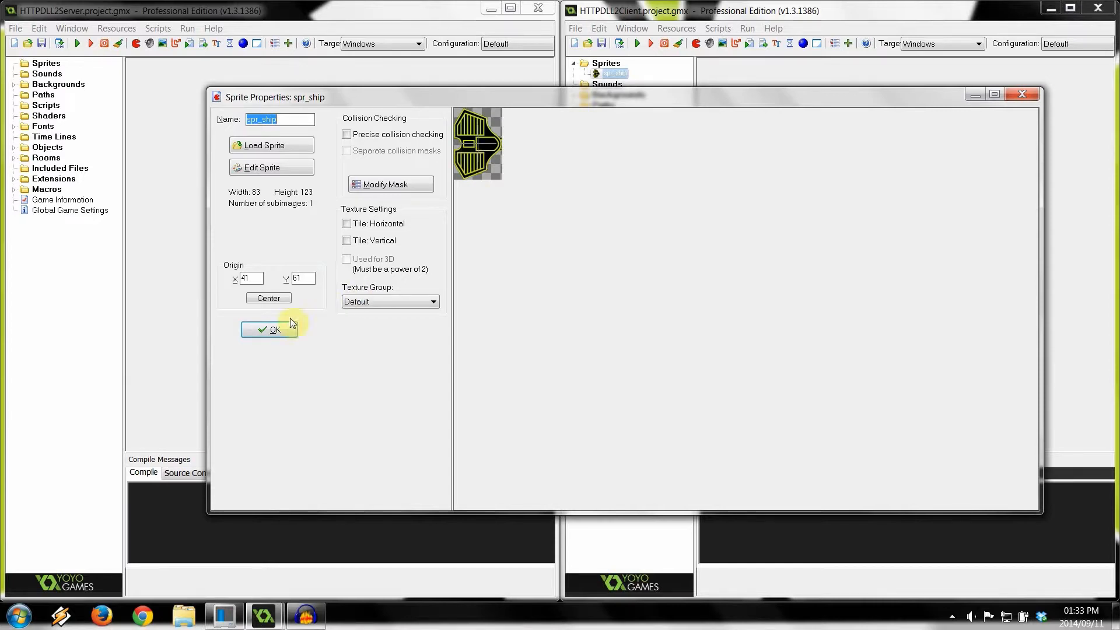
Confirm the ship sprite and assign spr_ship to obj_remoteplayer and obj_localplayer.
click(269, 329)
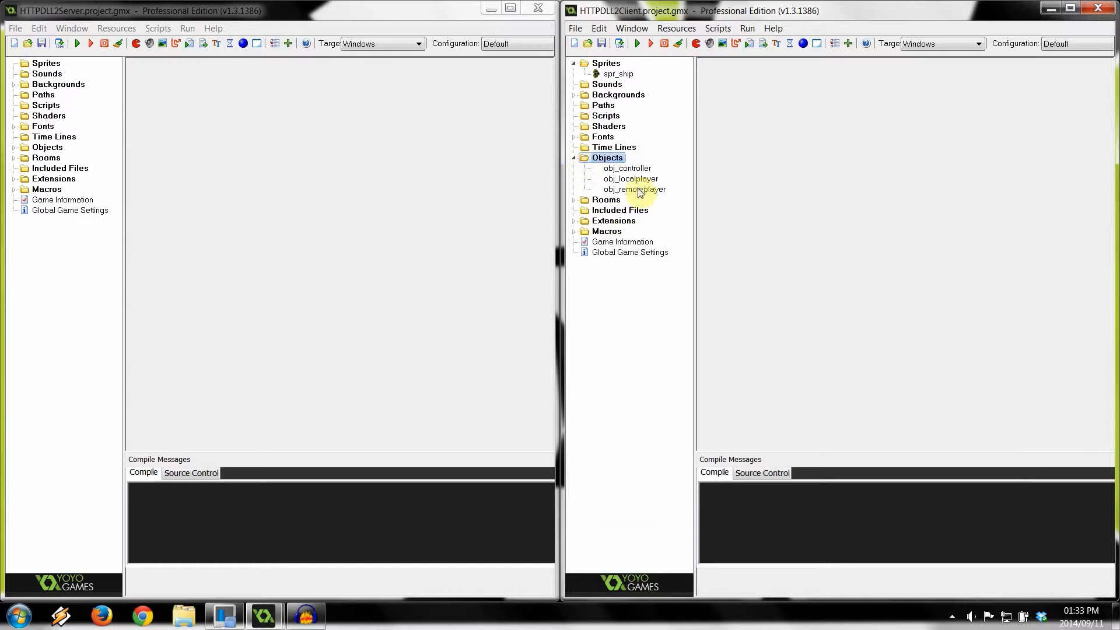
double_click(635, 189)
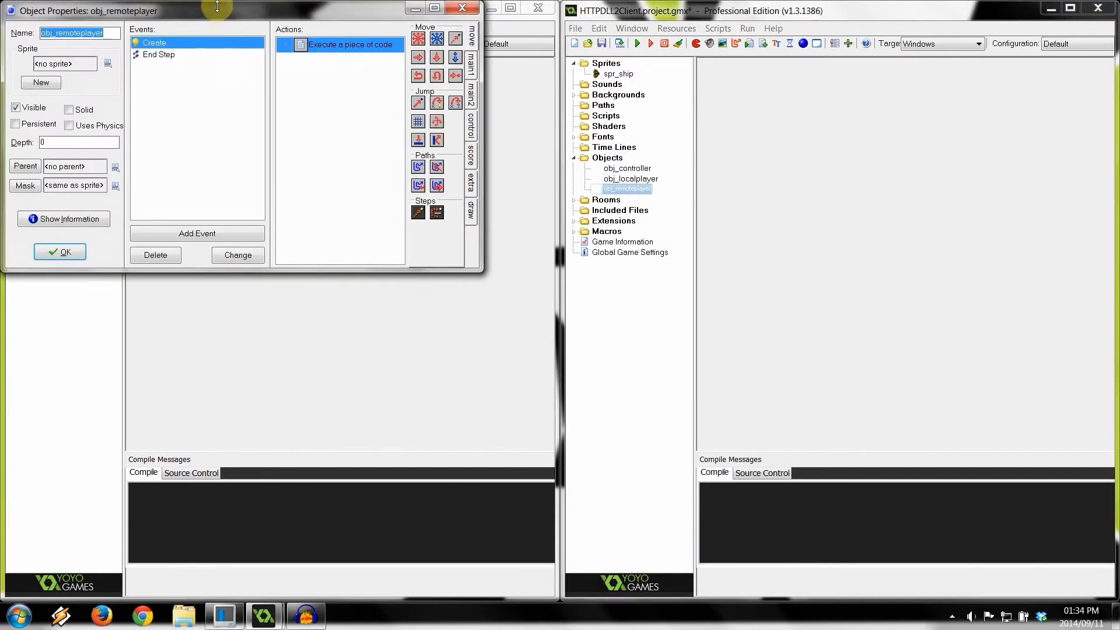
double_click(626, 189)
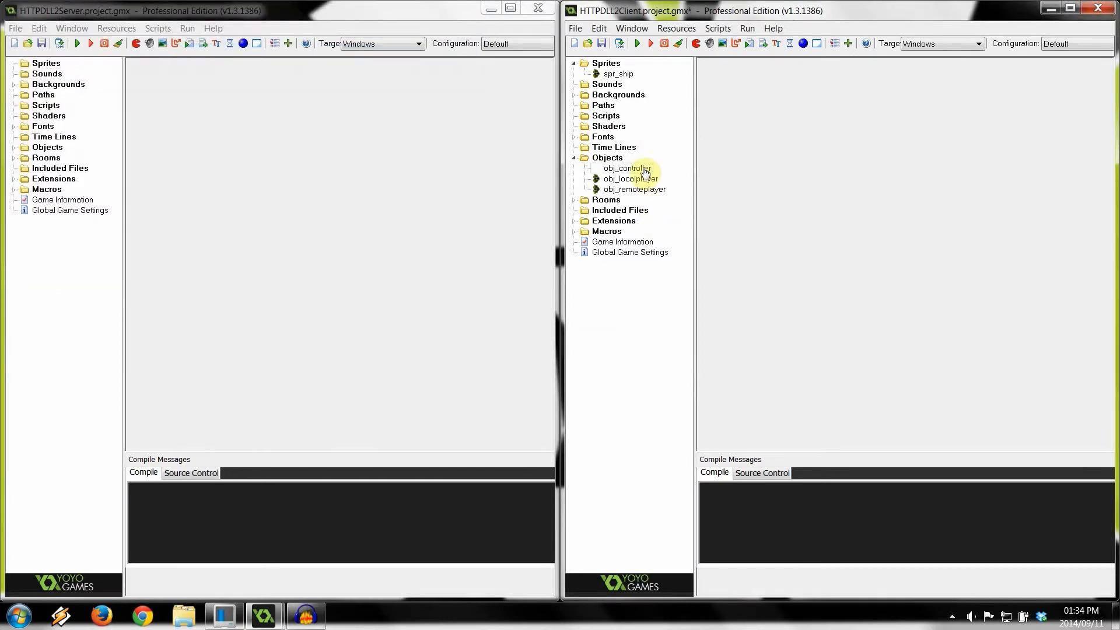
Review obj_controller's Draw code, then add a Draw event with Draw Self to obj_remoteplayer.
double_click(627, 168)
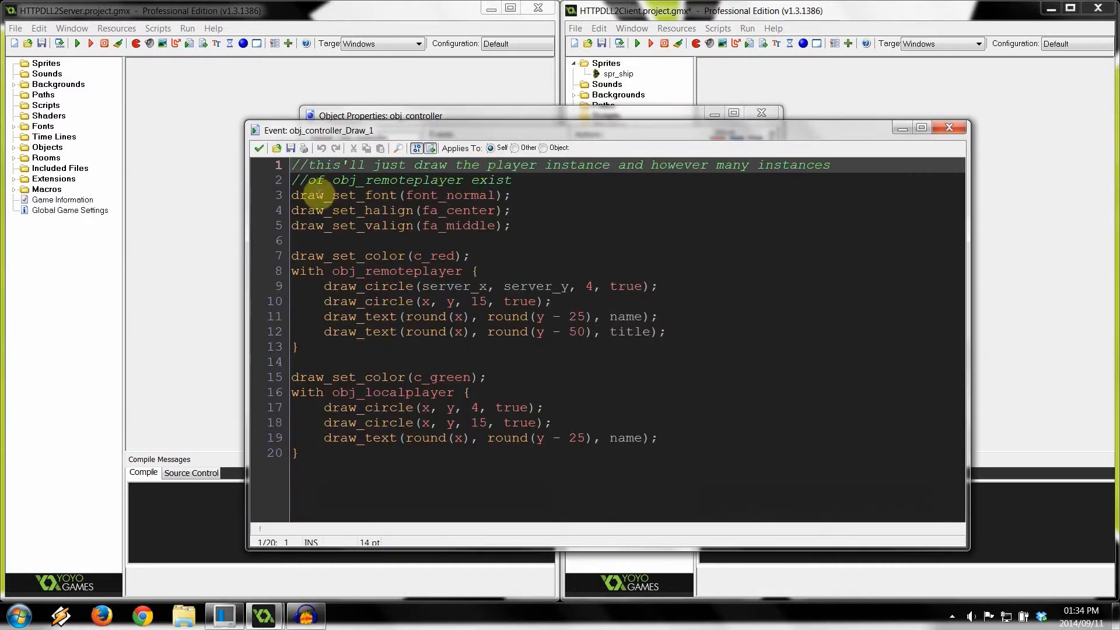
key(Return)
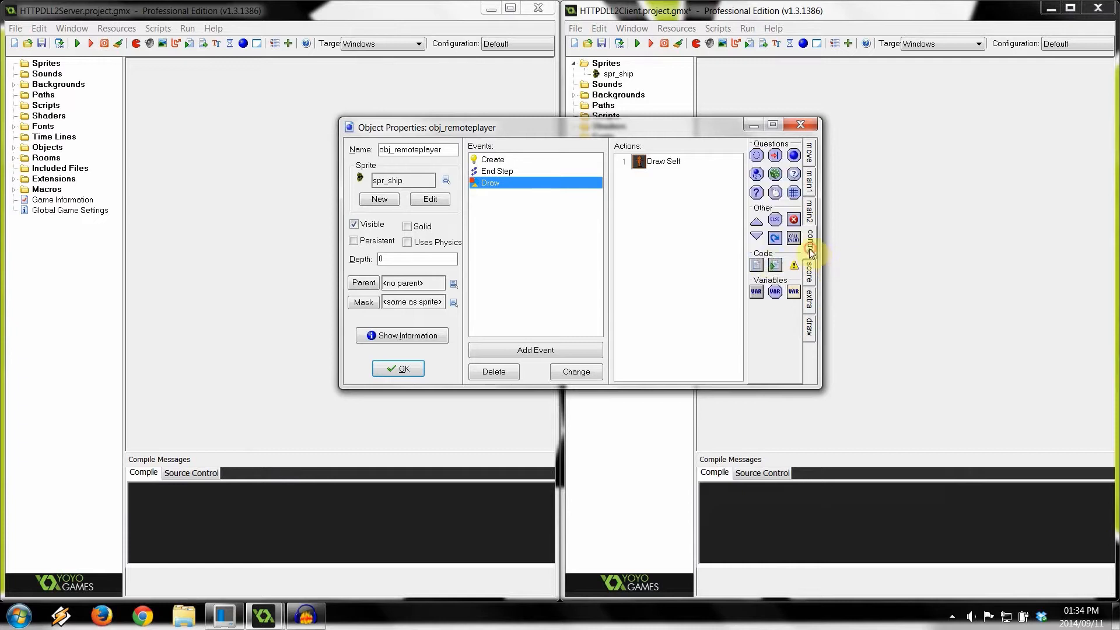
Add Draw event code setting red colour and drawing the name and title above the ship, then confirm.
double_click(663, 161)
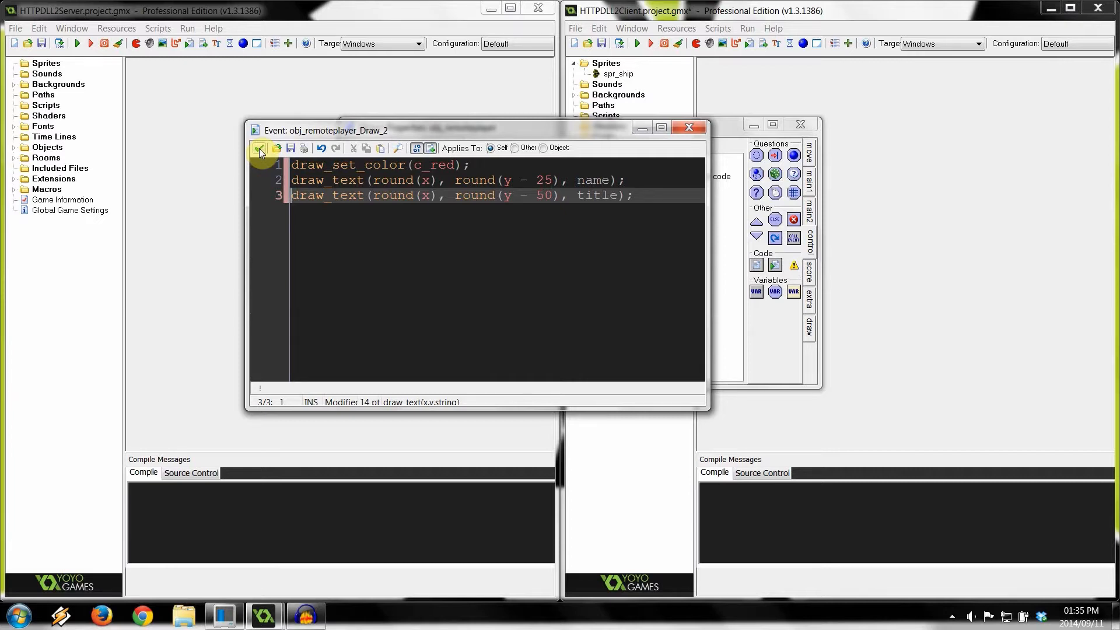
click(259, 149)
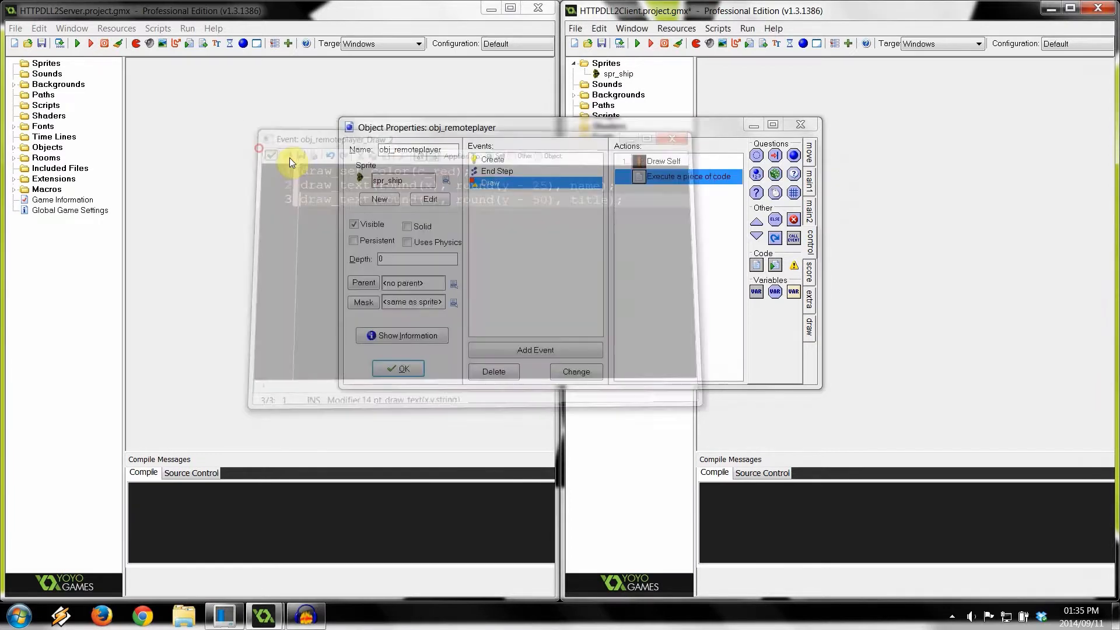
click(398, 368)
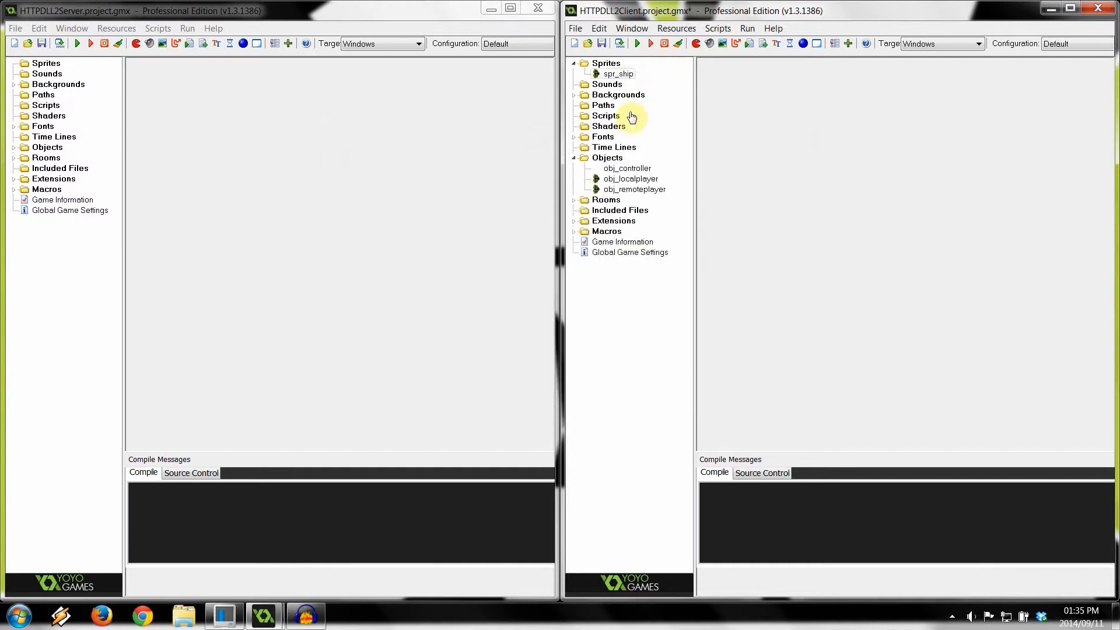
mouse_move(264, 228)
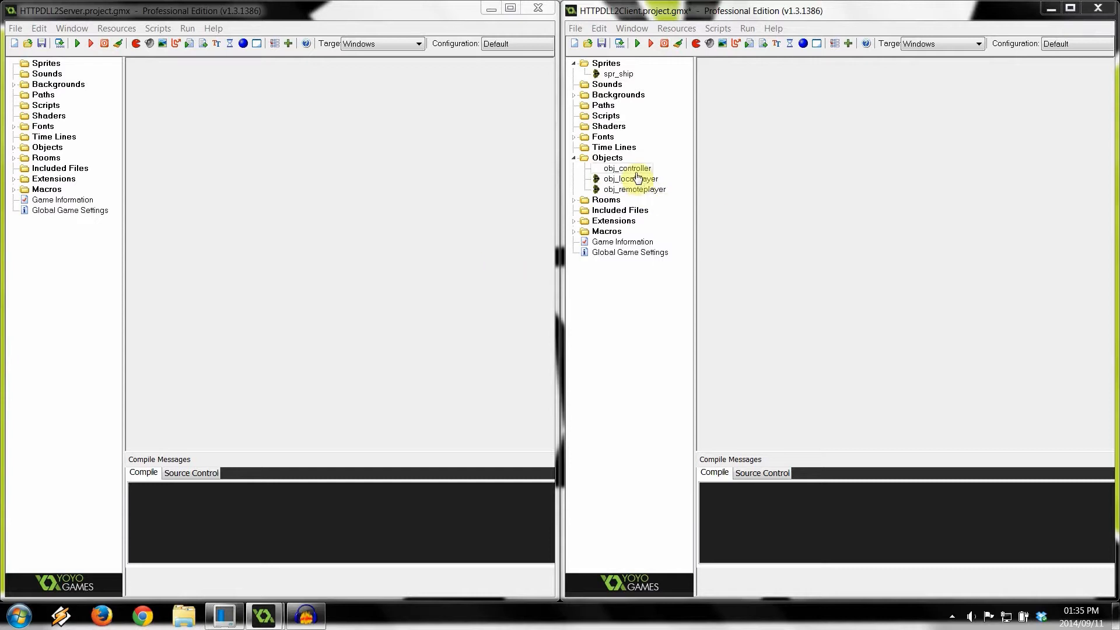
Show the Step event actions in the client obj_controller's properties.
double_click(625, 168)
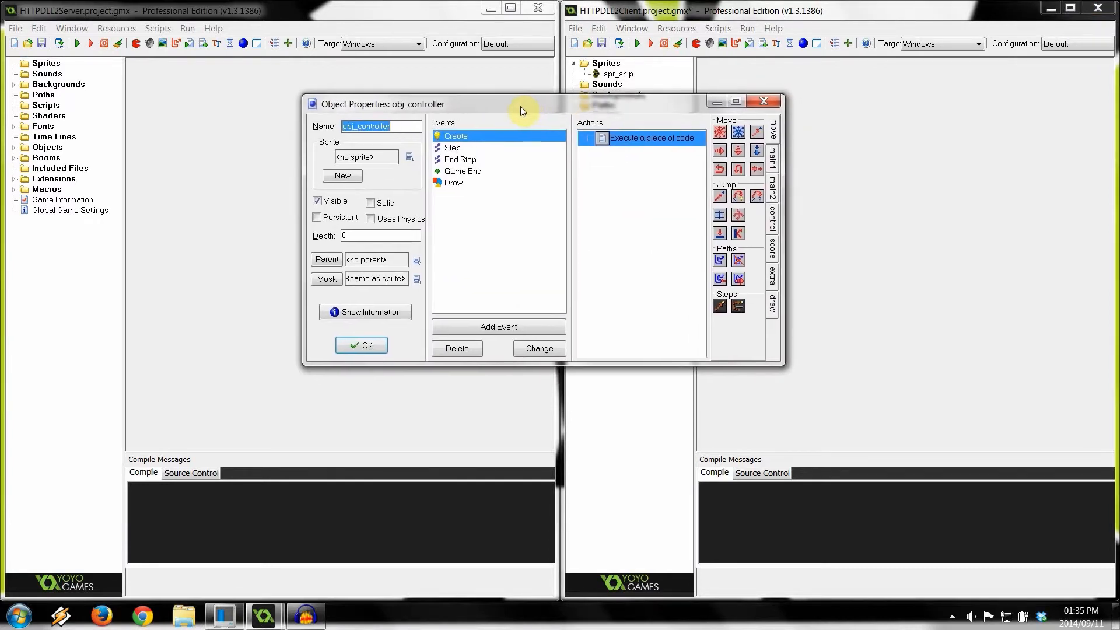
drag(521, 104, 512, 114)
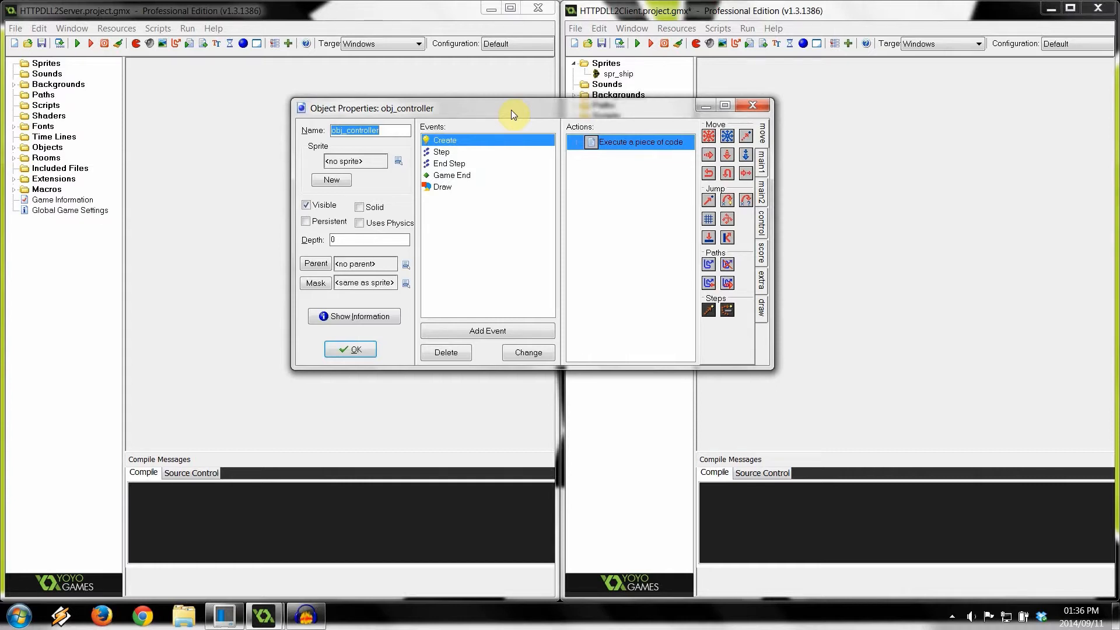
click(441, 152)
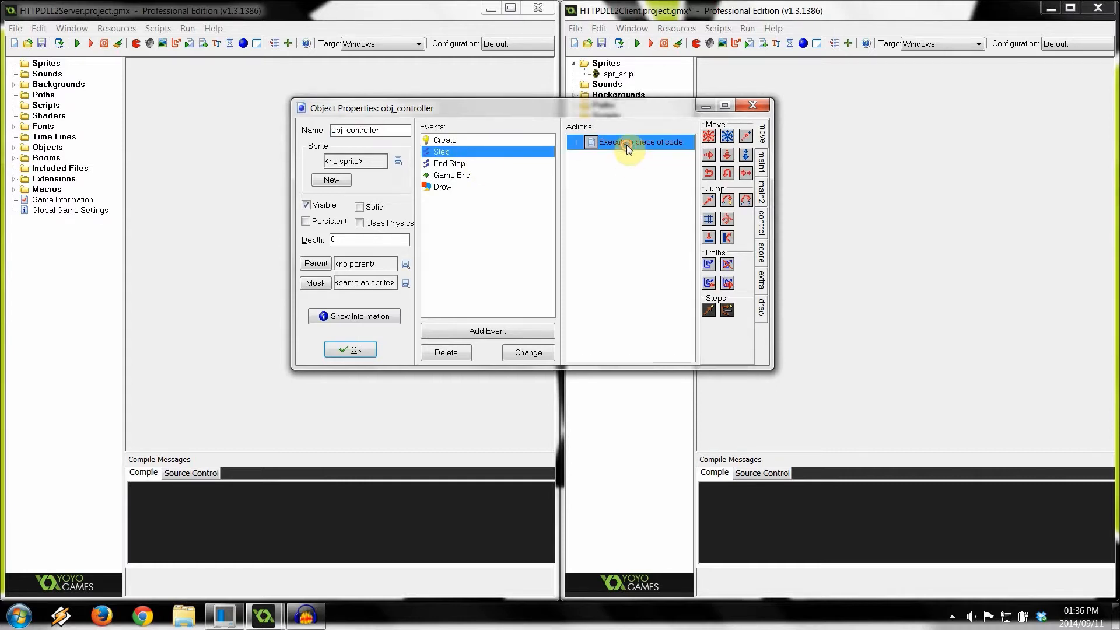
Add hbuffer_write_float32(global.buffer, image_angle); after vspeed in the controller's Step code.
double_click(639, 141)
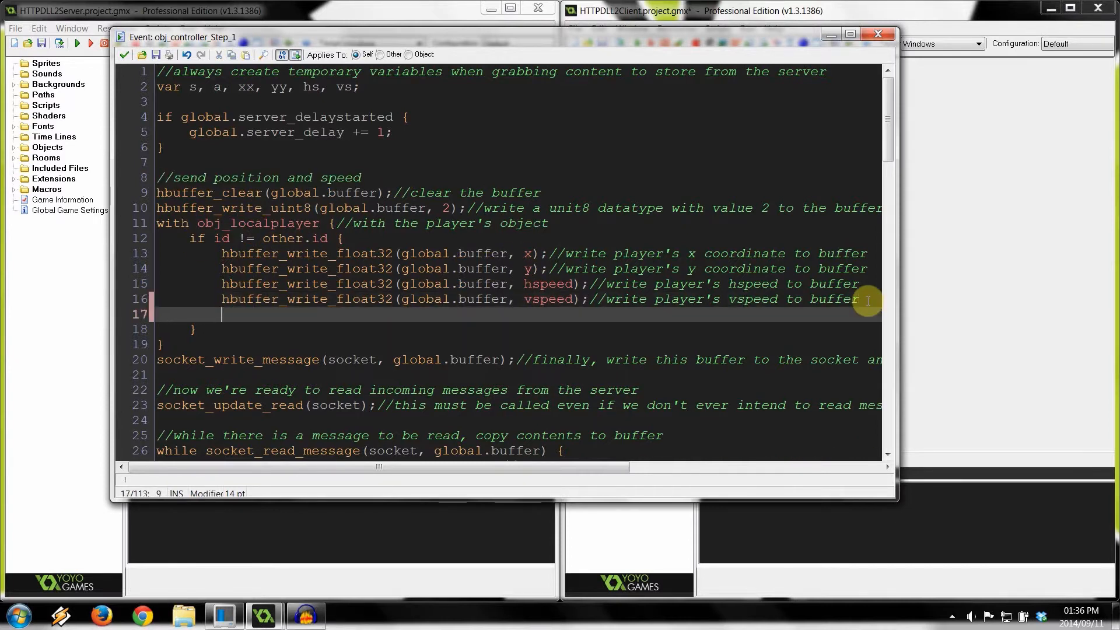
text(hbuffer_write_float32(global.buffer,)
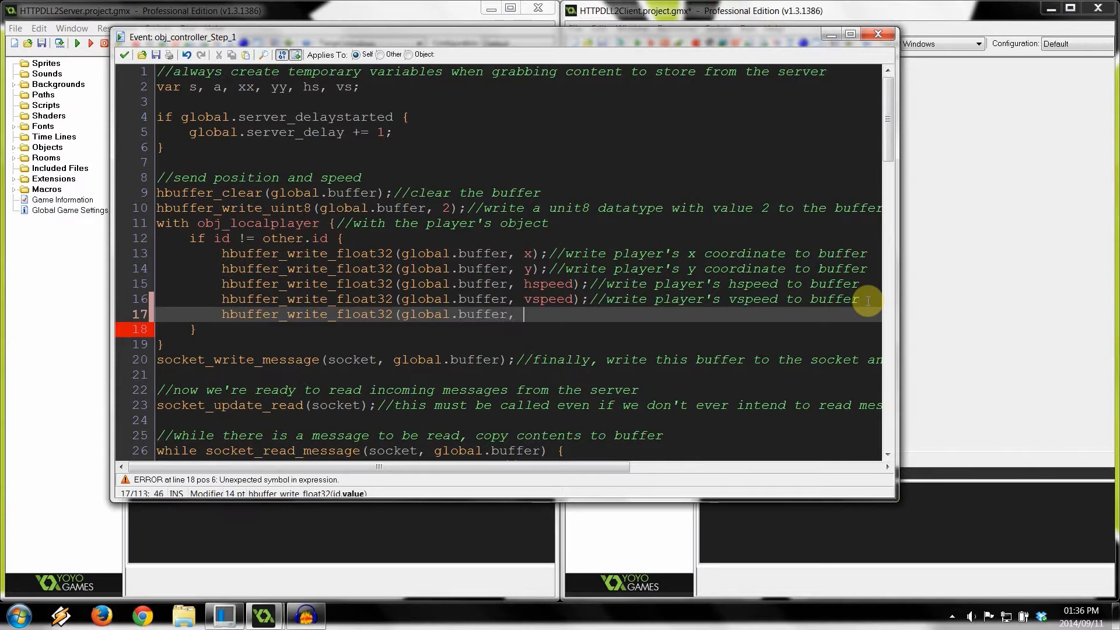
text(image_angle)
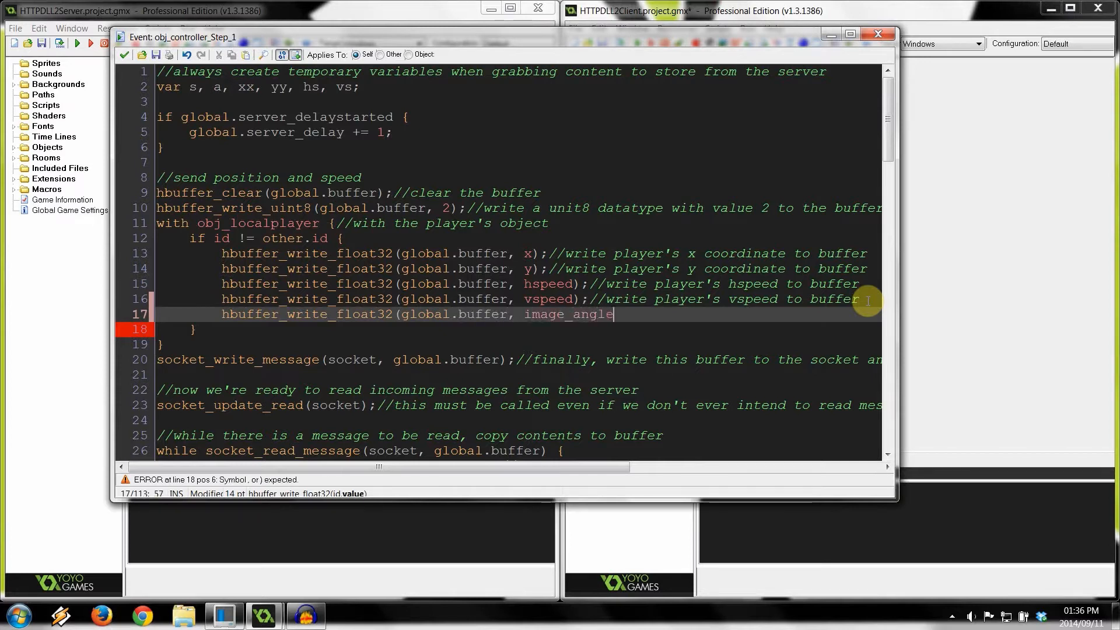
text();)
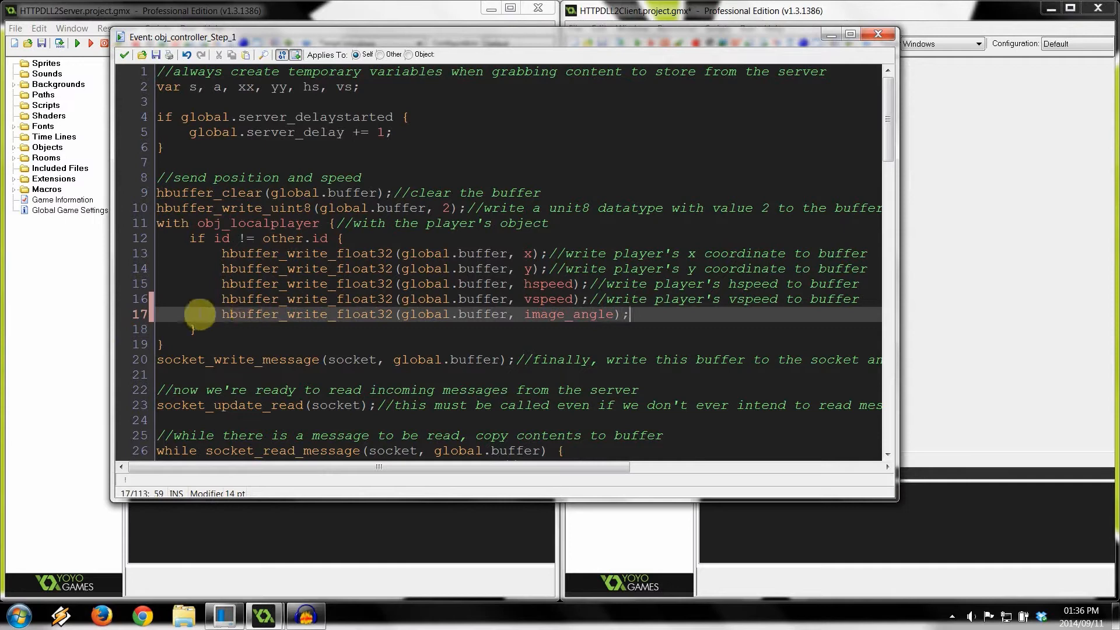
click(450, 208)
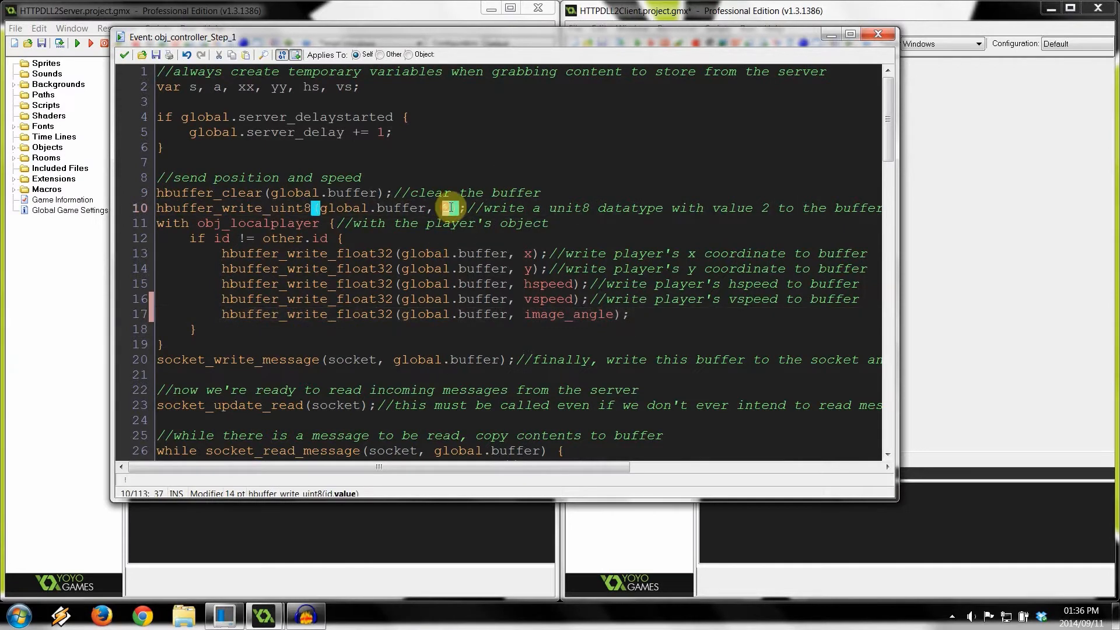
scroll(down, 3)
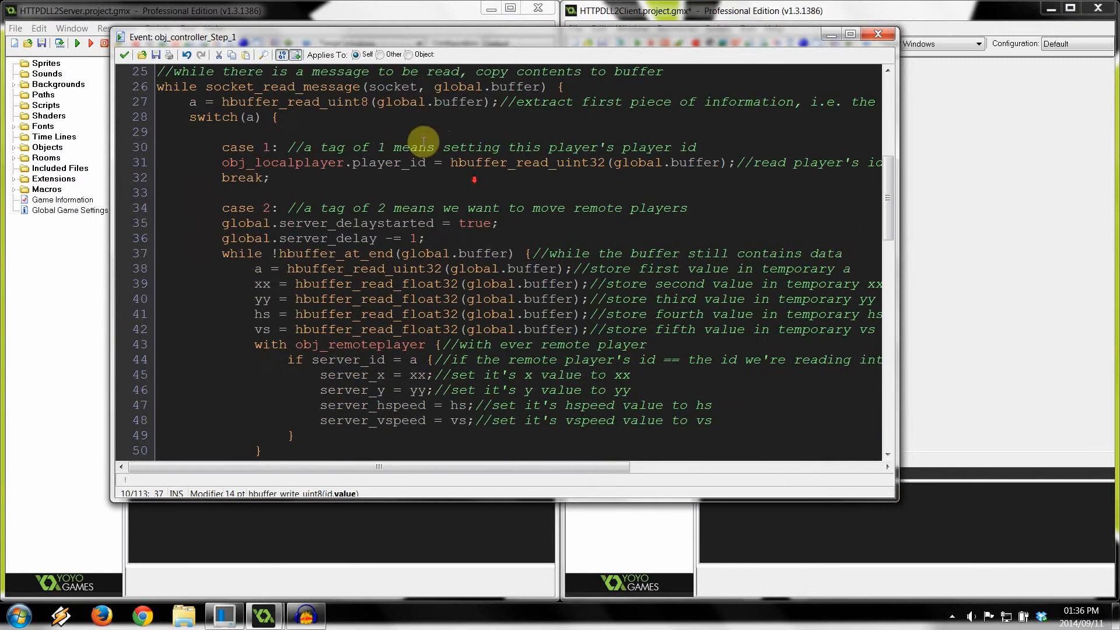
mouse_move(282, 342)
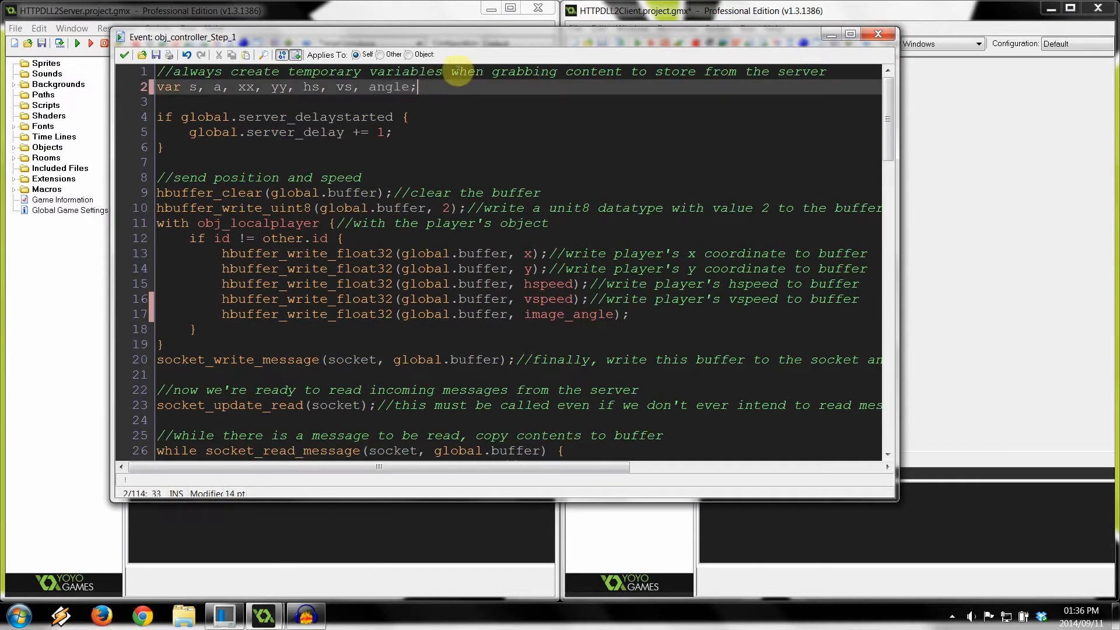
Read the remote angle with angle = hbuffer_read_float32(global.buffer); in the Step code.
scroll(down, 3)
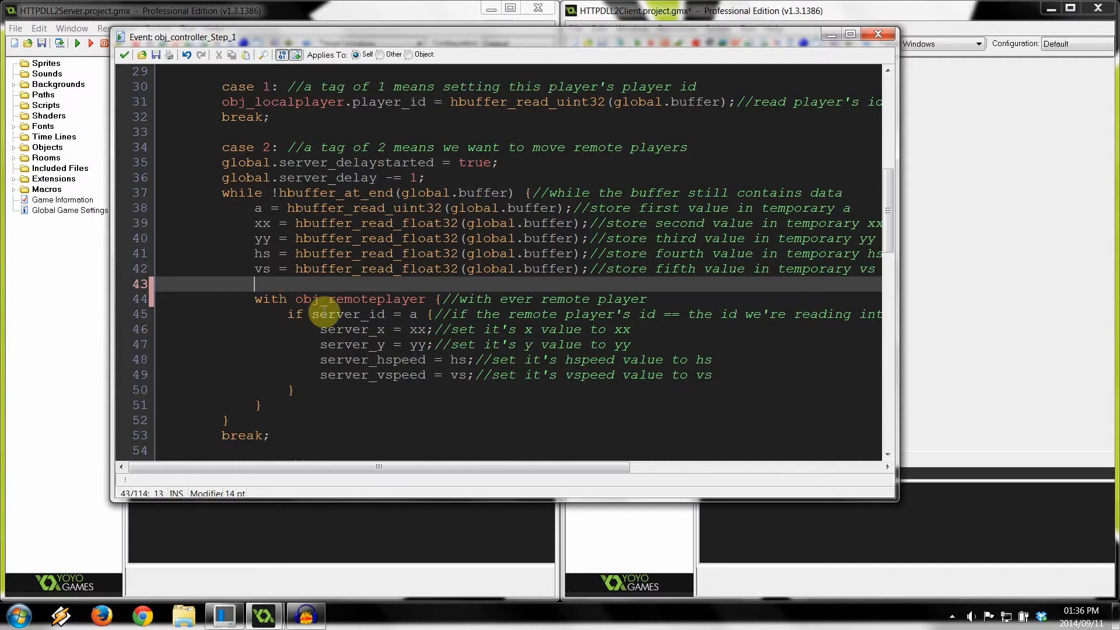
text(angle = hbuffer_read_f)
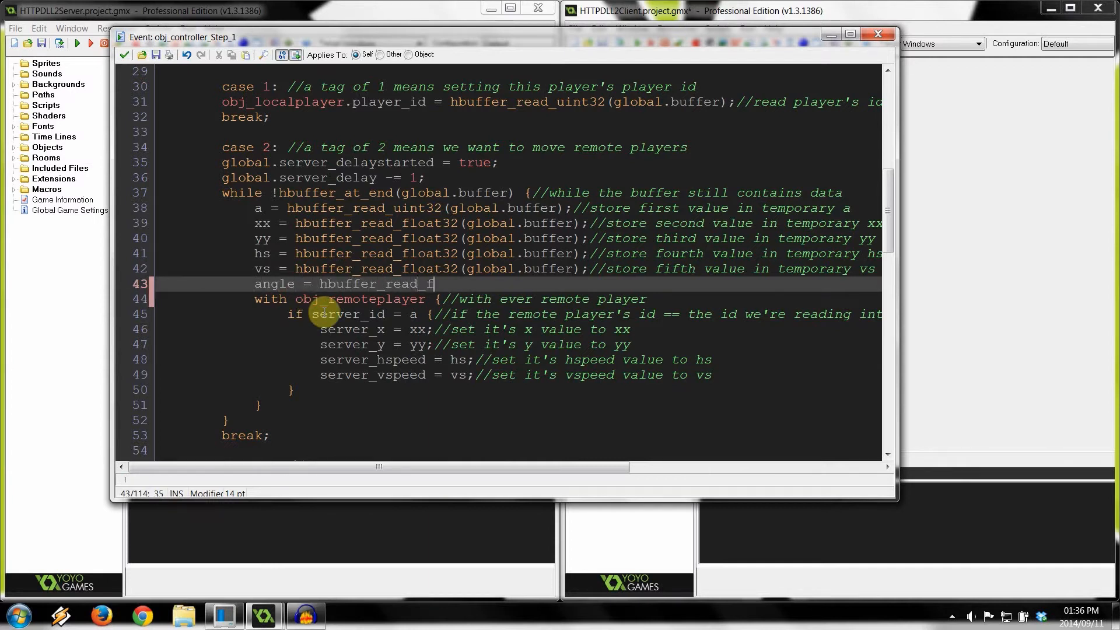
text(loat32)
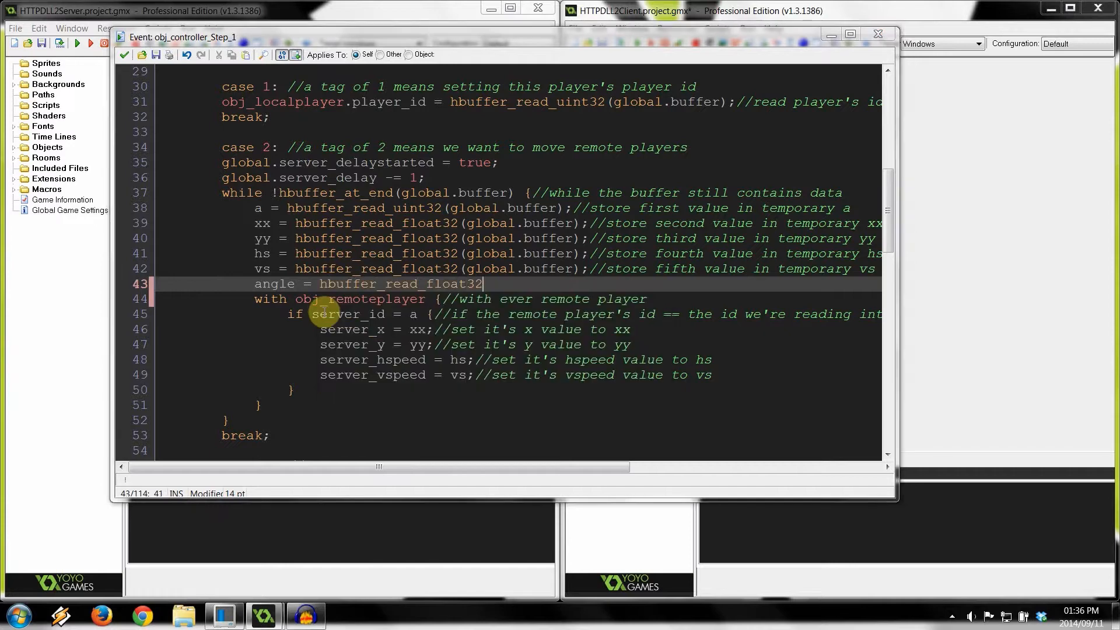
text((globa)
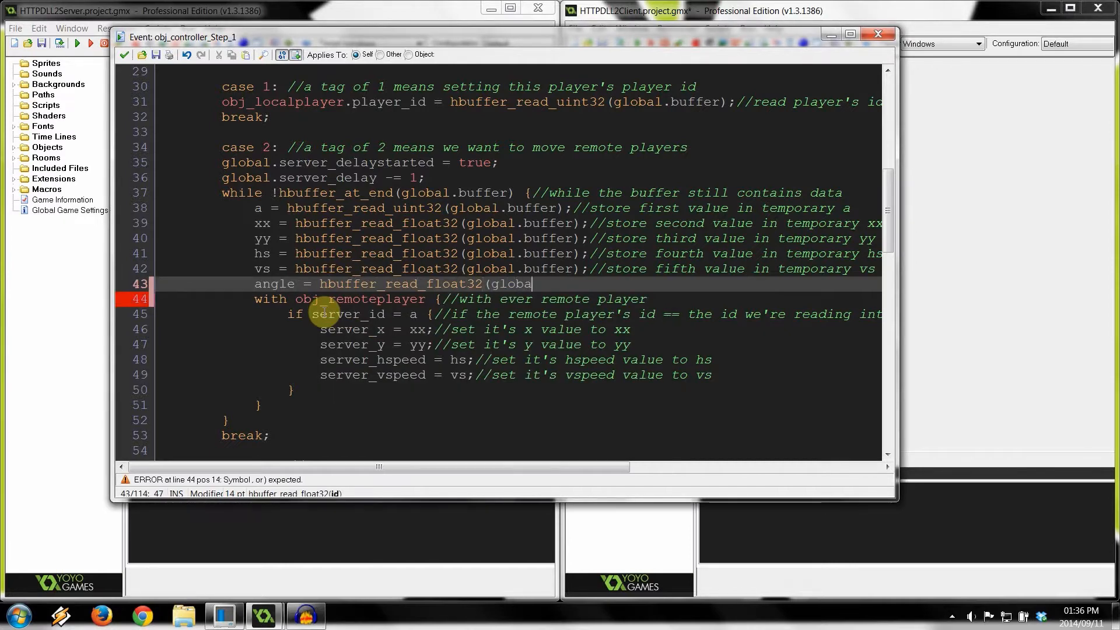
text(l)
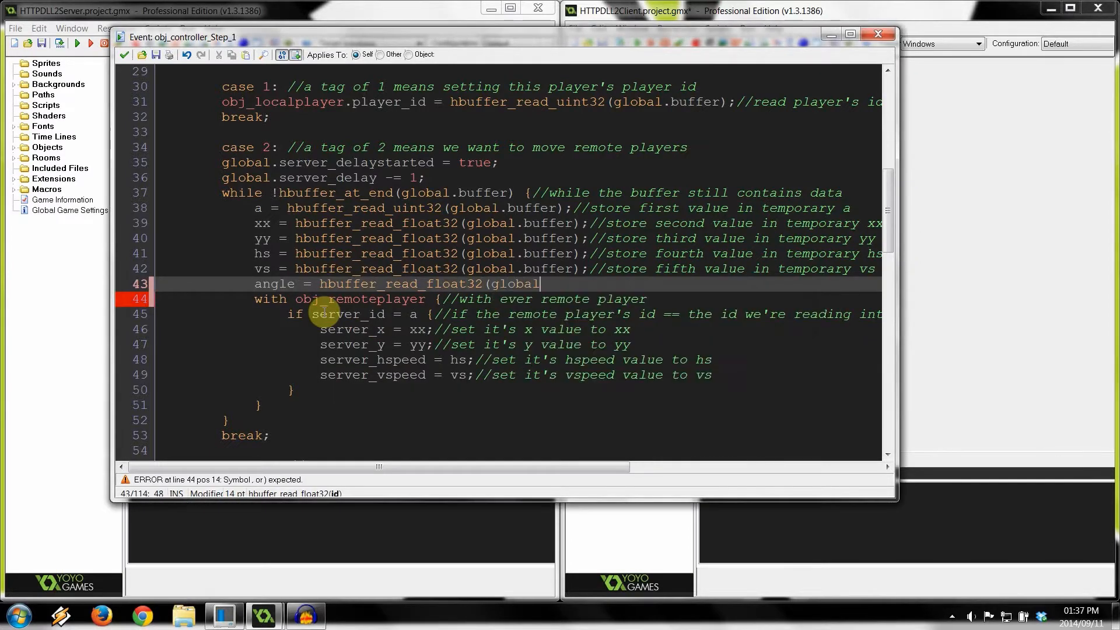
text(.buffer);)
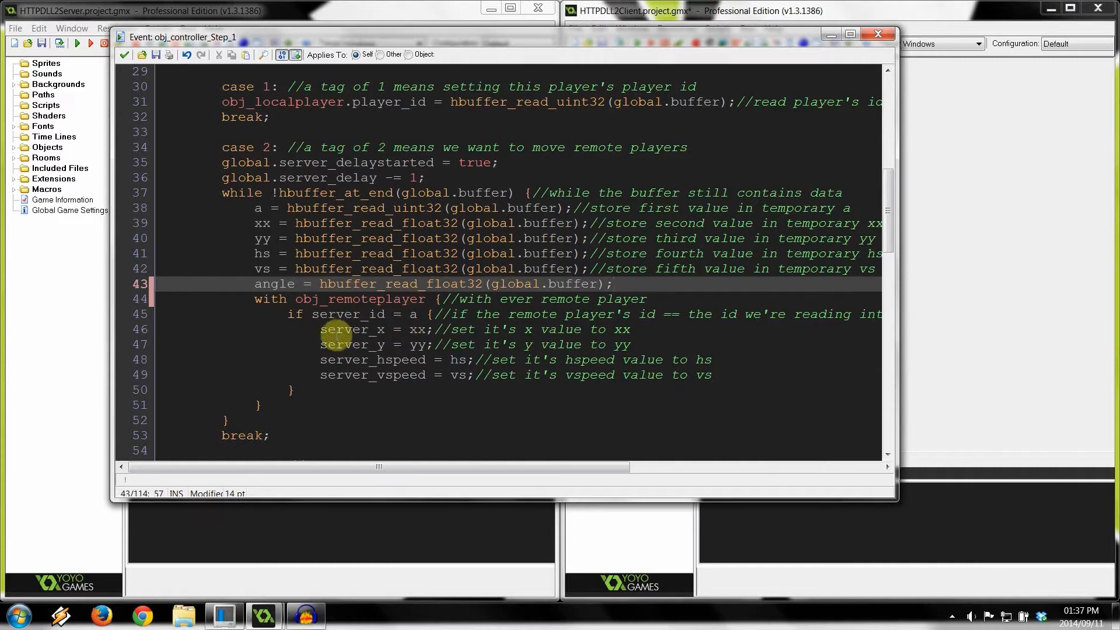
Store it with server_angle = angle; inside the obj_remoteplayer block and close the code.
click(712, 375)
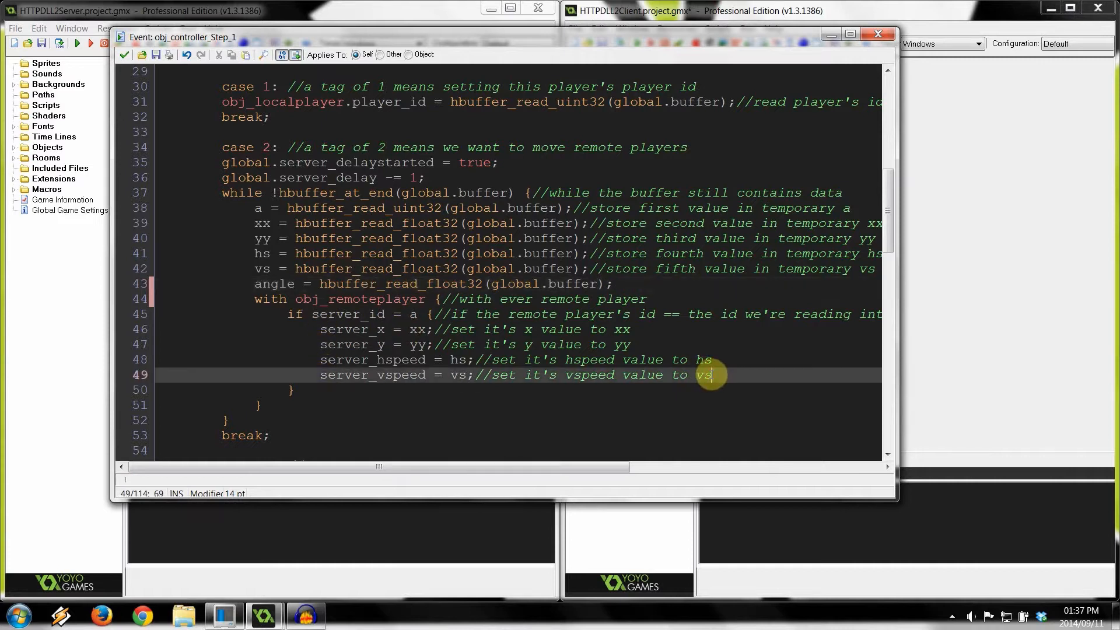
text(server_angl)
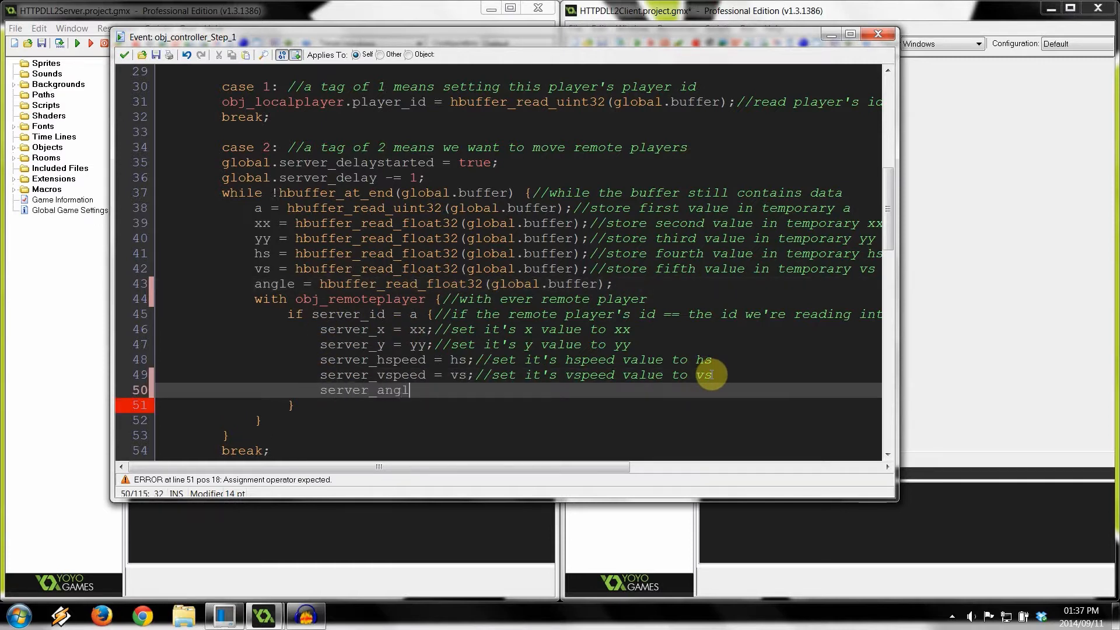
text(e =)
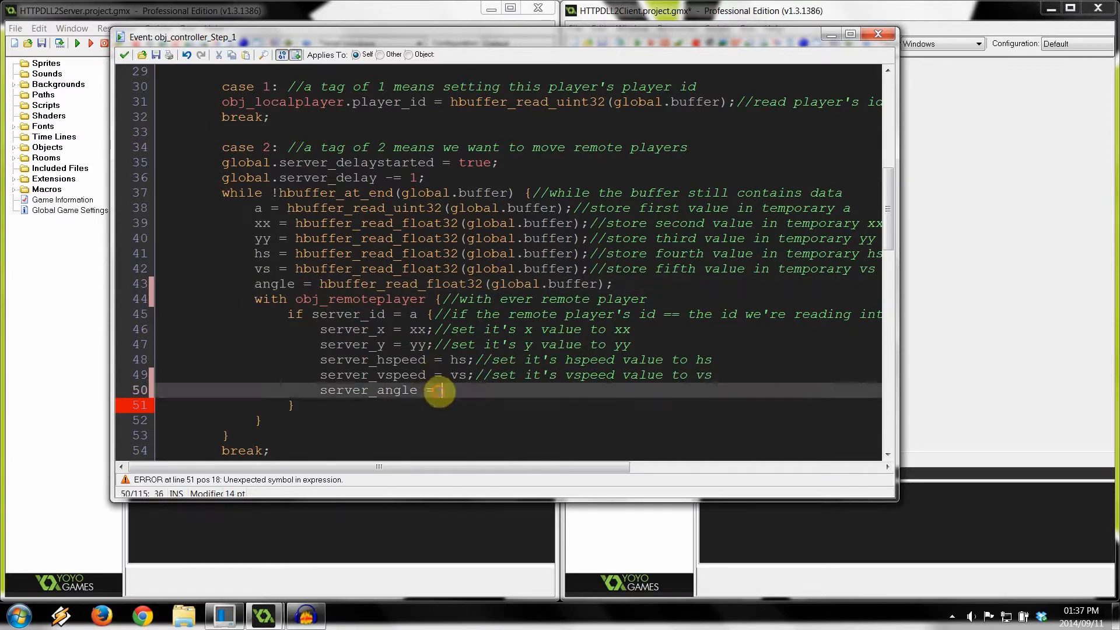
scroll(up, 3)
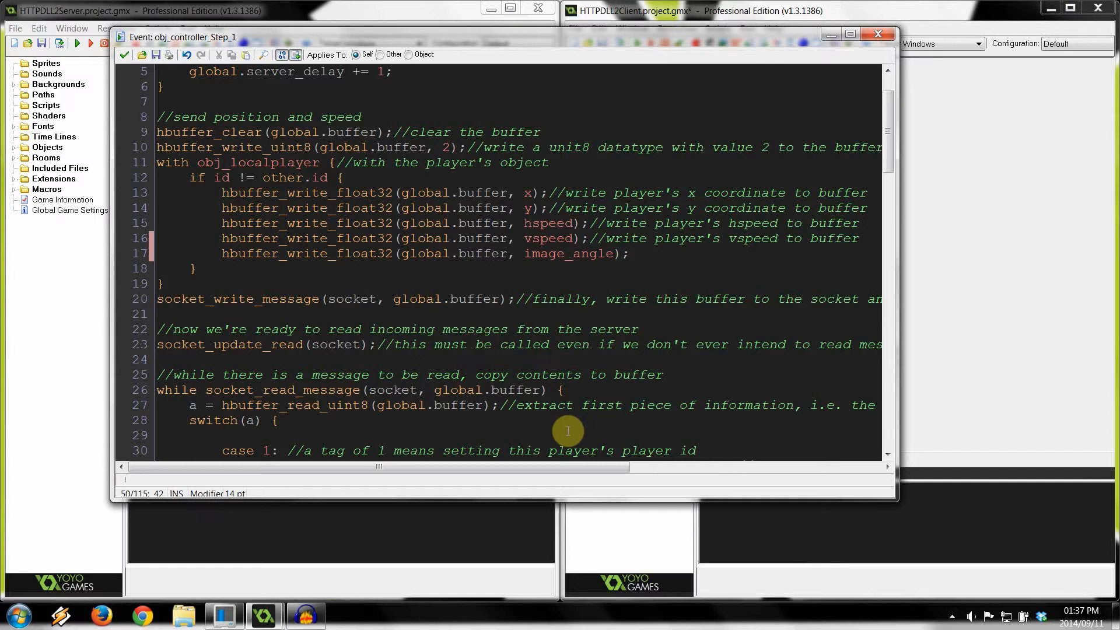
scroll(down, 3)
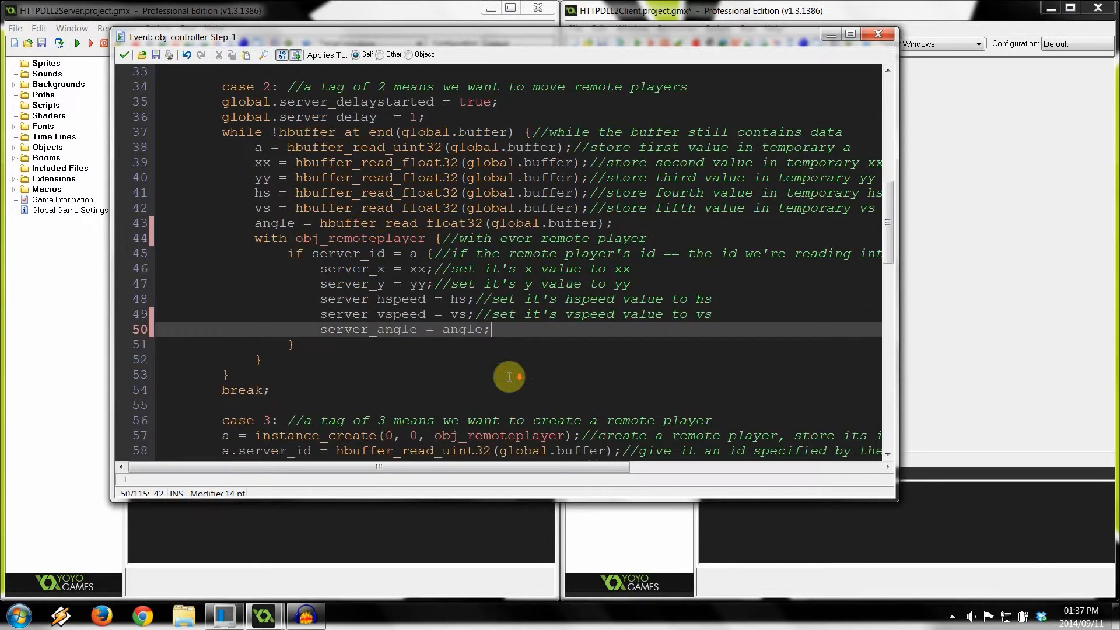
double_click(367, 329)
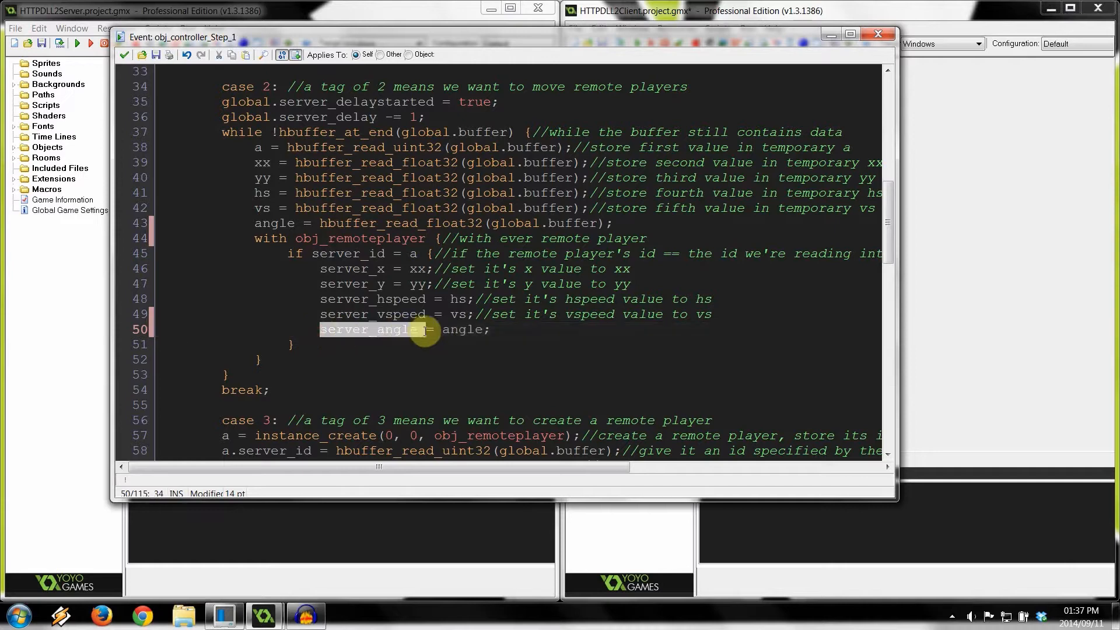
mouse_move(492, 223)
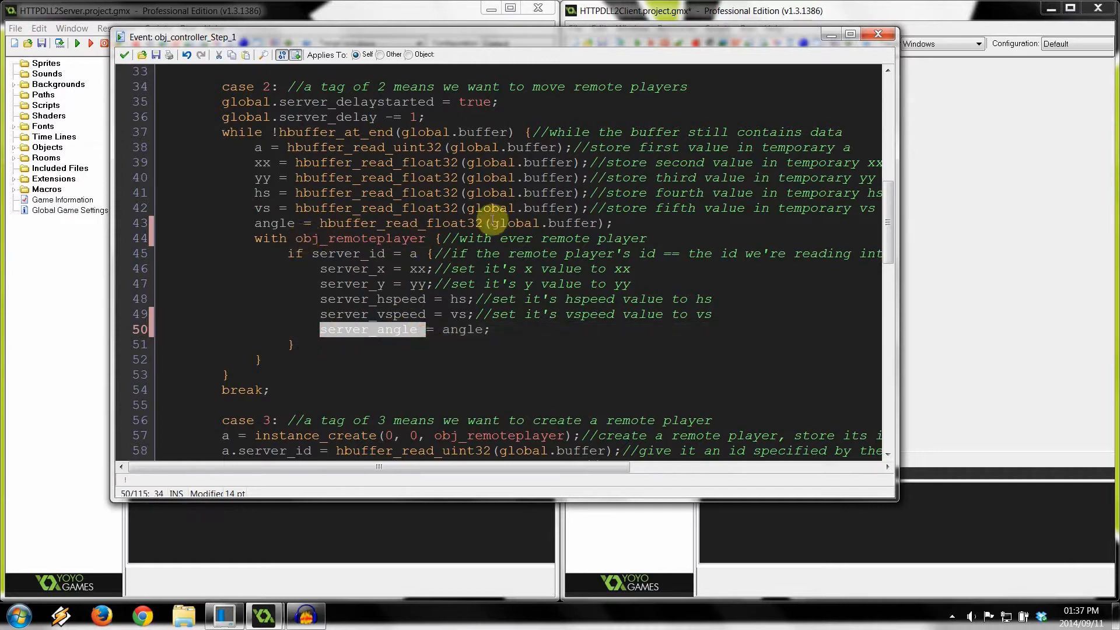
scroll(down, 3)
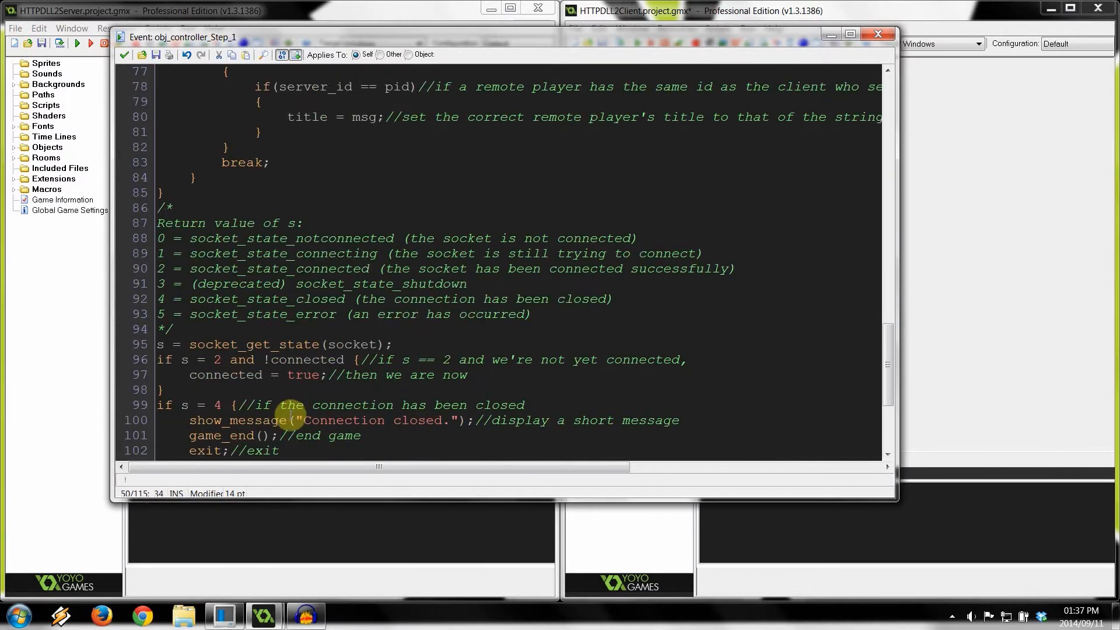
scroll(up, 3)
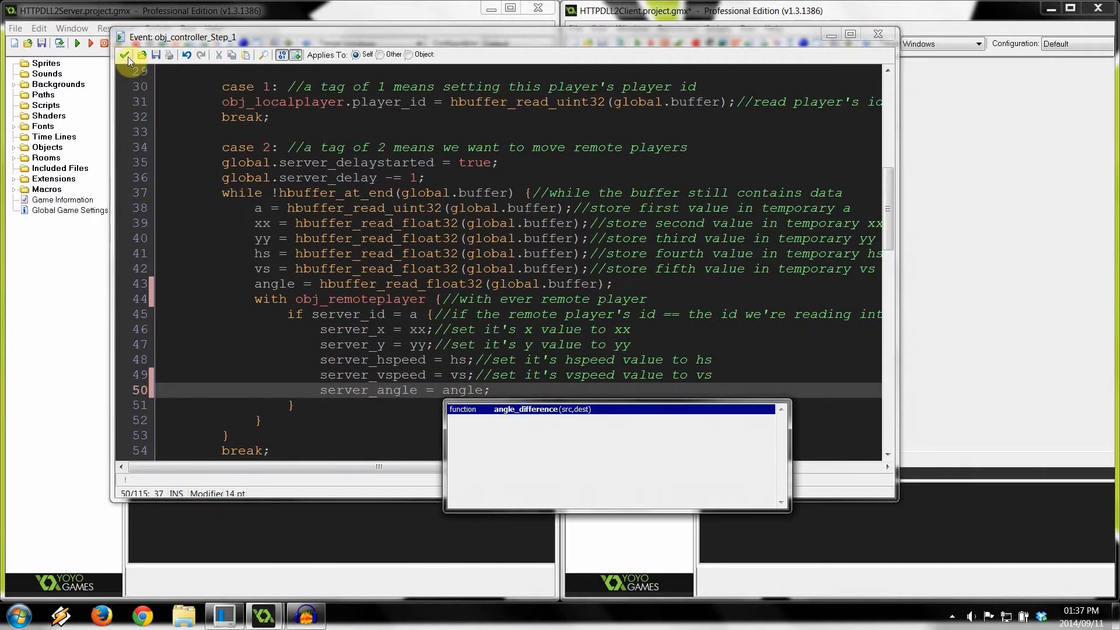
click(127, 55)
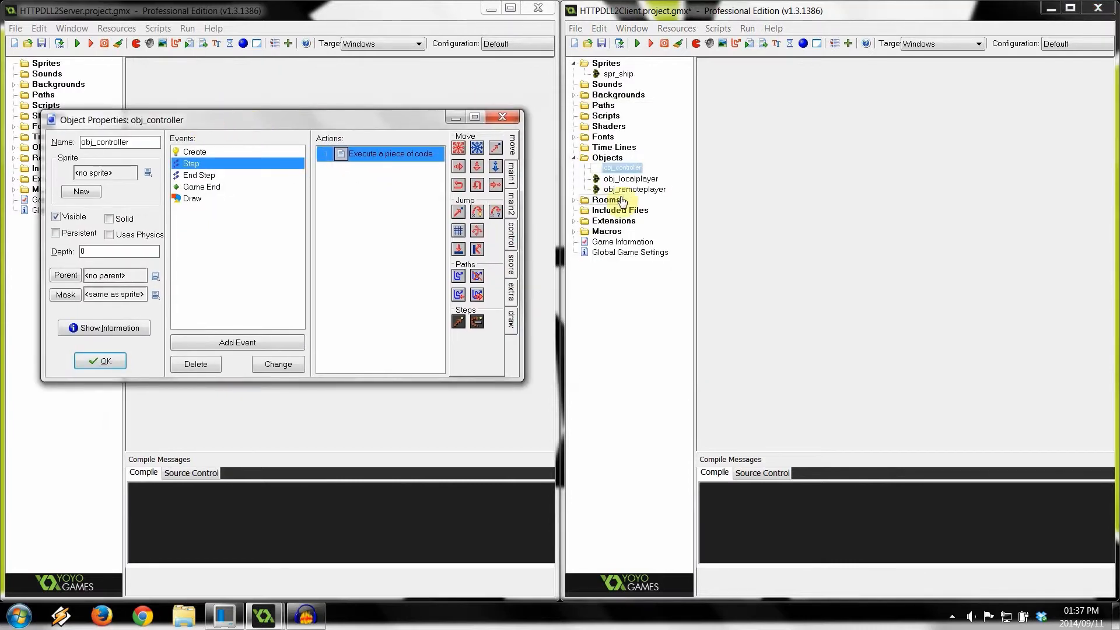
Add server_angle = 0; to obj_remoteplayer's Create code and image_angle = server_angle; to its End Step.
double_click(632, 189)
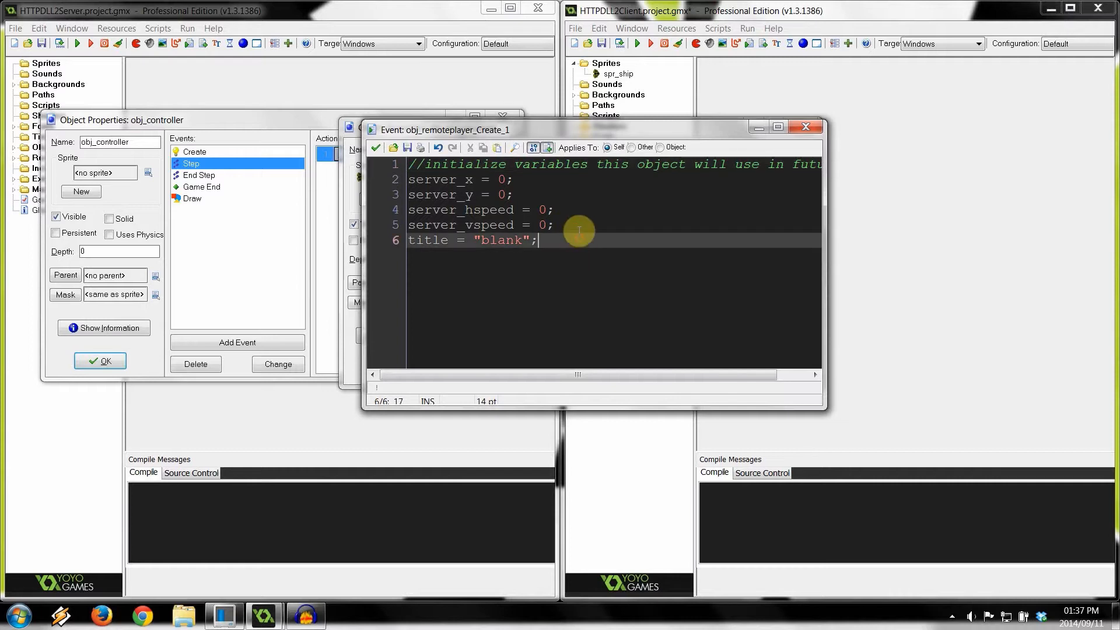
text(angle)
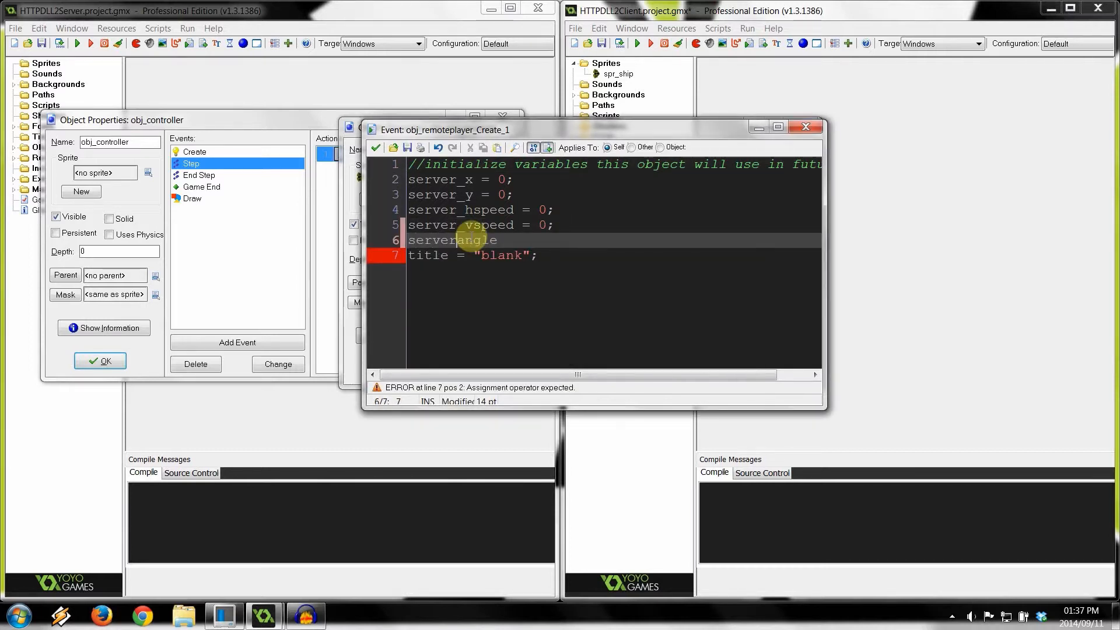
text(= 0)
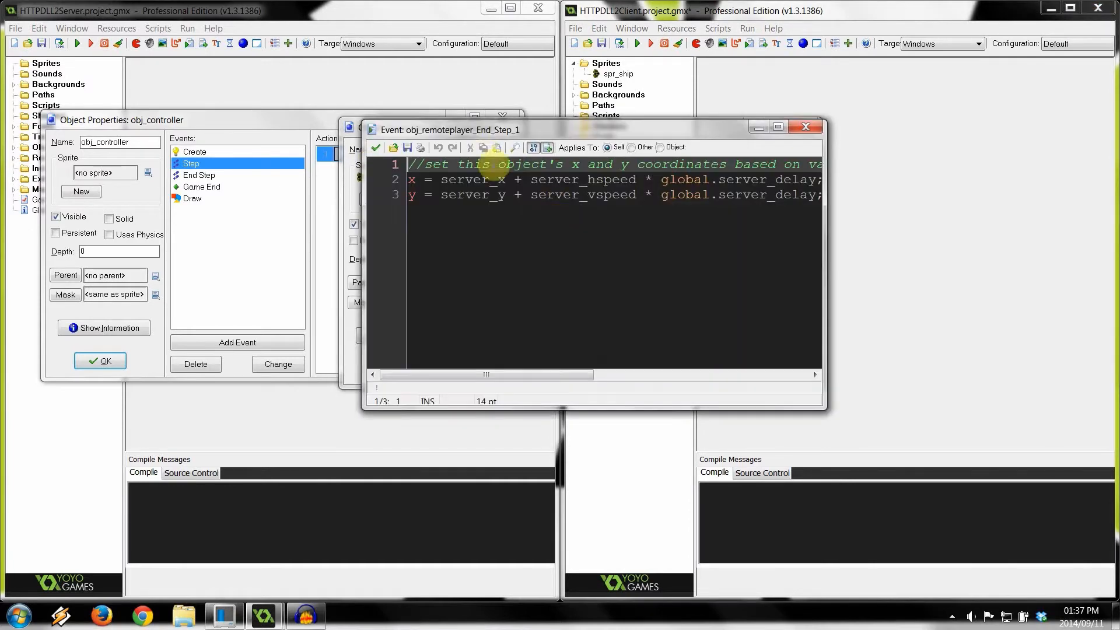
mouse_move(801, 249)
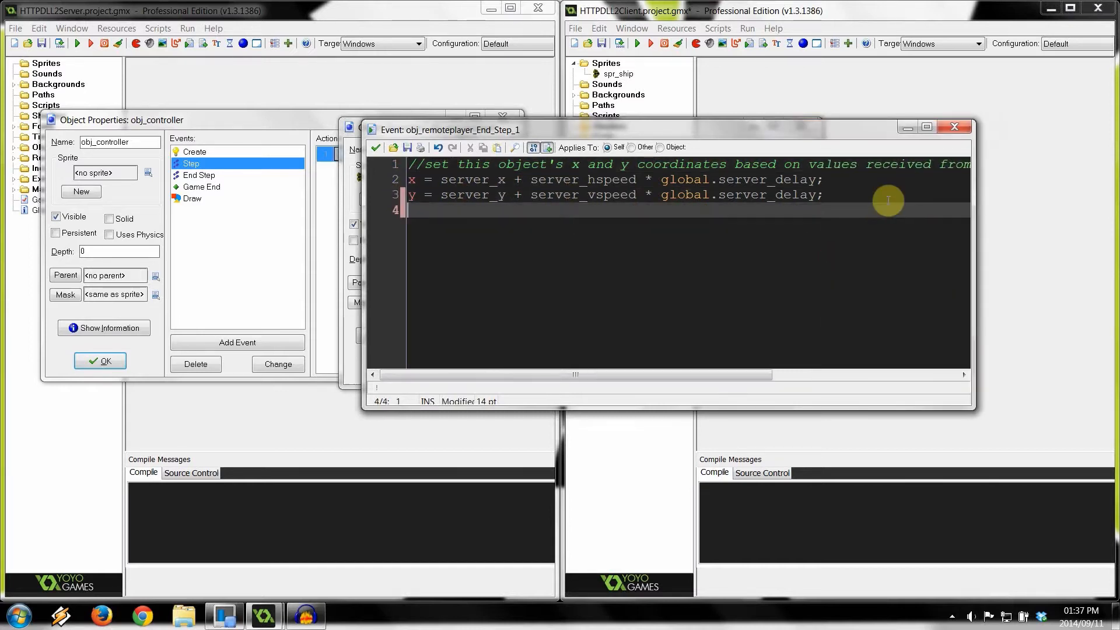
text(image_angle)
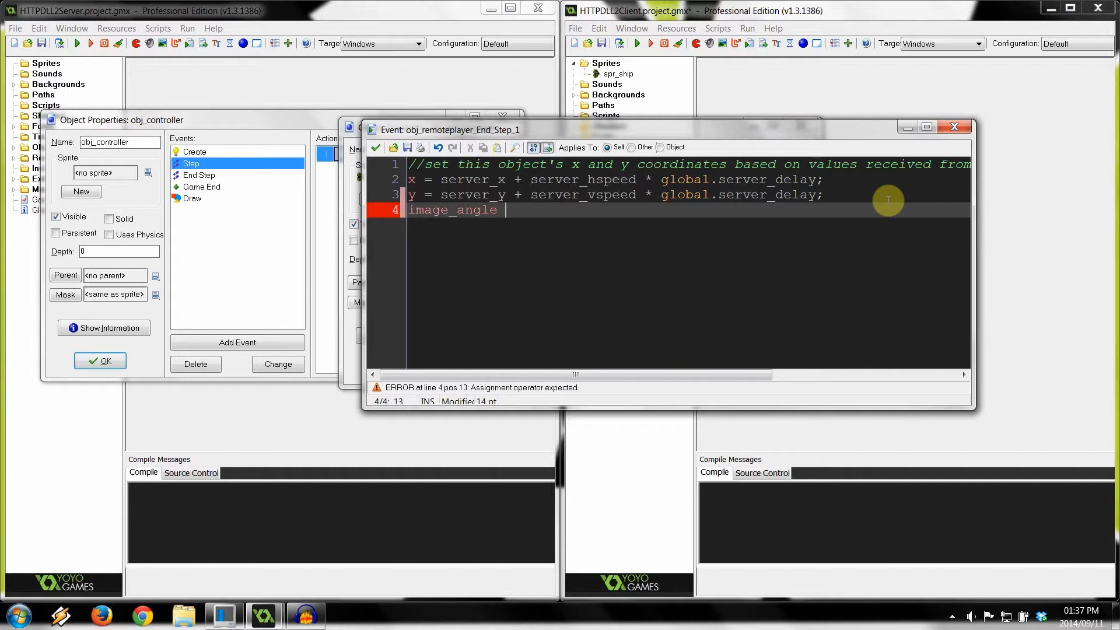
text(= server_ang)
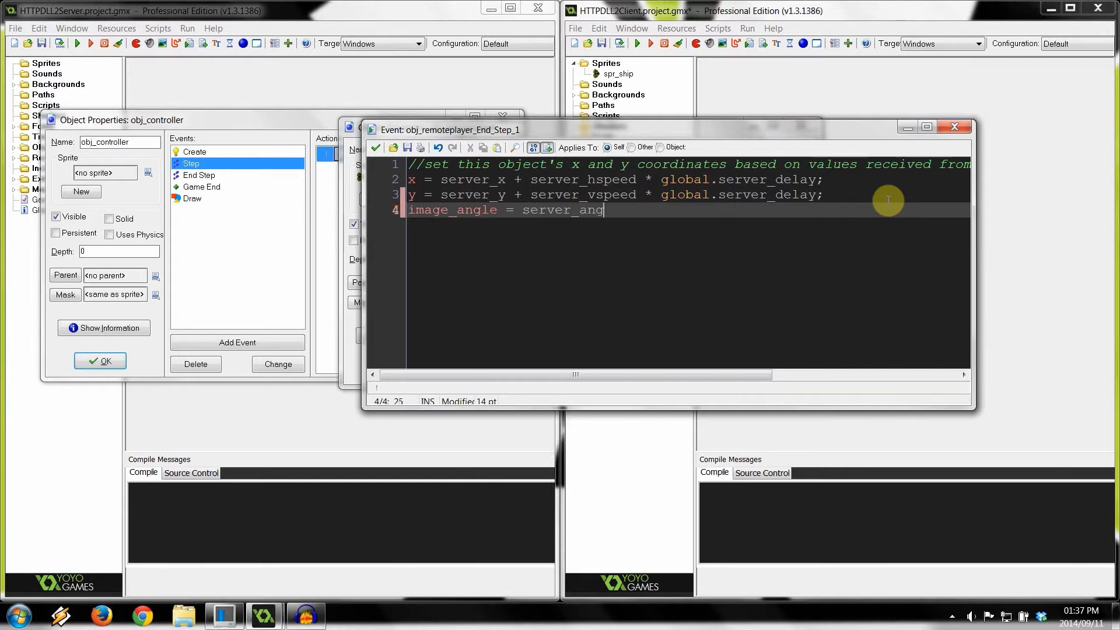
text(le;)
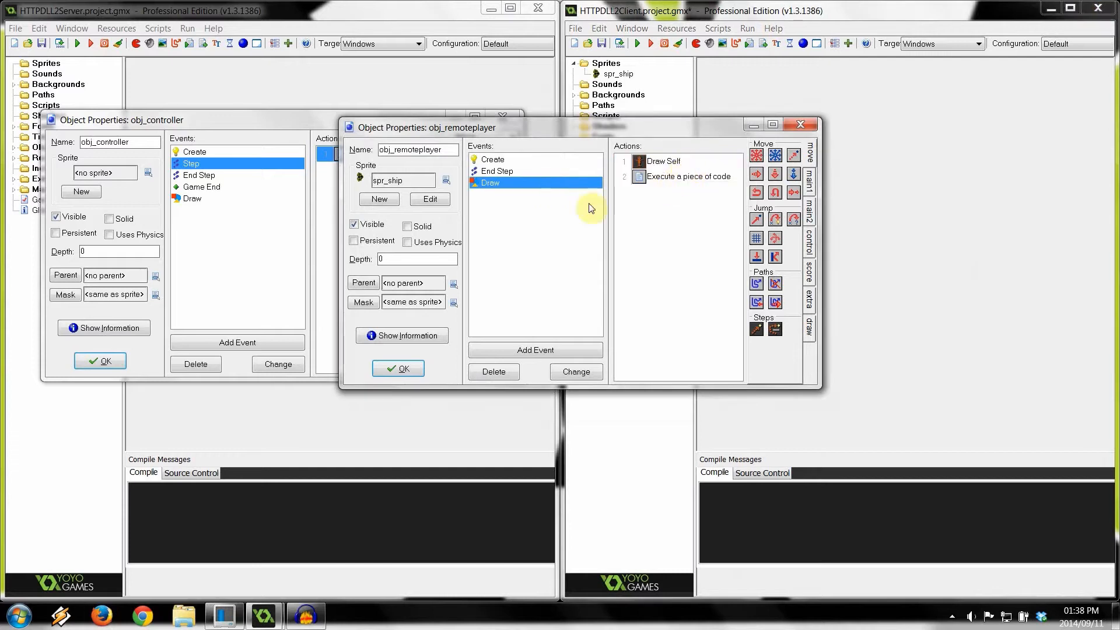
mouse_move(632, 176)
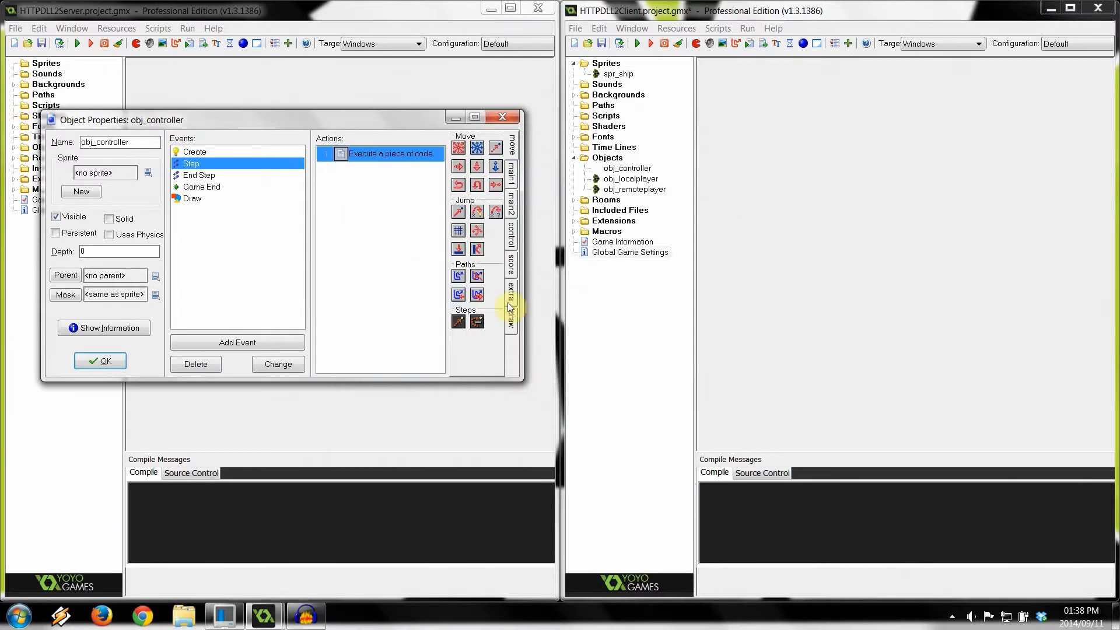
Reopen the client obj_controller's Step code for review, then close it and the properties.
click(99, 361)
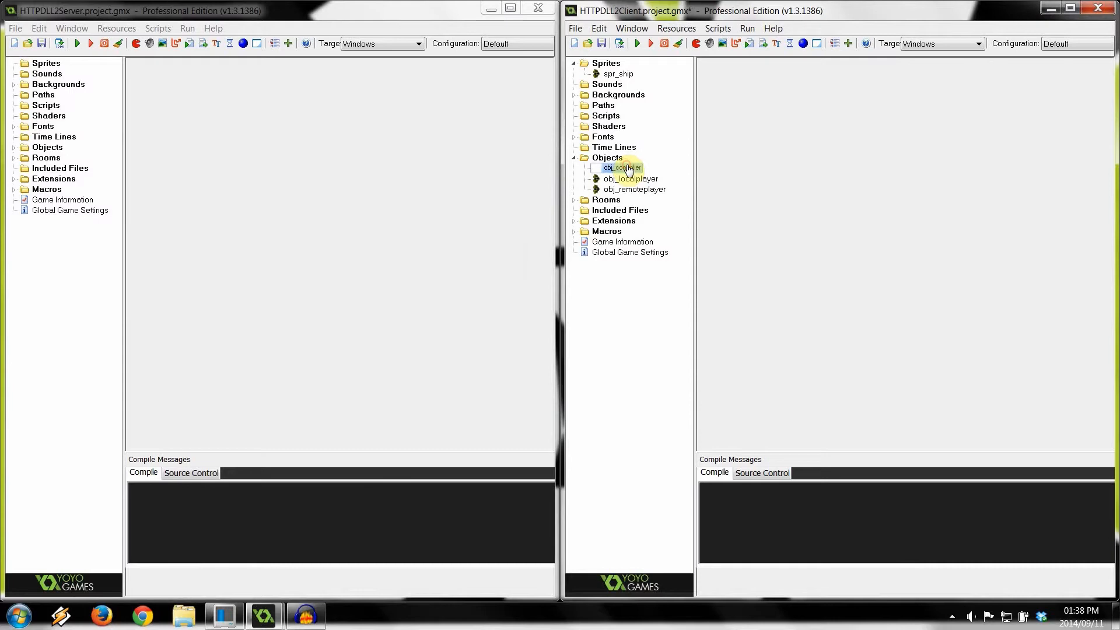
double_click(619, 167)
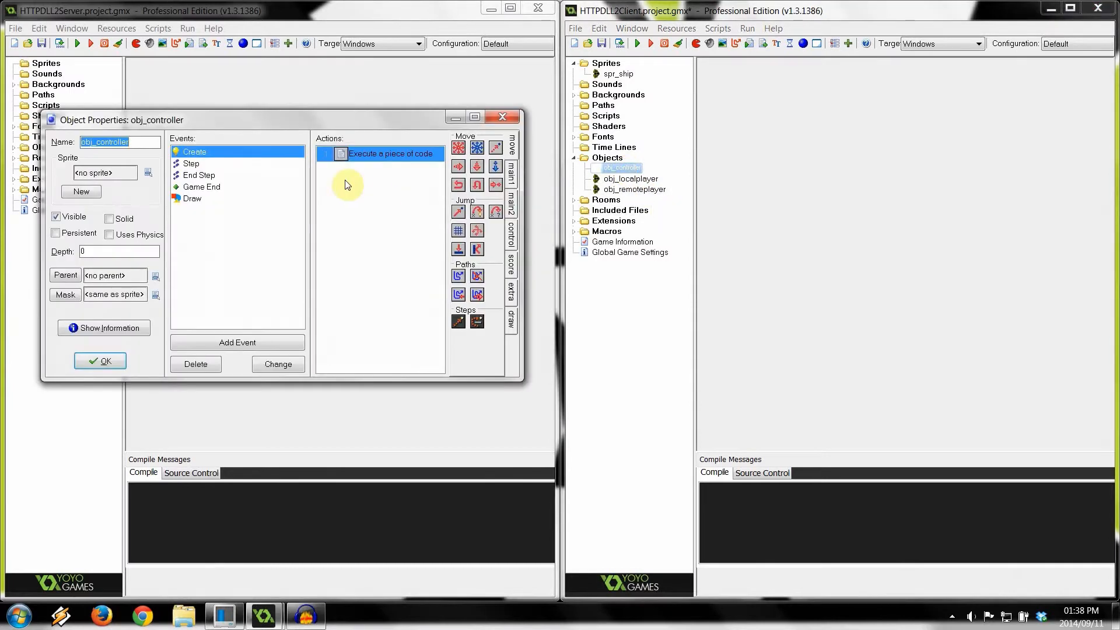
double_click(391, 154)
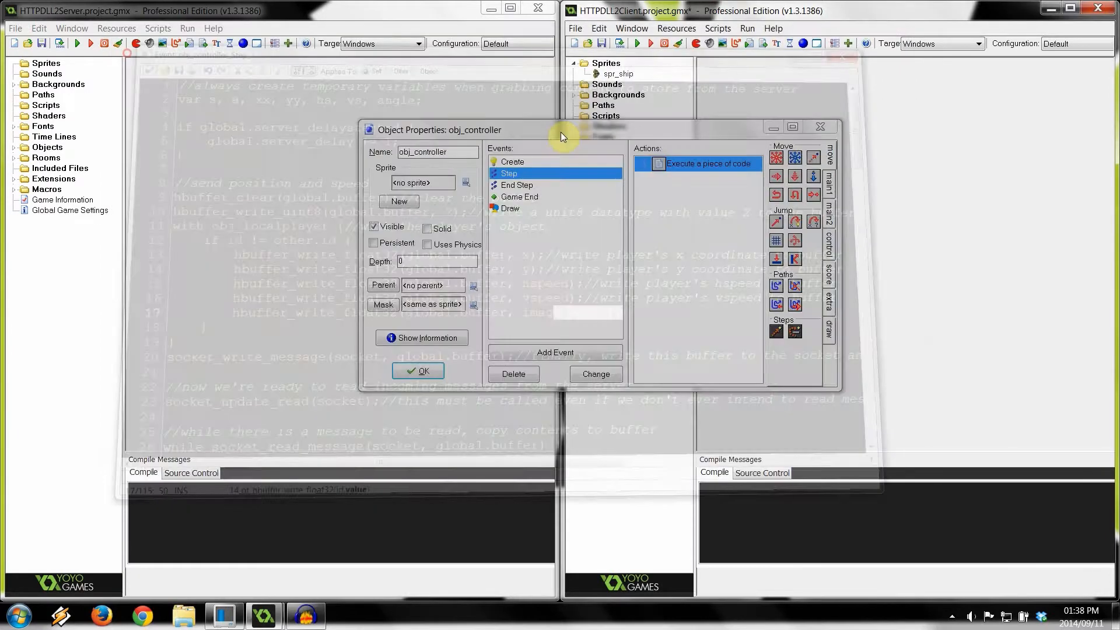
click(418, 371)
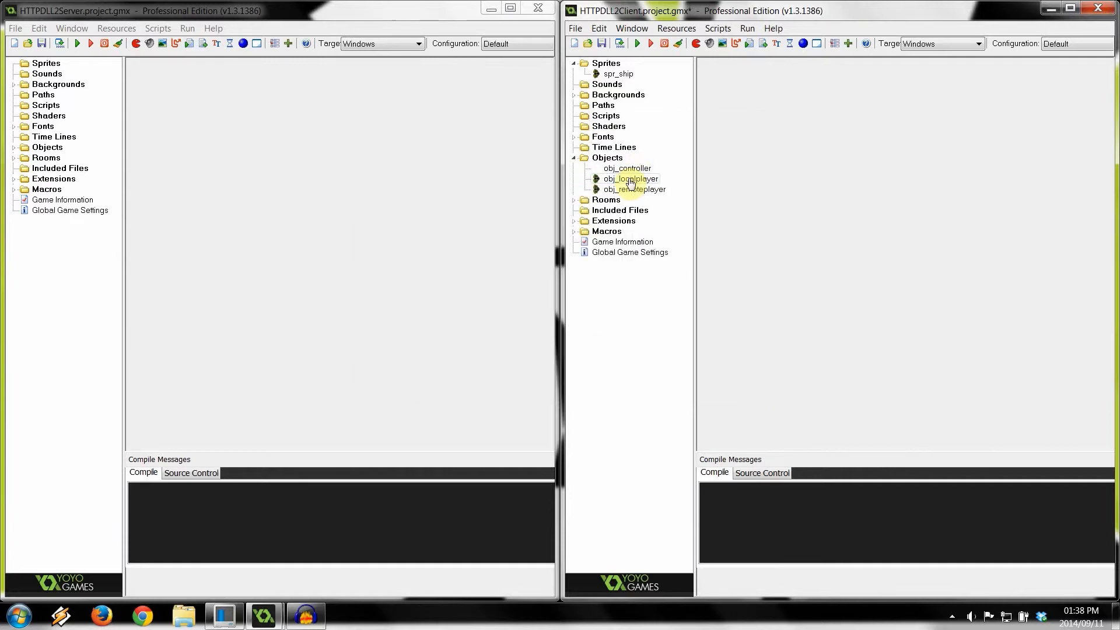
Add image_angle = point_direction(x, y, mouse_x, mouse_y); to obj_localplayer's Step code.
double_click(631, 178)
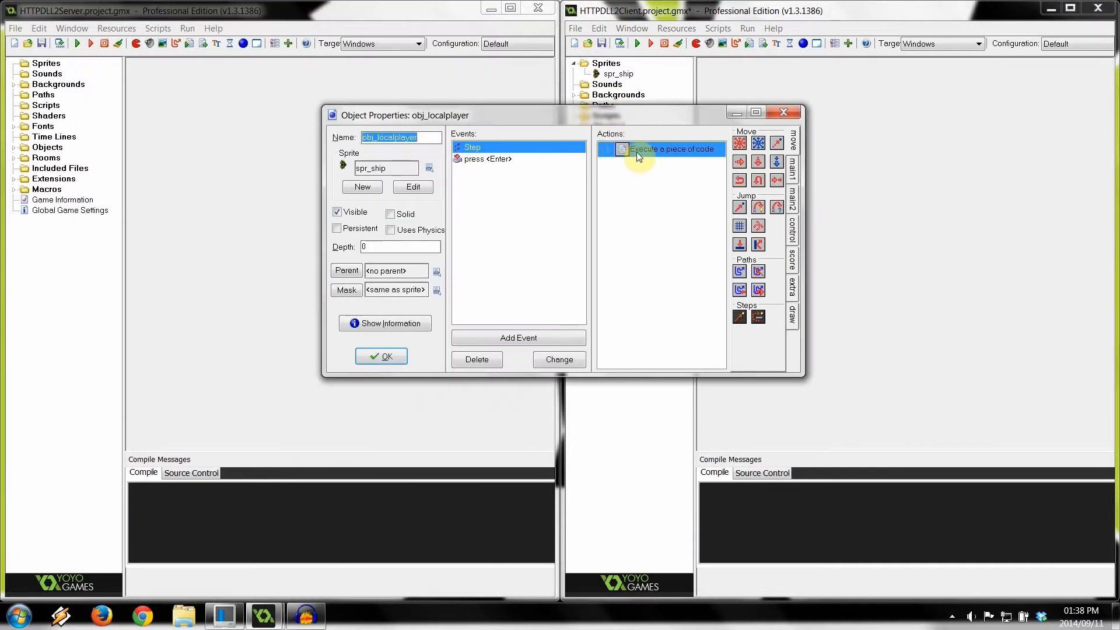
double_click(670, 148)
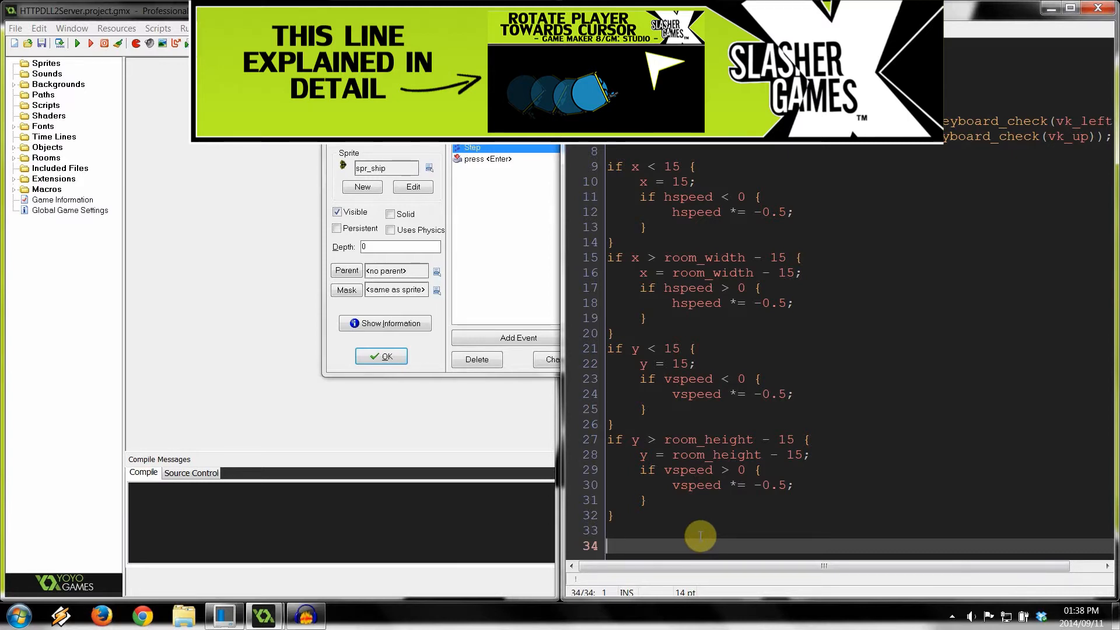
text(image_angle)
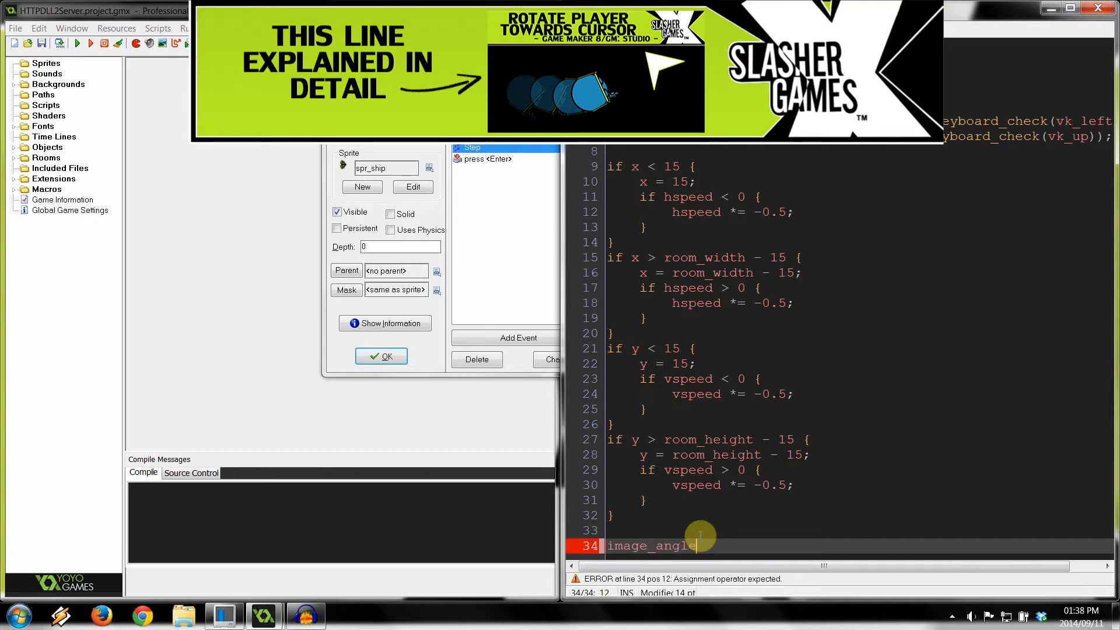
text(= point_d)
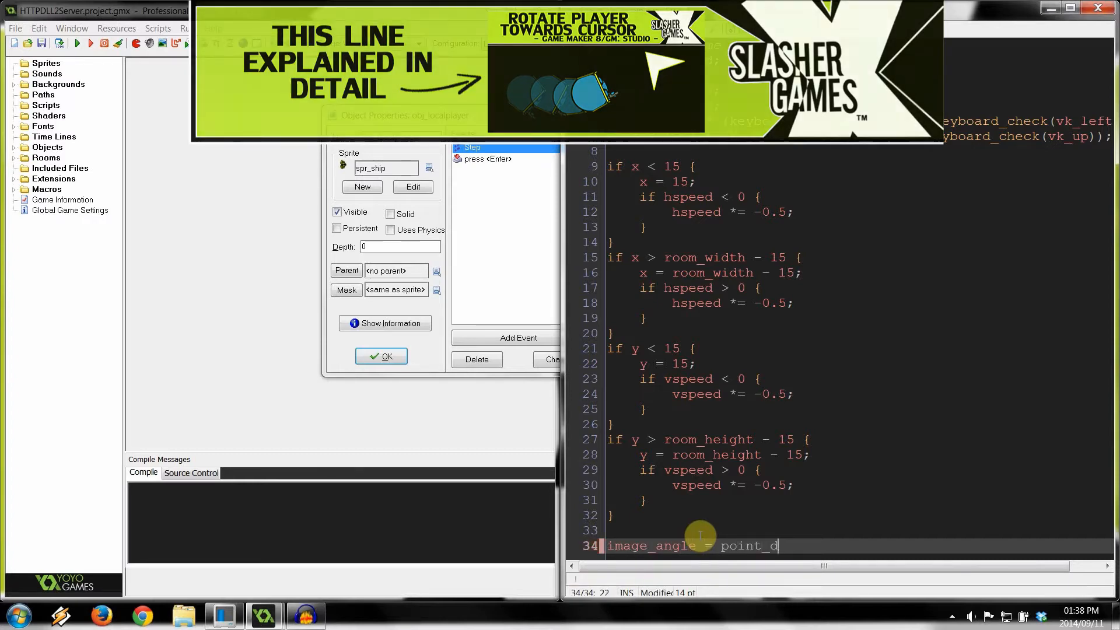
text(irection)
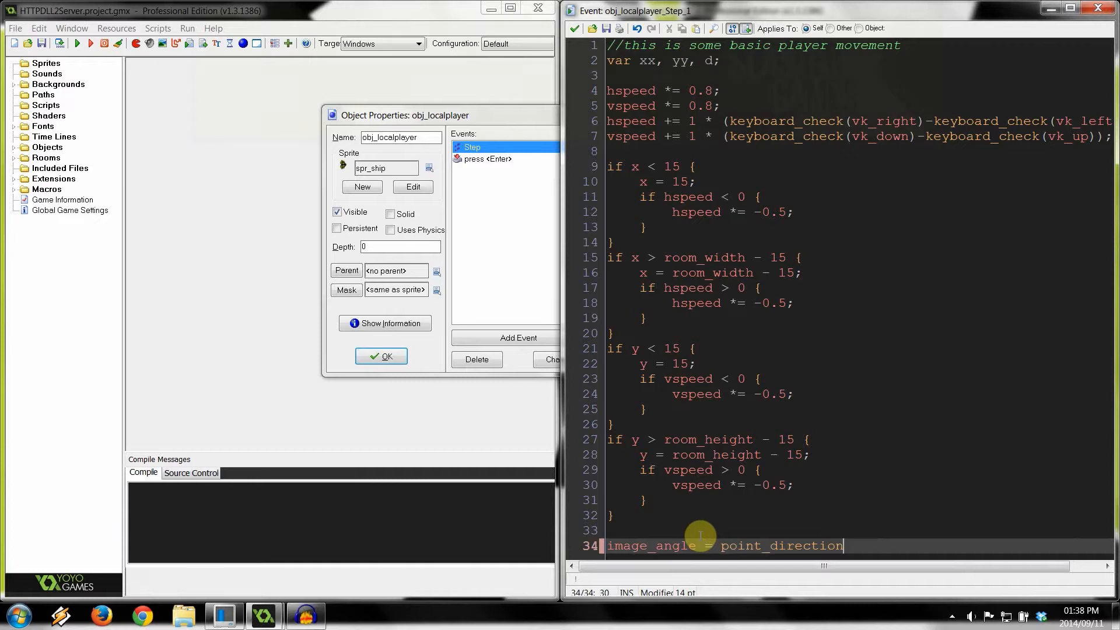
text((x, y,)
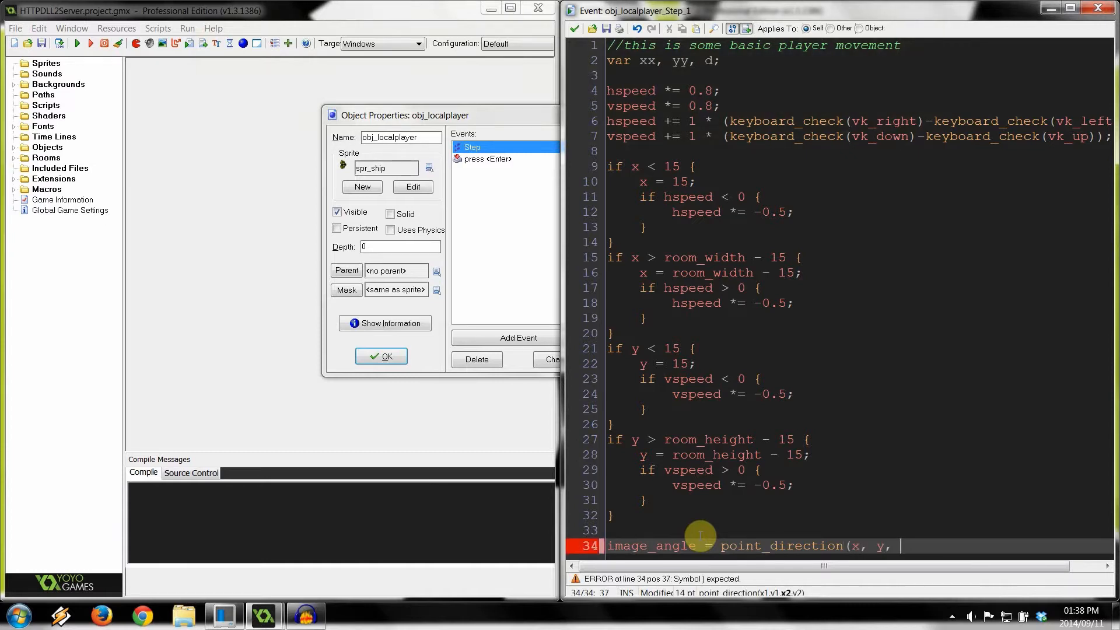
text(mouse_x)
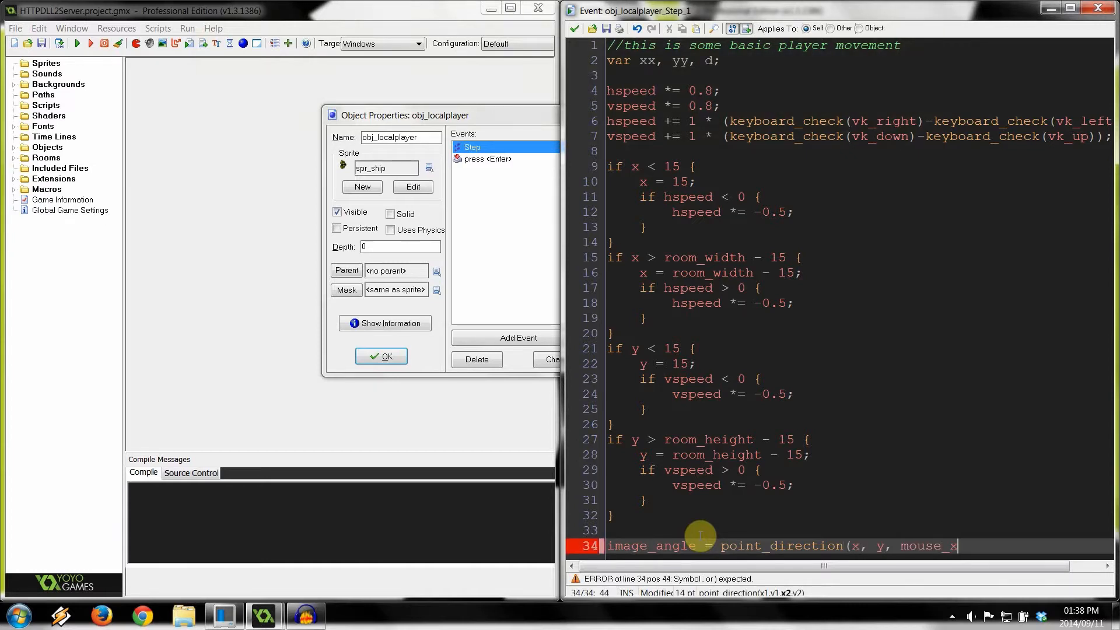
text(, mouse_y))
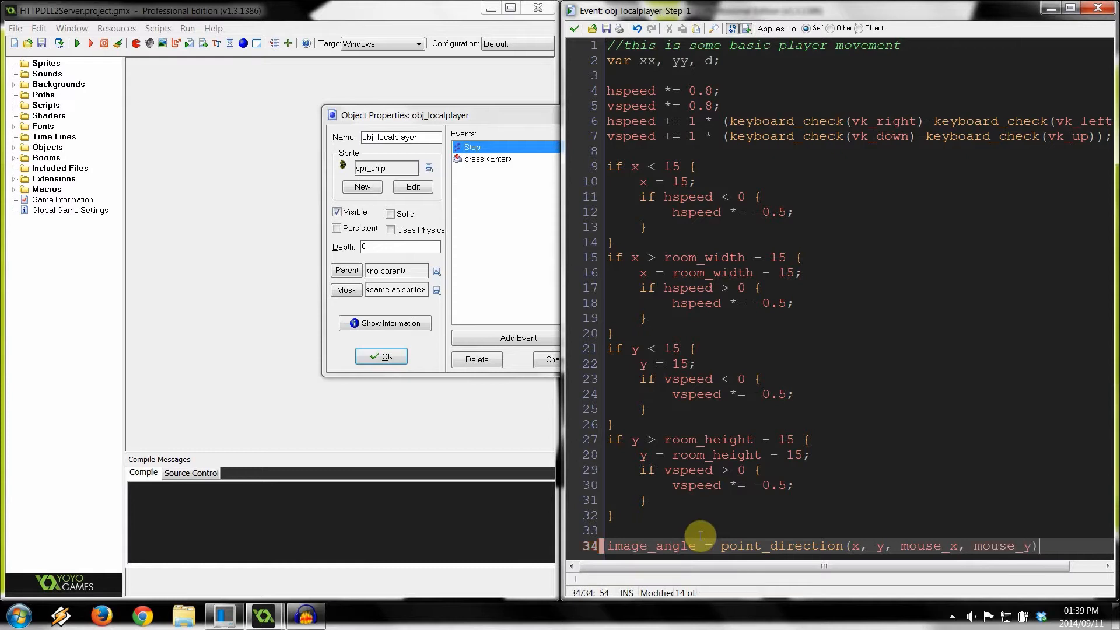
text(;)
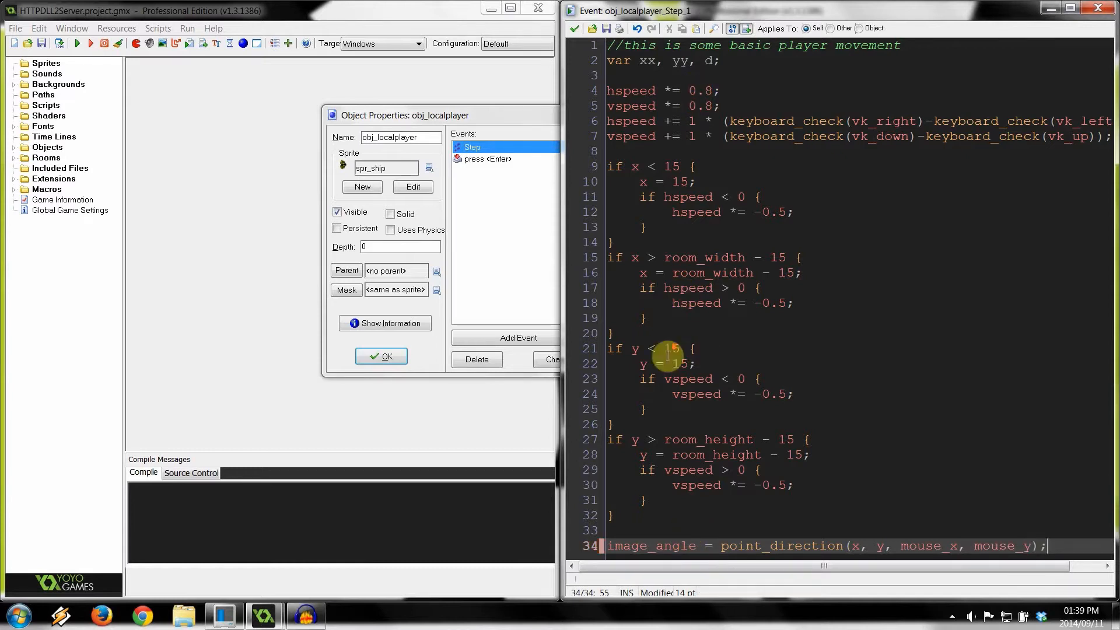
mouse_move(542, 219)
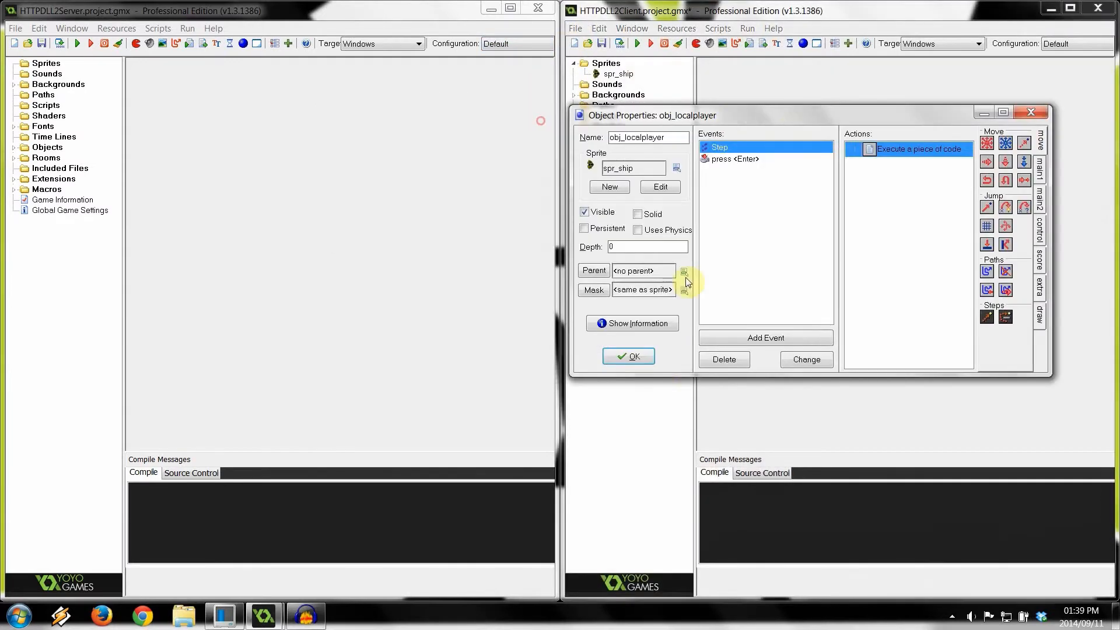
Close the client's properties and open the server obj_player's Step event code.
click(628, 356)
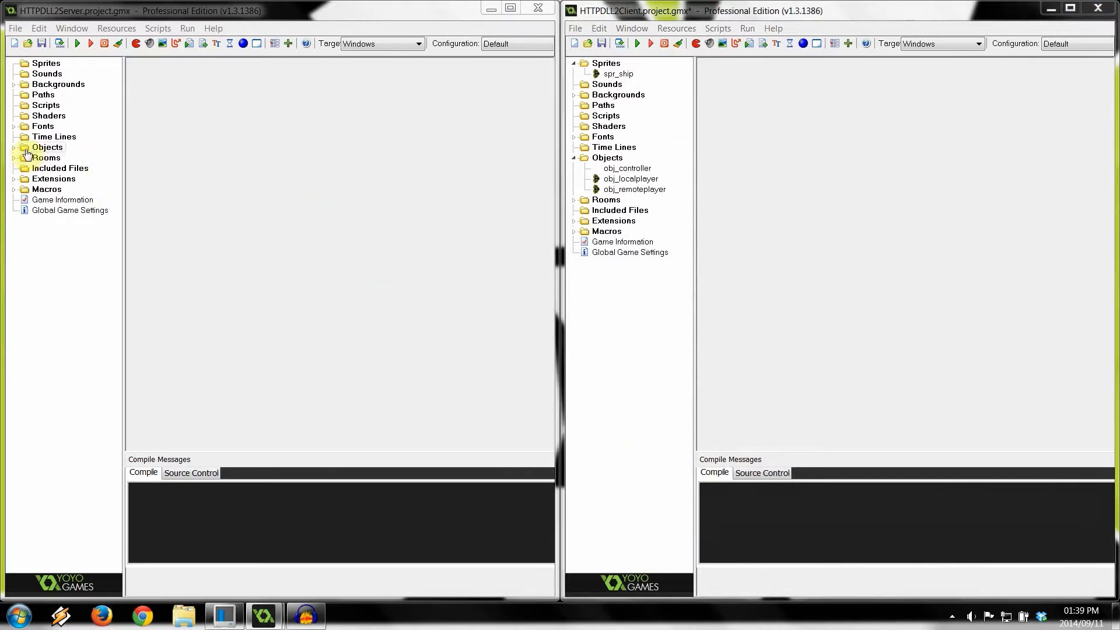
click(48, 147)
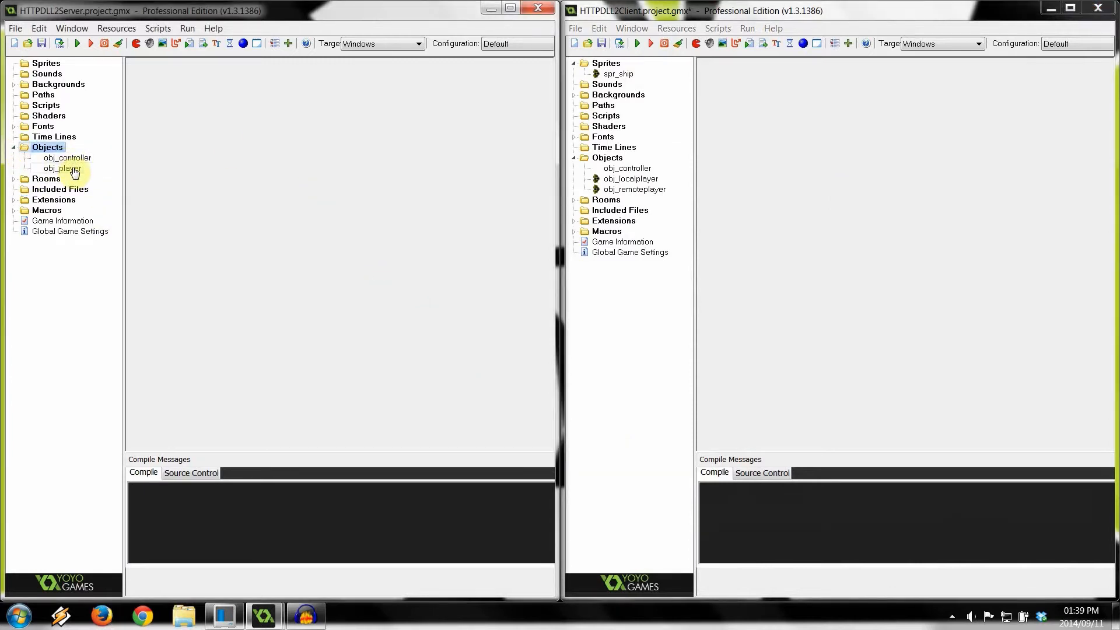
double_click(62, 168)
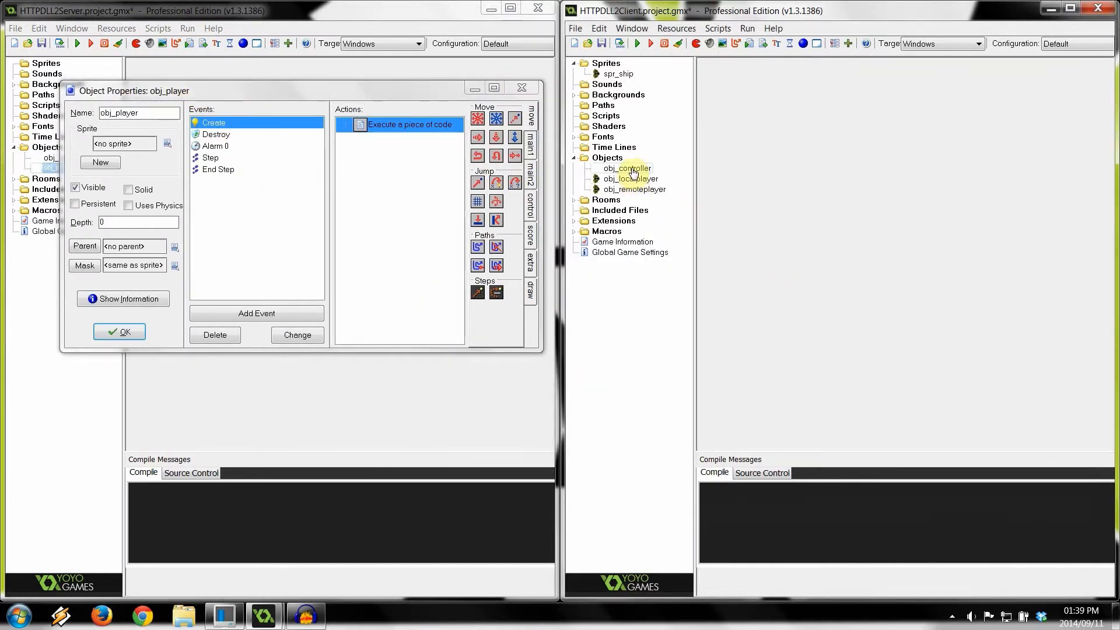
click(210, 158)
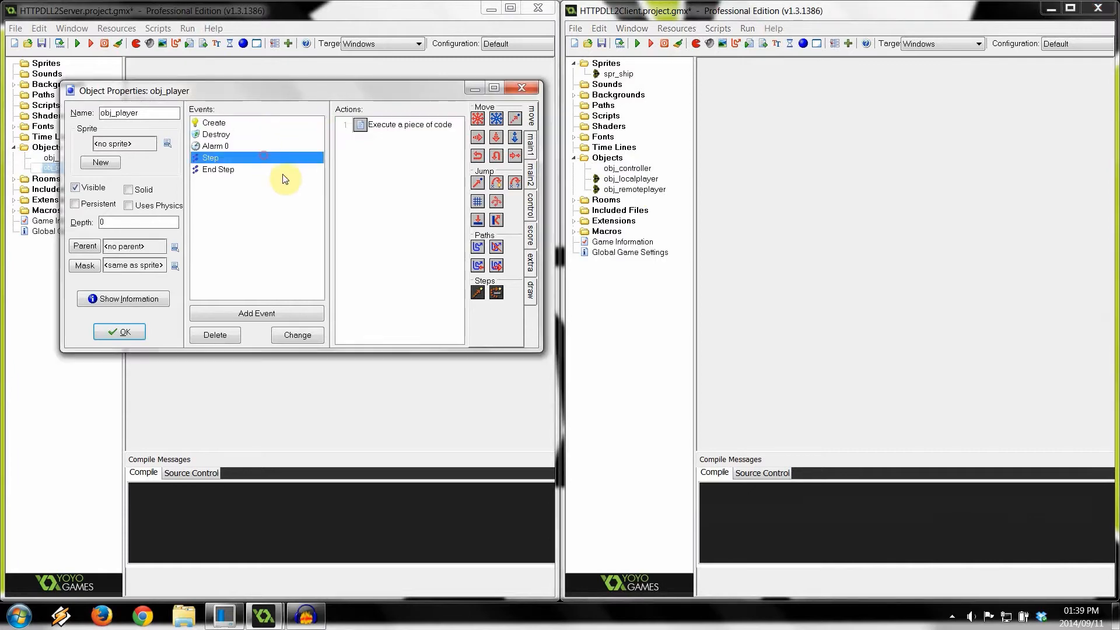
double_click(404, 125)
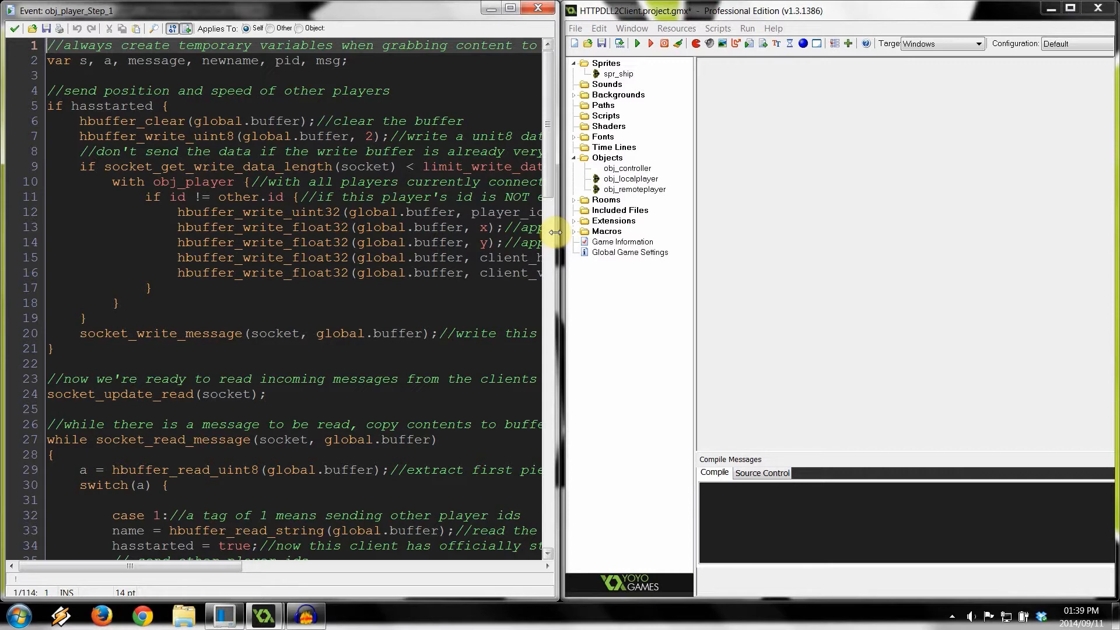
mouse_move(608, 226)
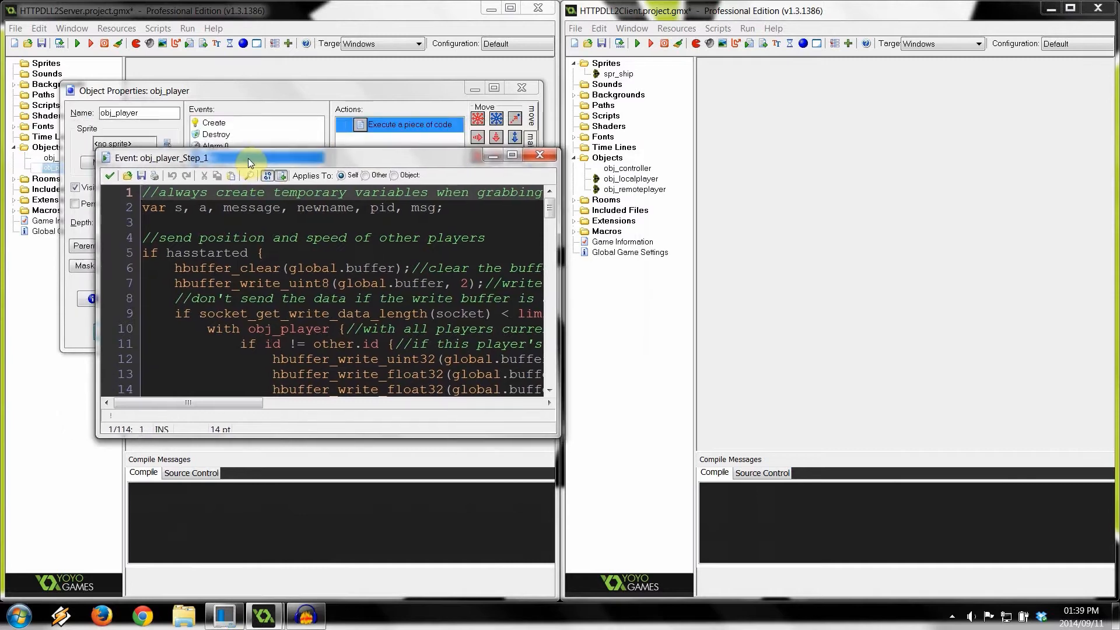
Review the hasstarted block of buffer writes and start a new line after the vspeed write.
click(511, 158)
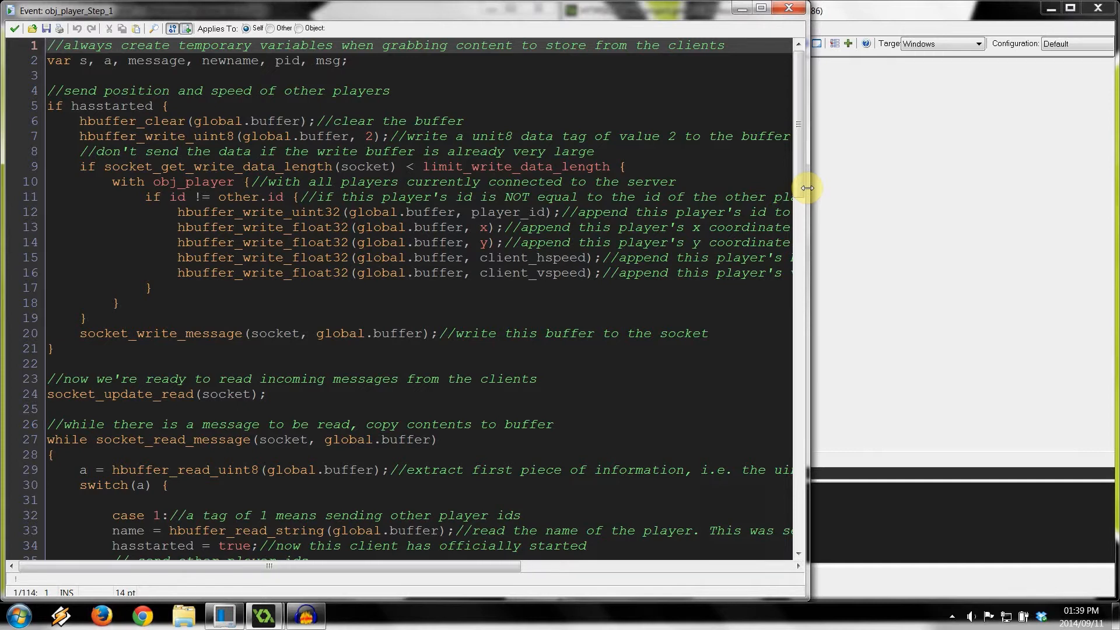
mouse_move(653, 256)
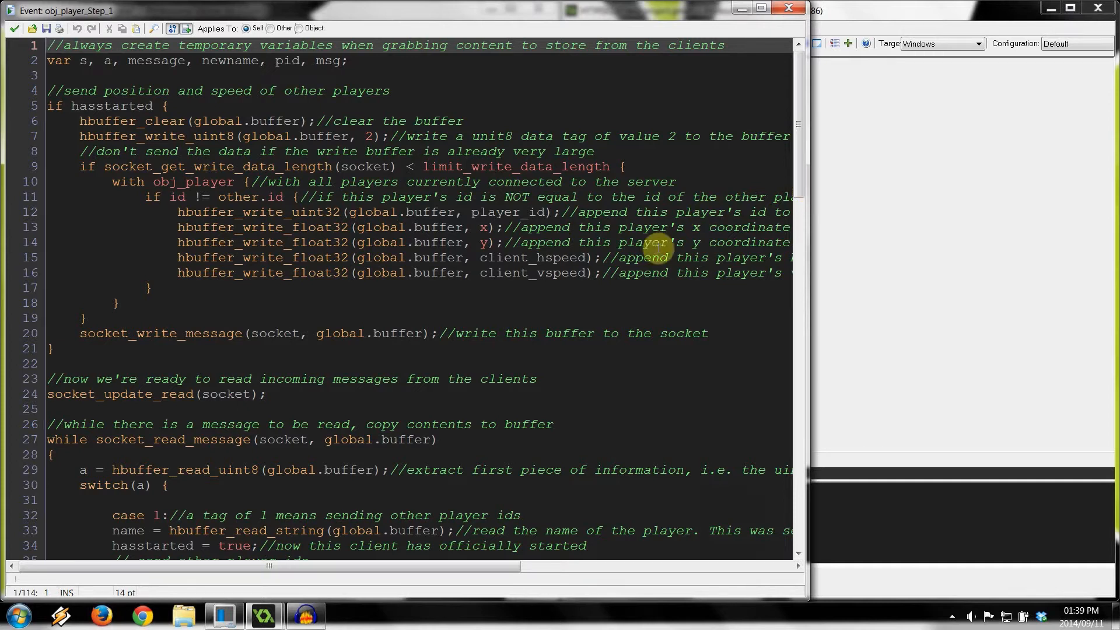
double_click(114, 106)
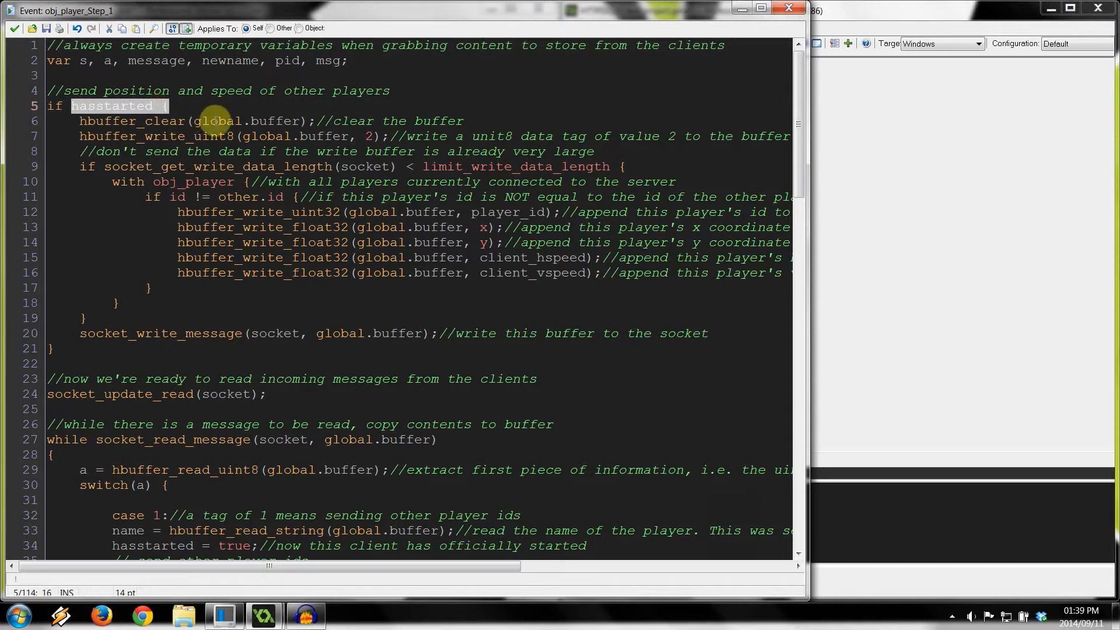
click(364, 136)
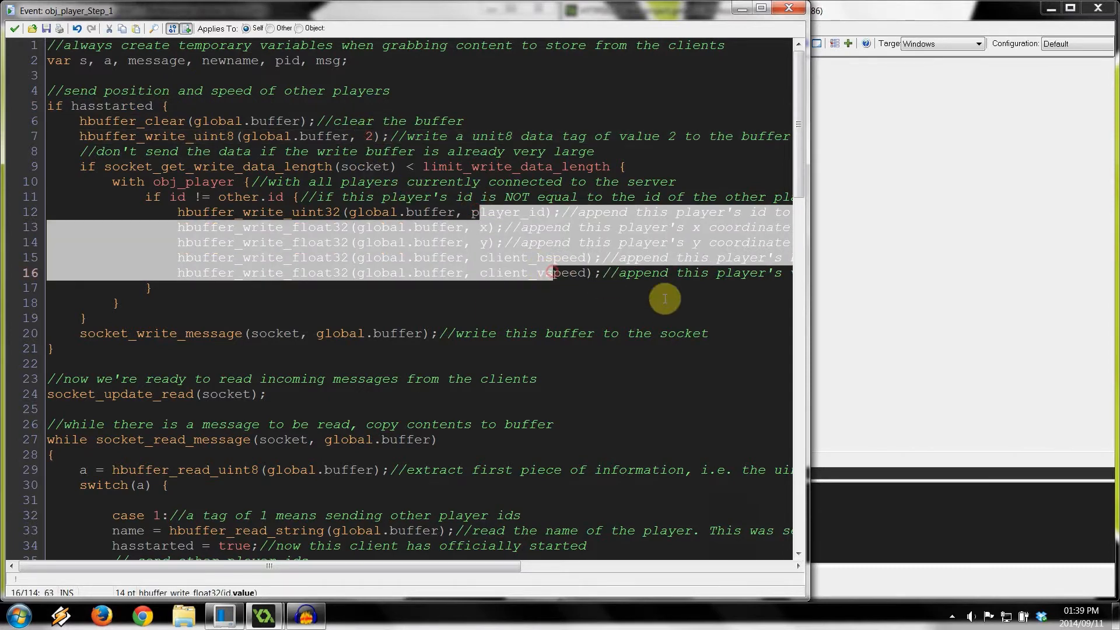
click(148, 304)
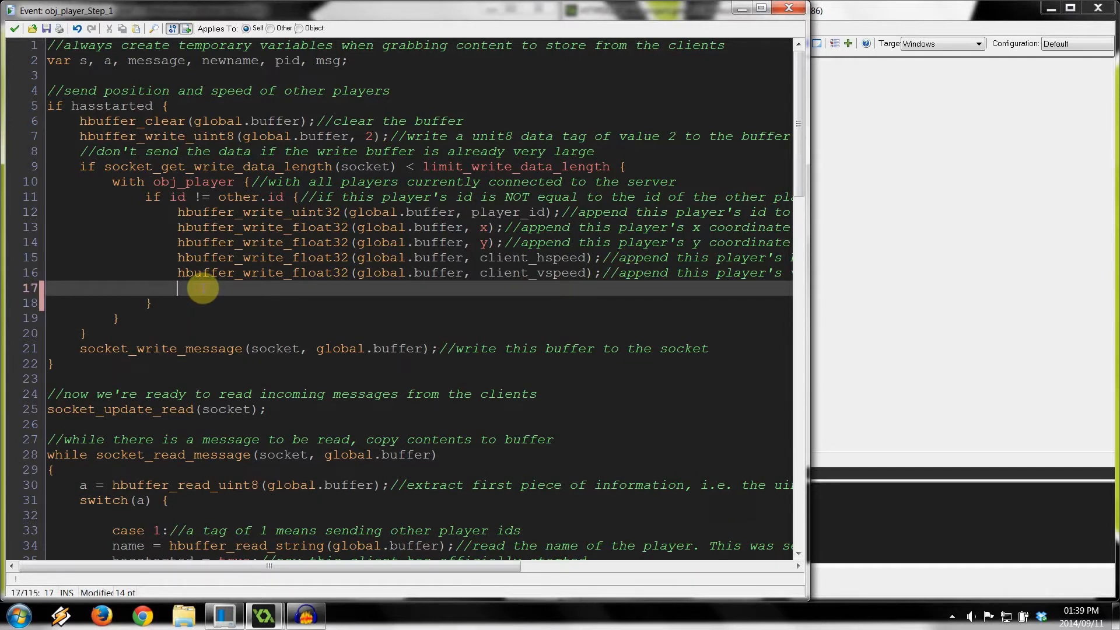
Add hbuffer_write_float32(global.buffer, client_angle); after the client_vspeed write.
text(hbuffer_w)
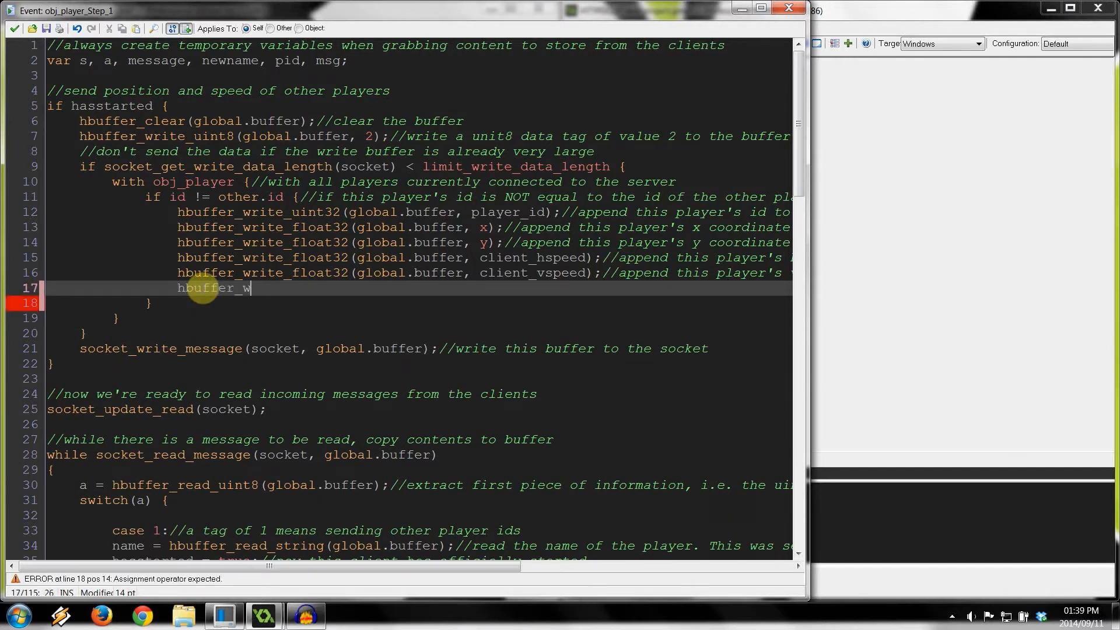
text(rite_)
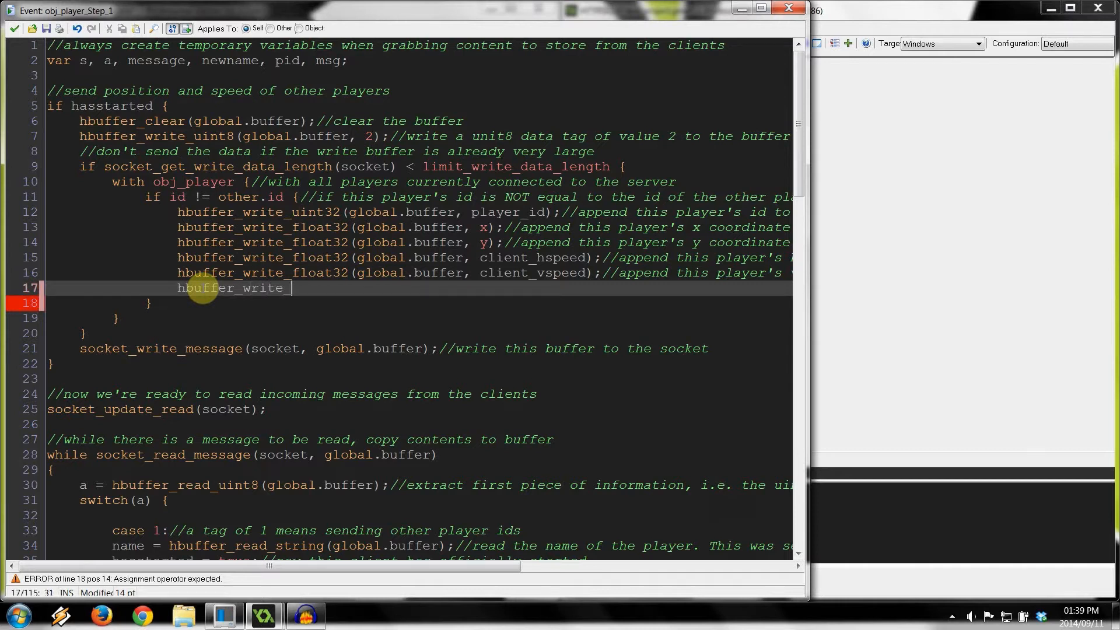
text(float32)
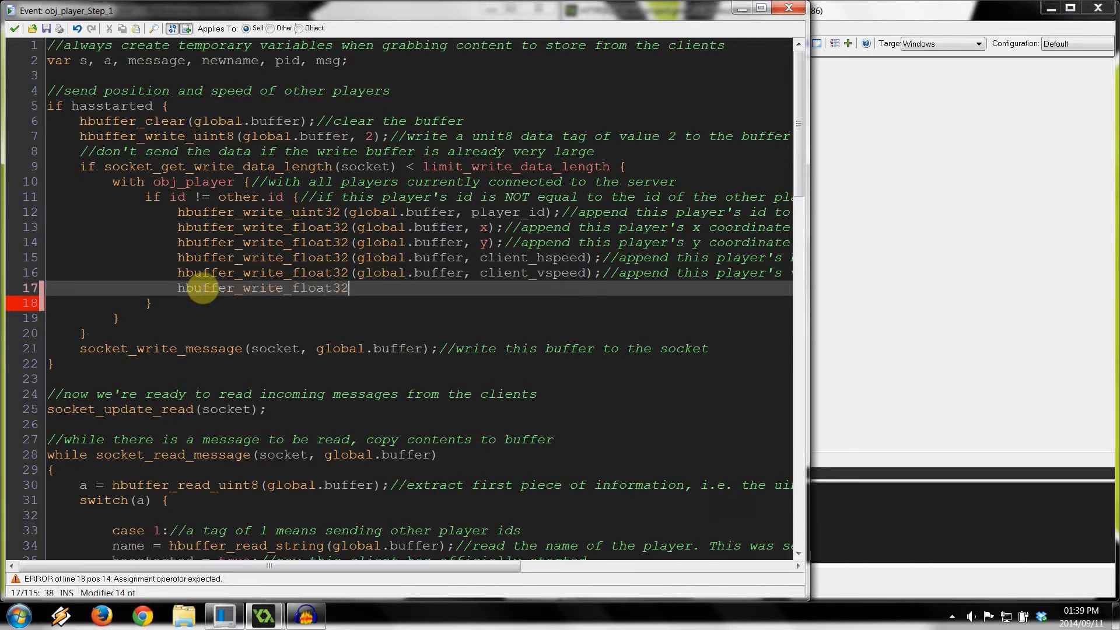
text((global.)
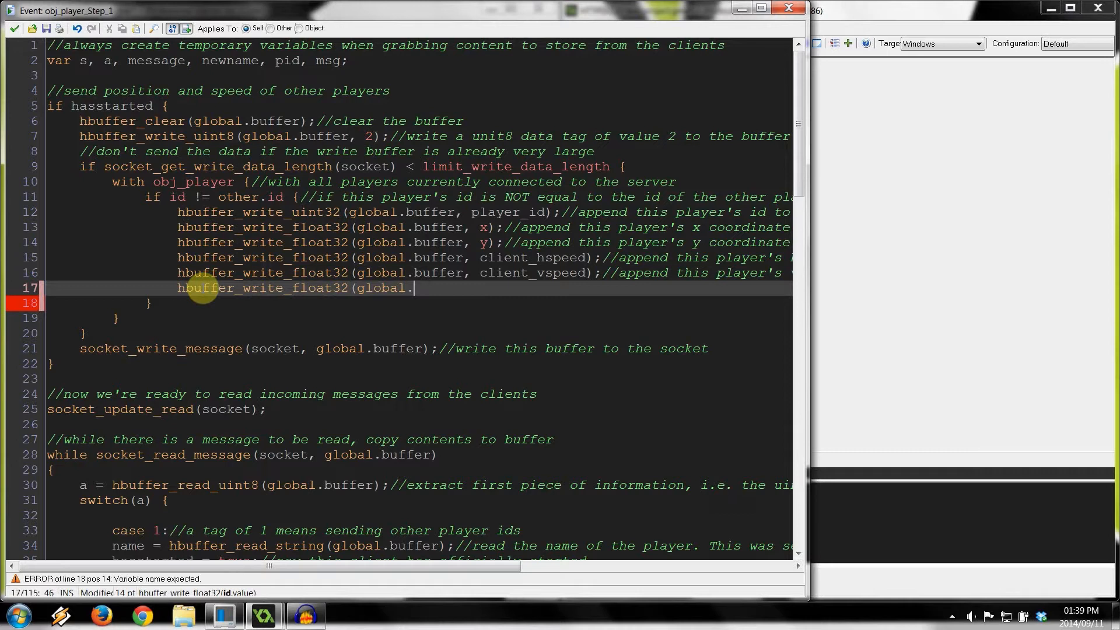
text(buffer,)
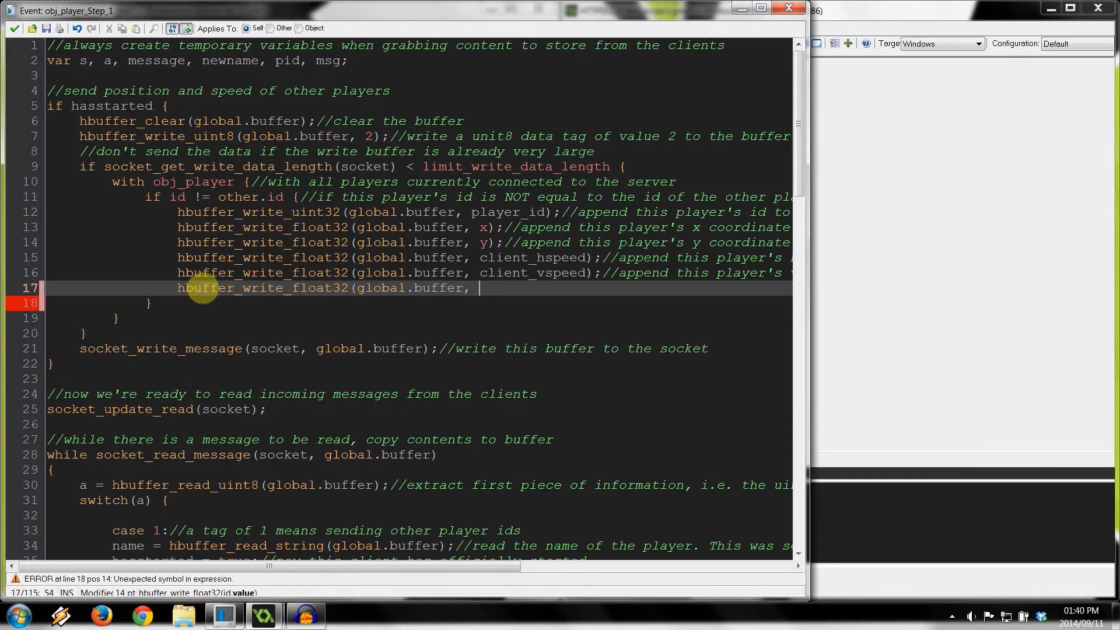
text(i)
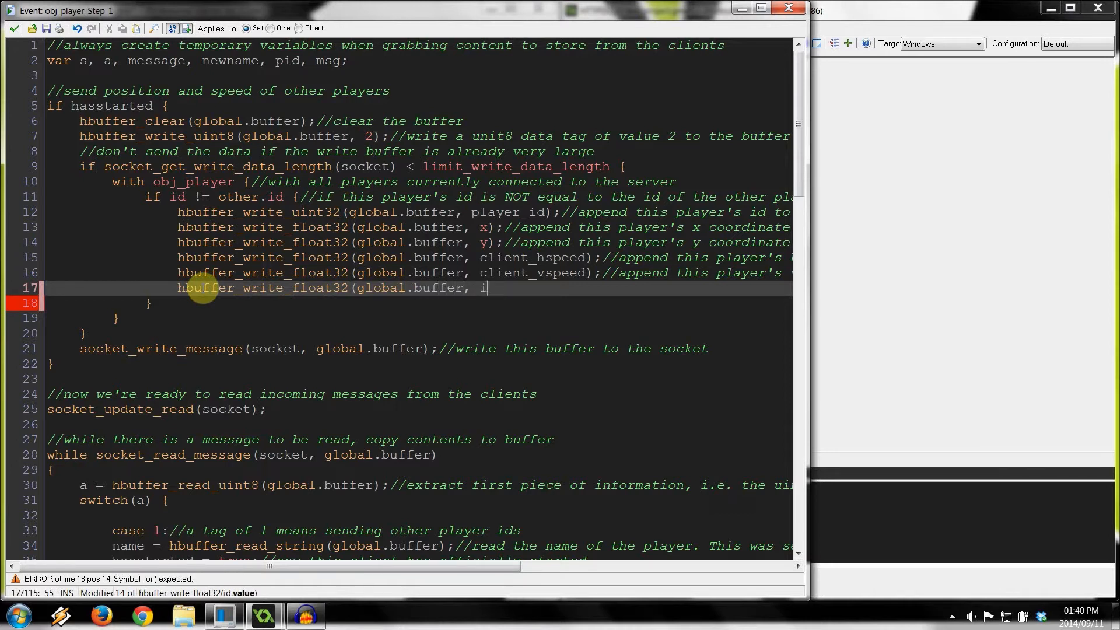
text(mage_angle)
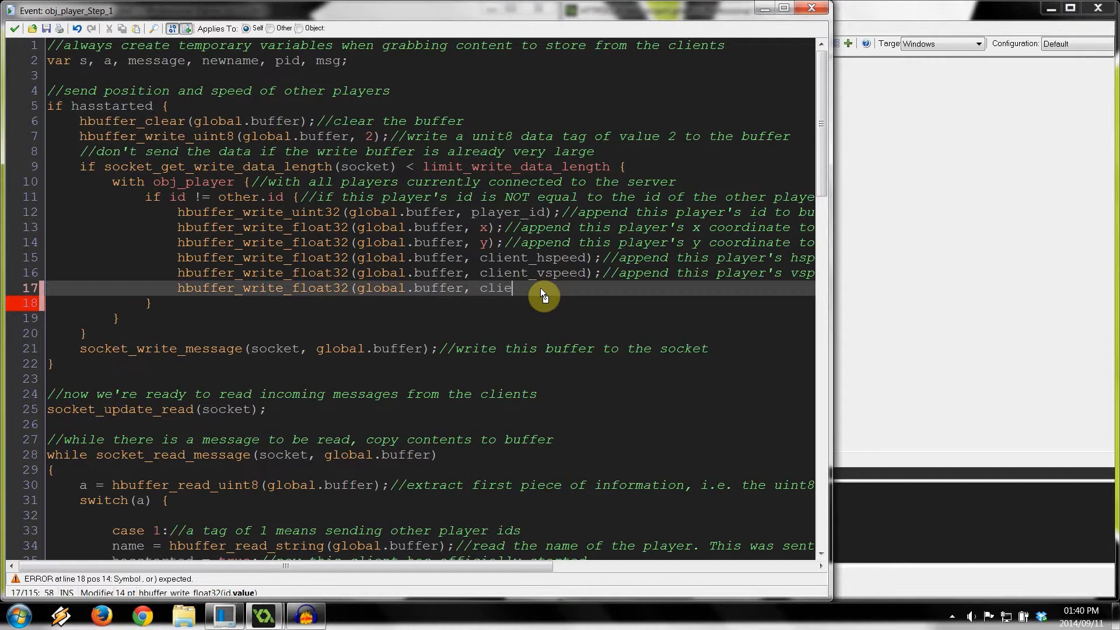
text(nt_angle);)
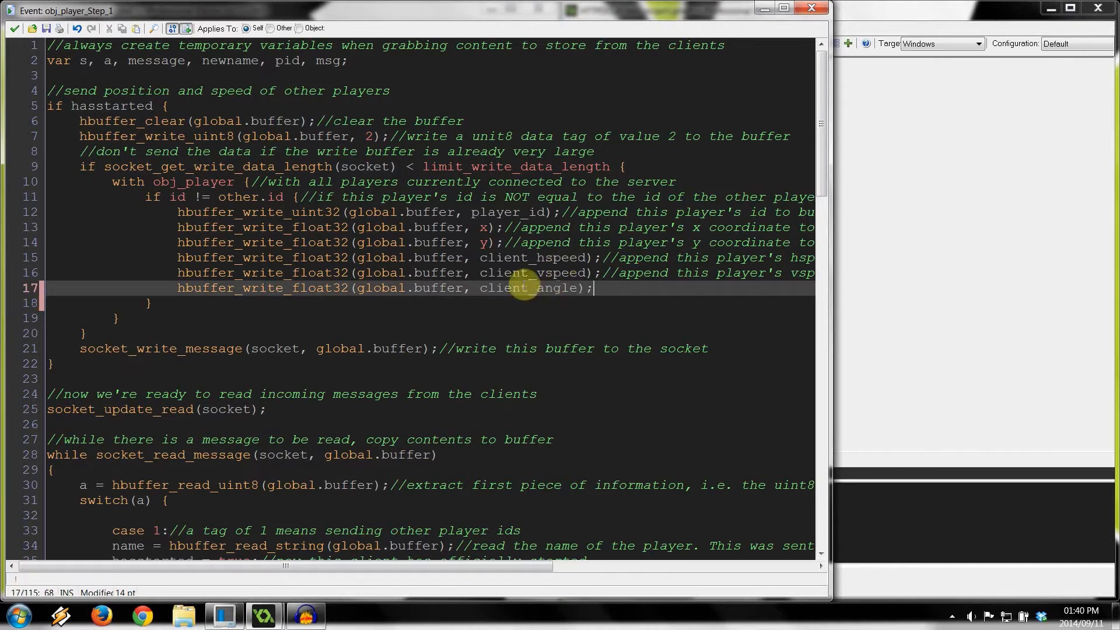
mouse_move(504, 212)
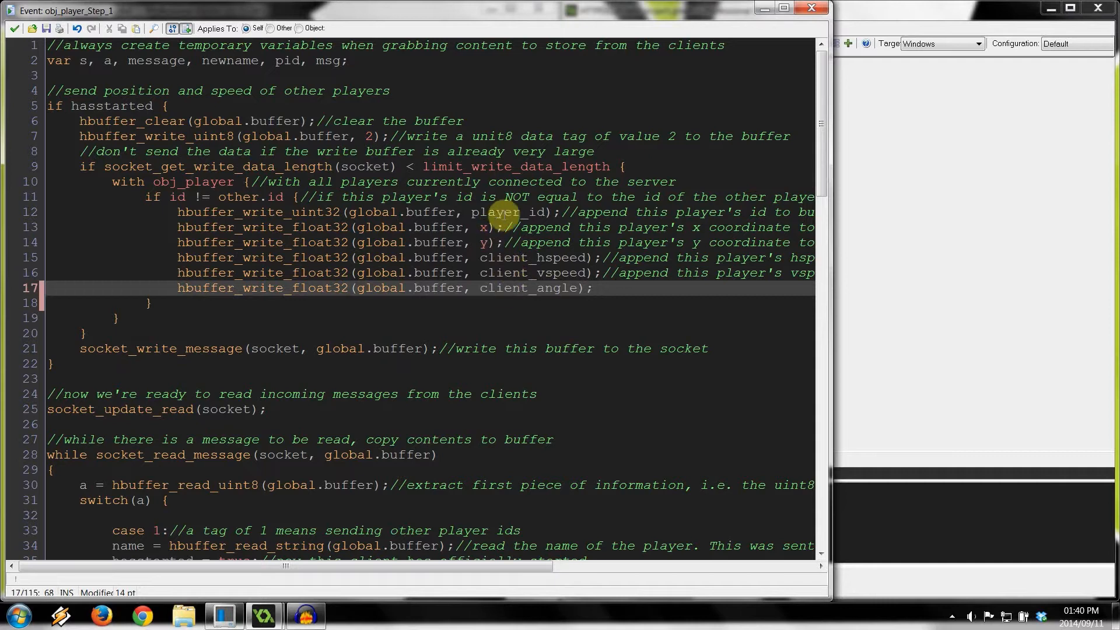
click(532, 257)
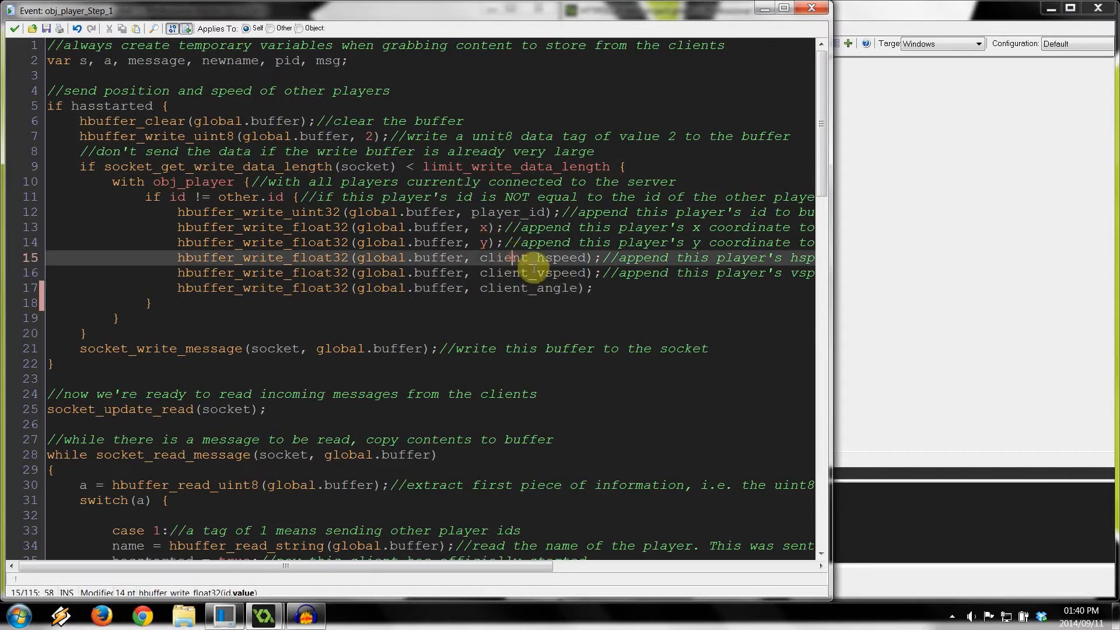
click(536, 288)
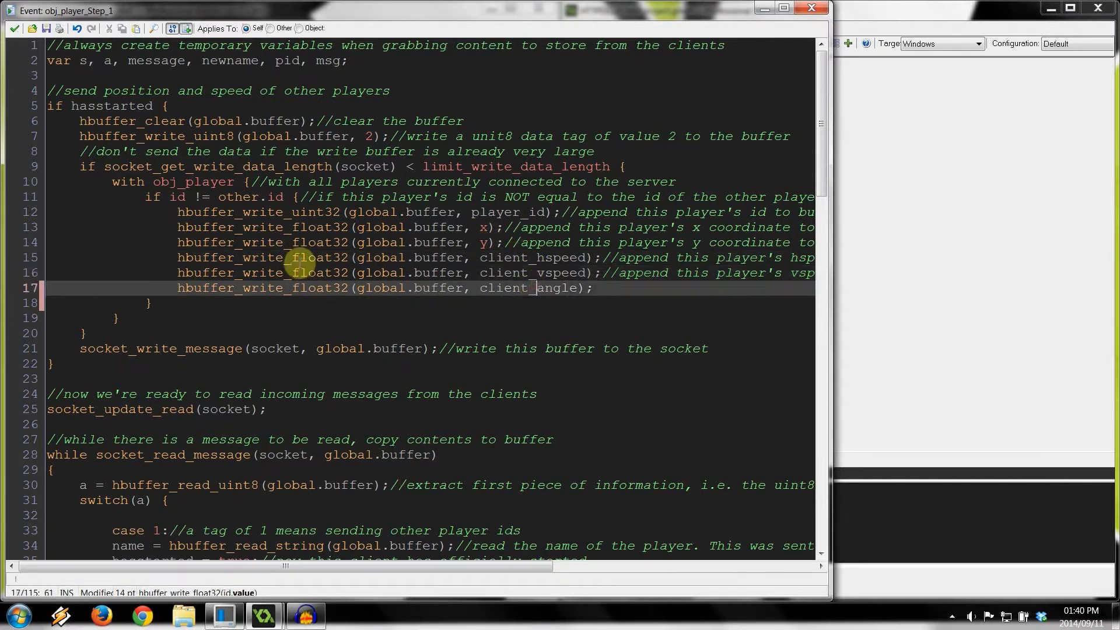
Bring up the client obj_controller's Step code for reference.
scroll(down, 3)
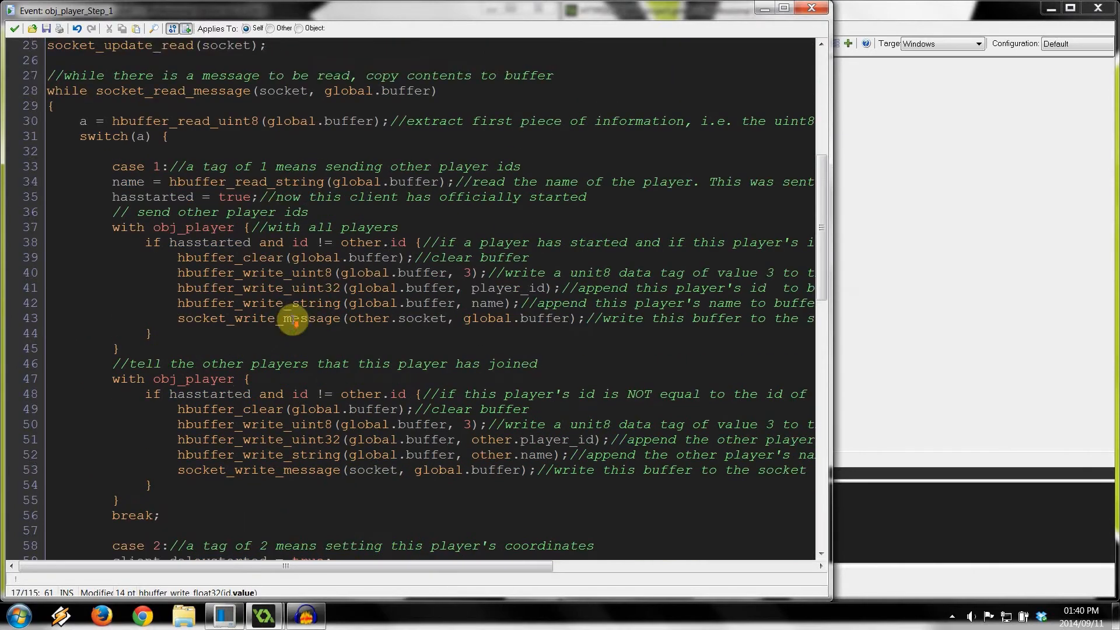
scroll(down, 3)
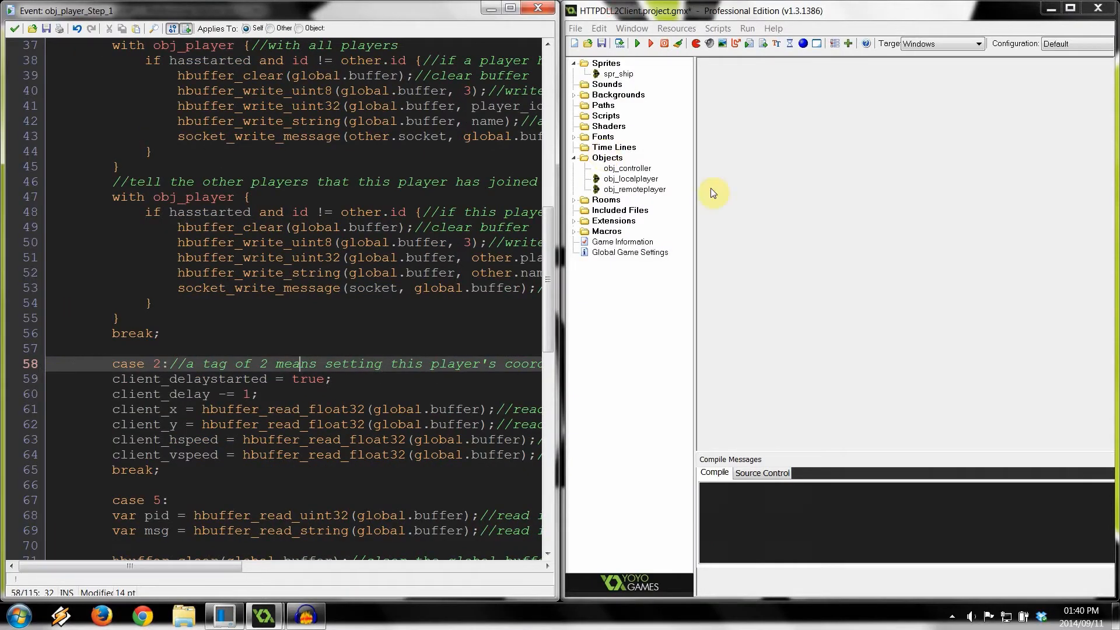
double_click(627, 168)
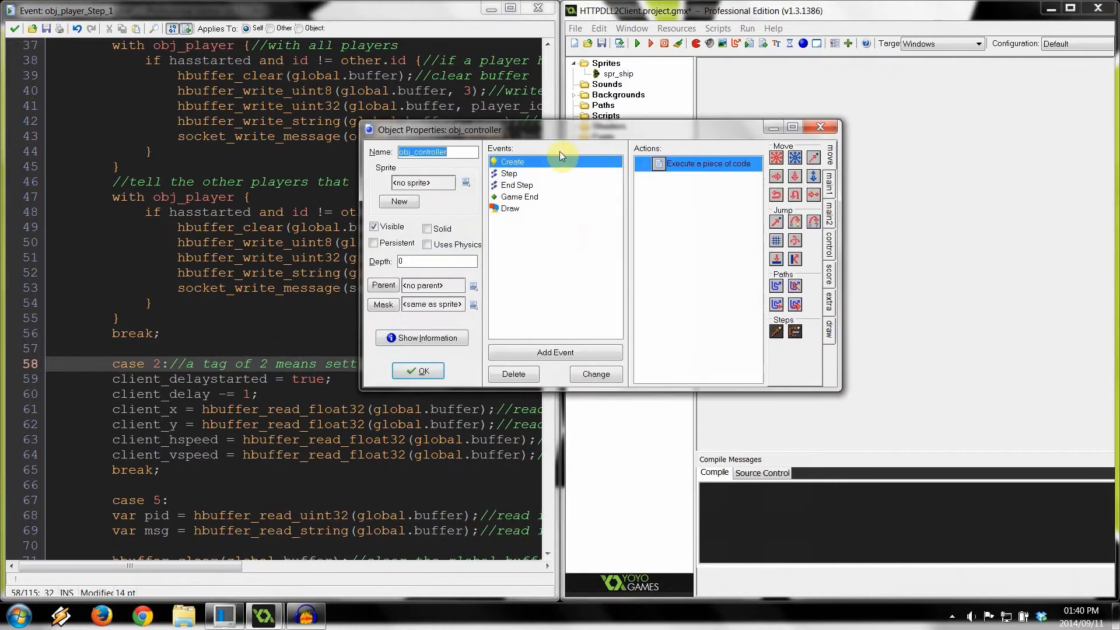
double_click(707, 164)
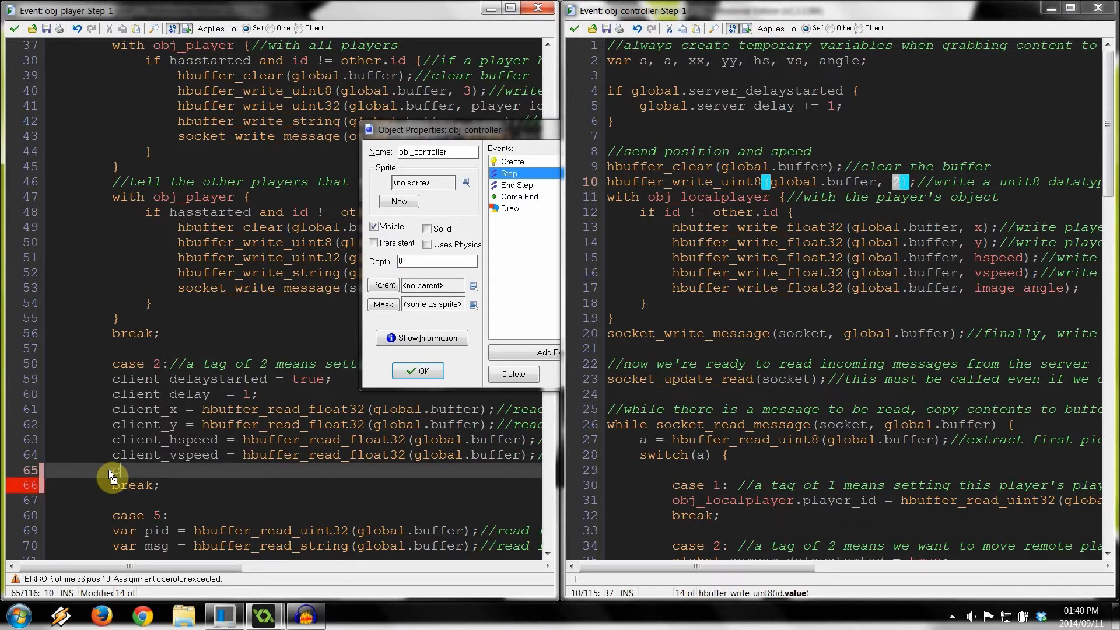
Read client_angle from the buffer after client_vspeed in the server player's Step code.
text(client_angle);)
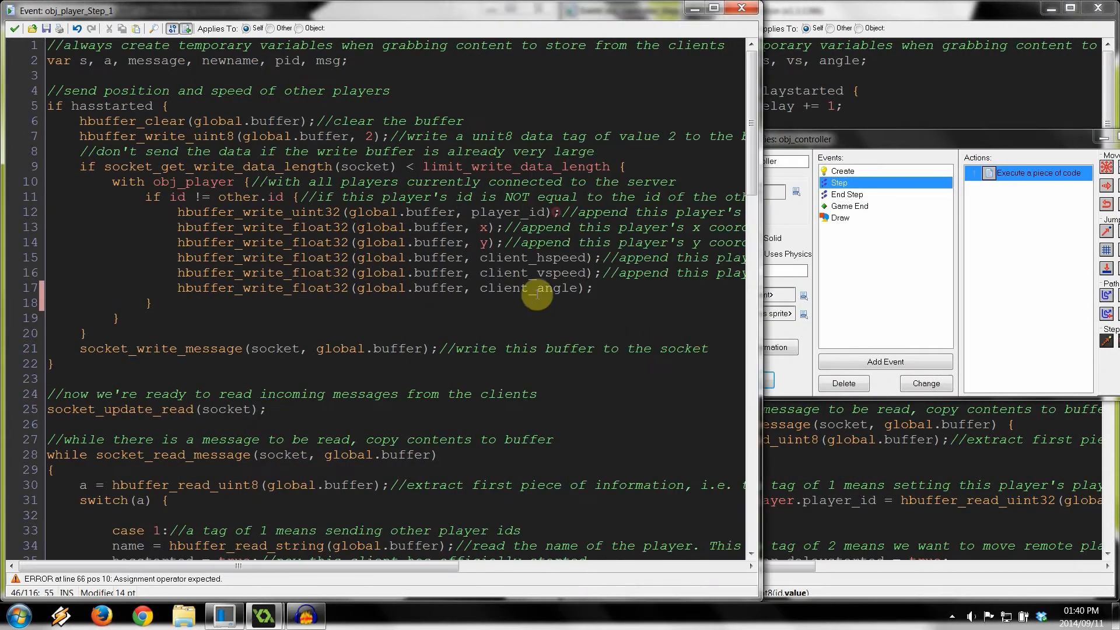
scroll(down, 3)
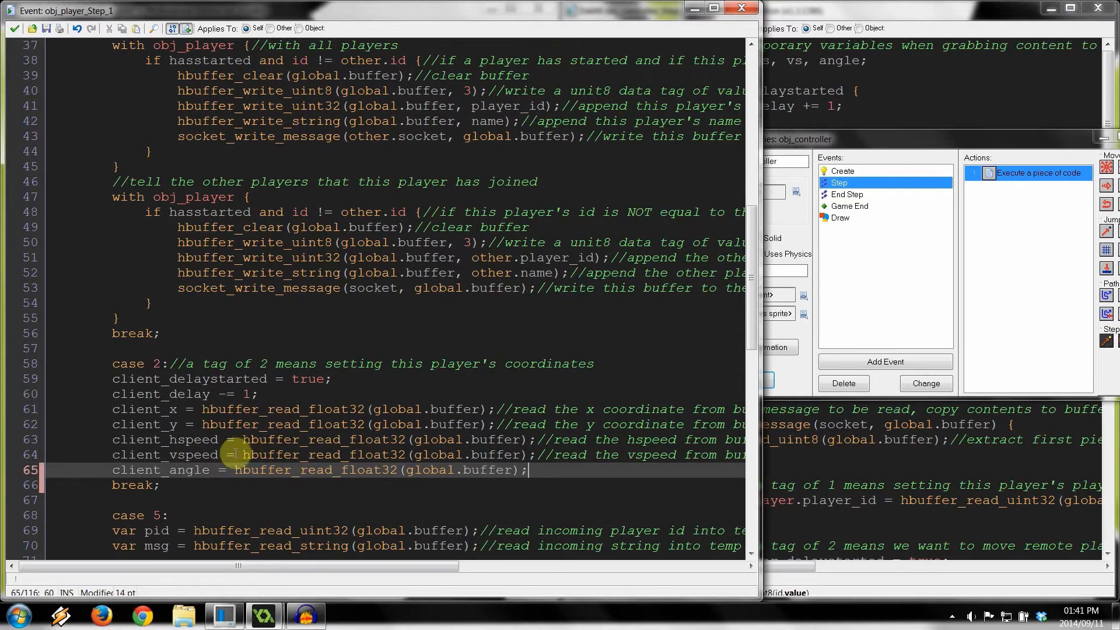
double_click(142, 470)
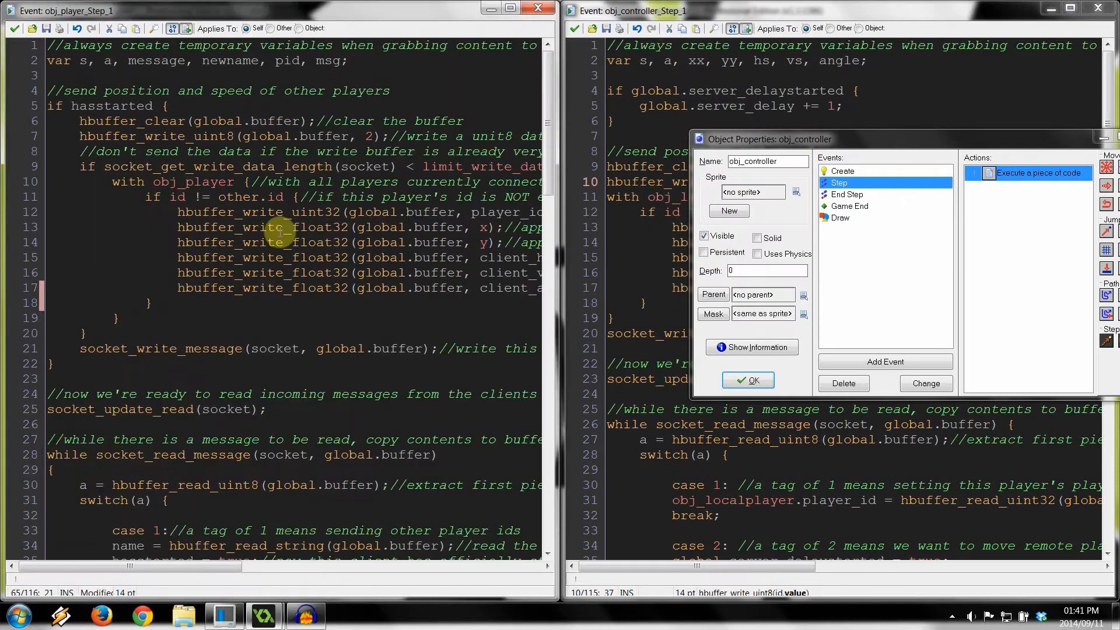
scroll(down, 3)
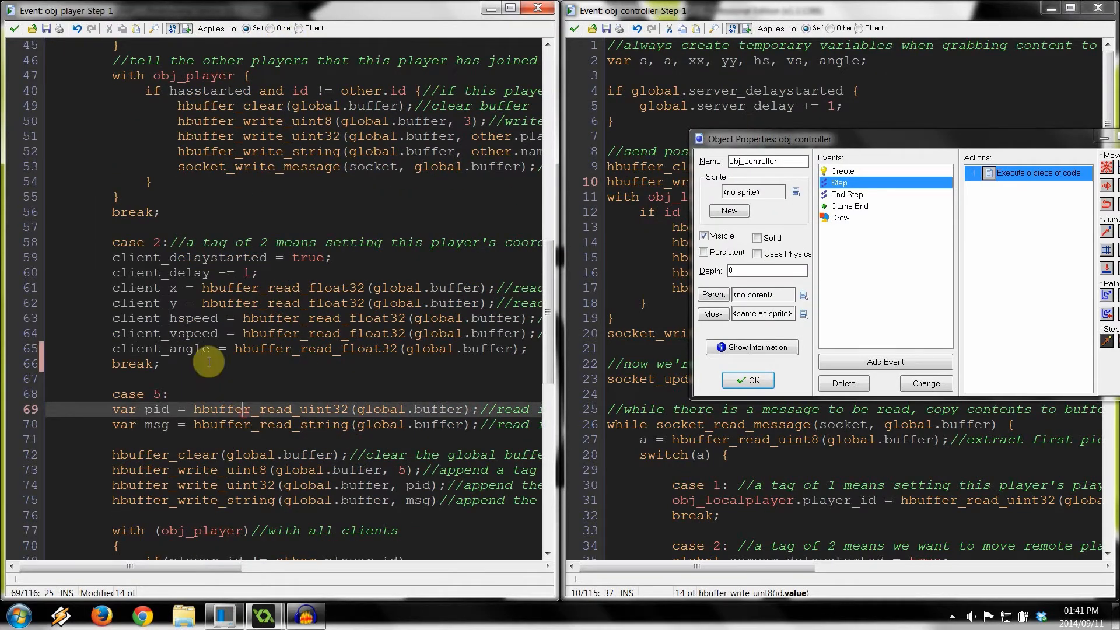
mouse_move(151, 322)
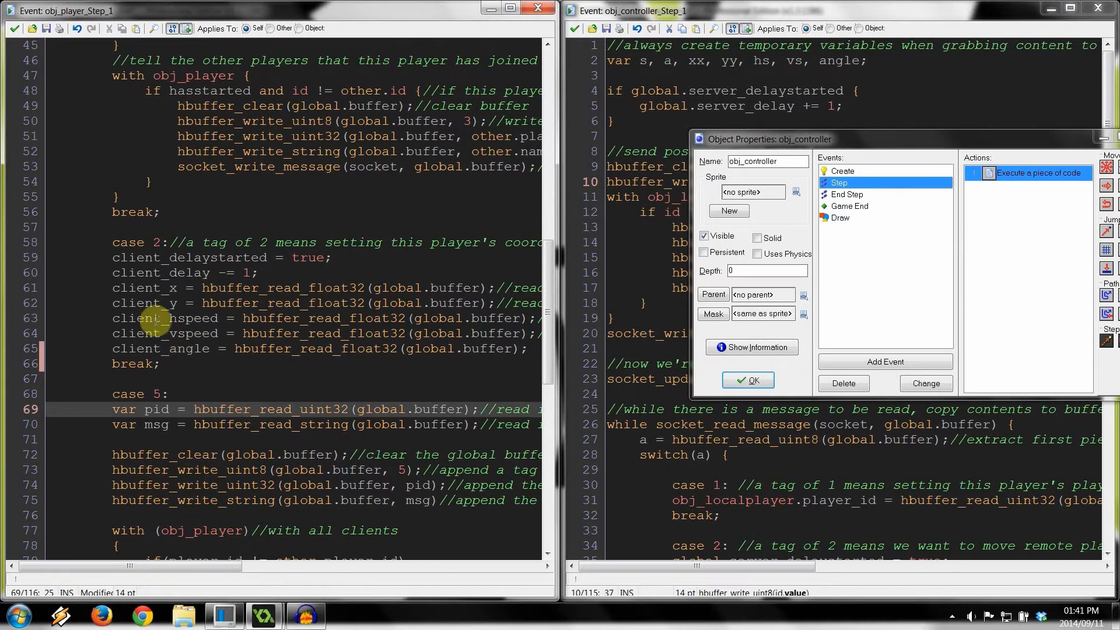
scroll(down, 3)
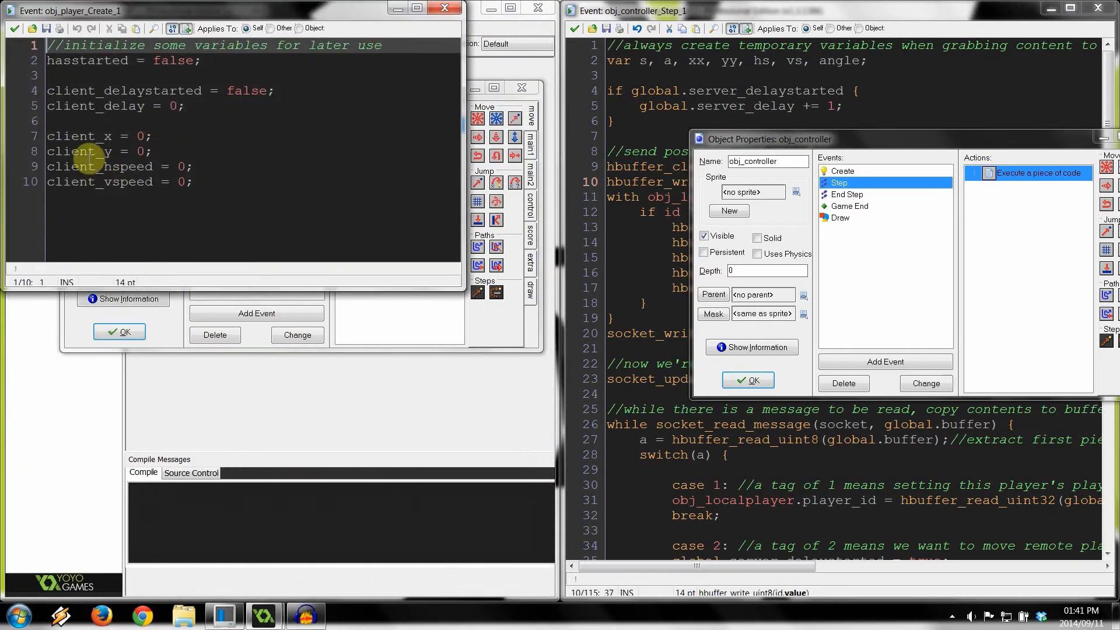
Initialise client_angle = 0; in the server obj_player Create code and commit it.
text(client)
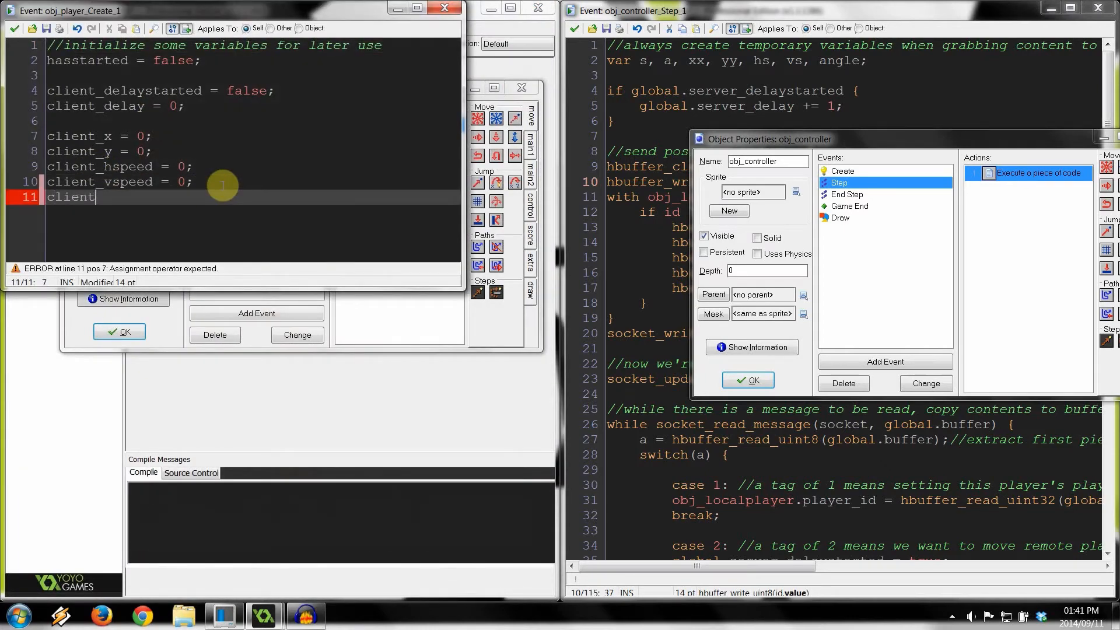
text(_angle = 0;)
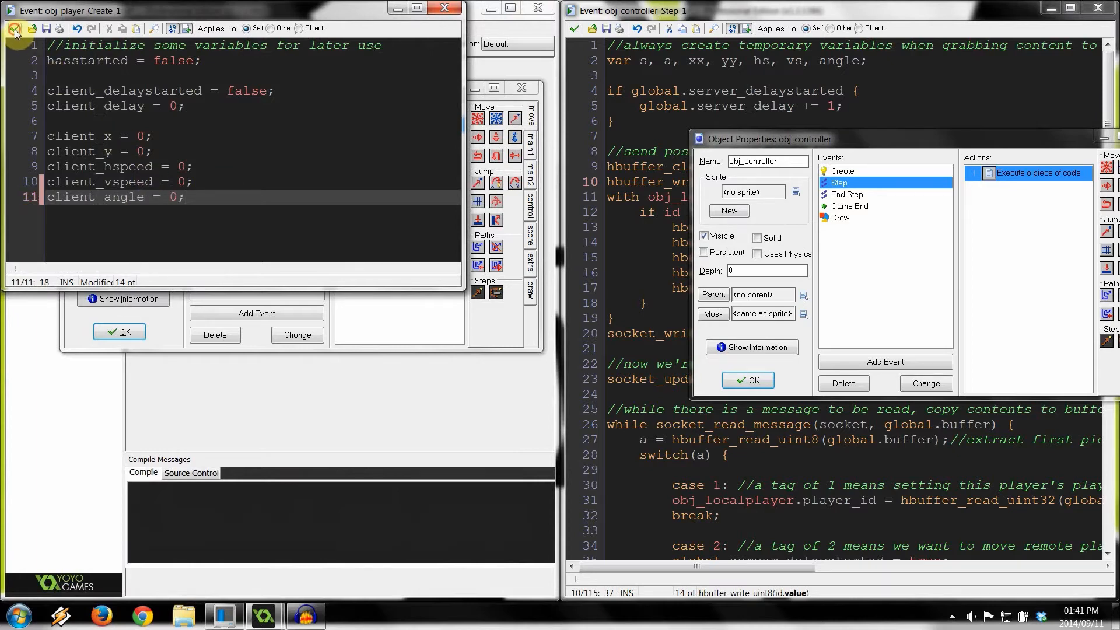
click(119, 330)
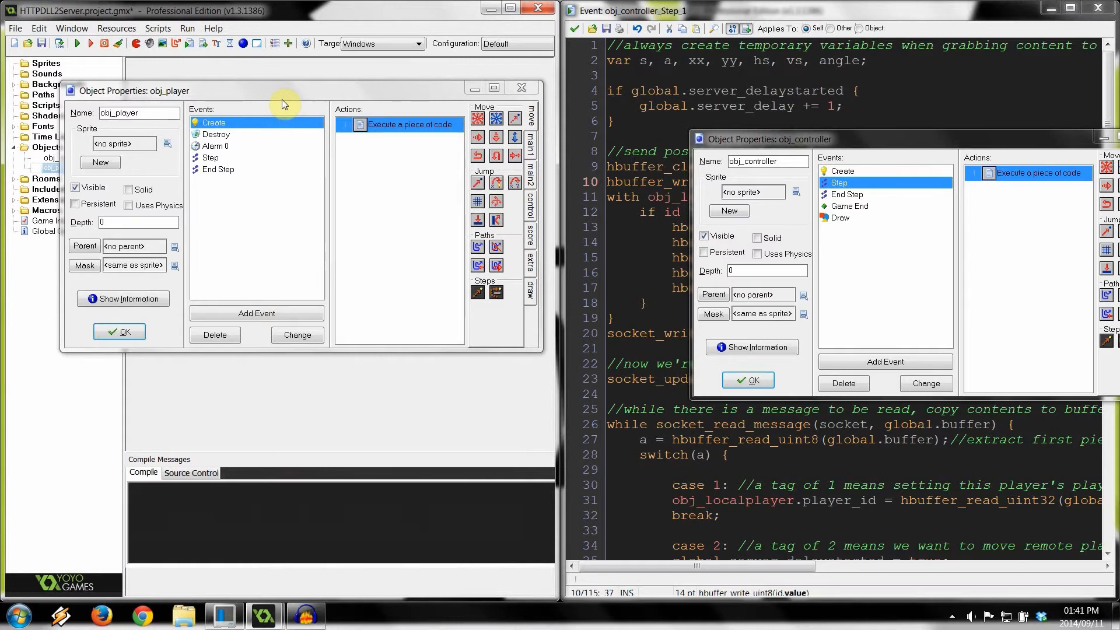
mouse_move(284, 126)
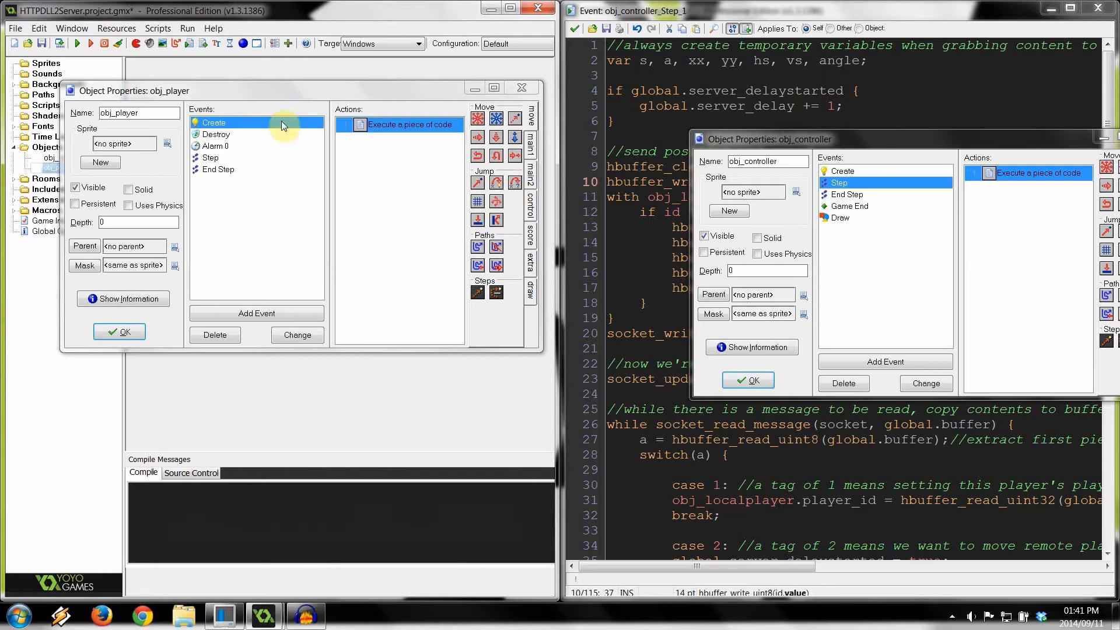
Check the End Step code, close the server object windows and reopen the client obj_controller.
double_click(399, 125)
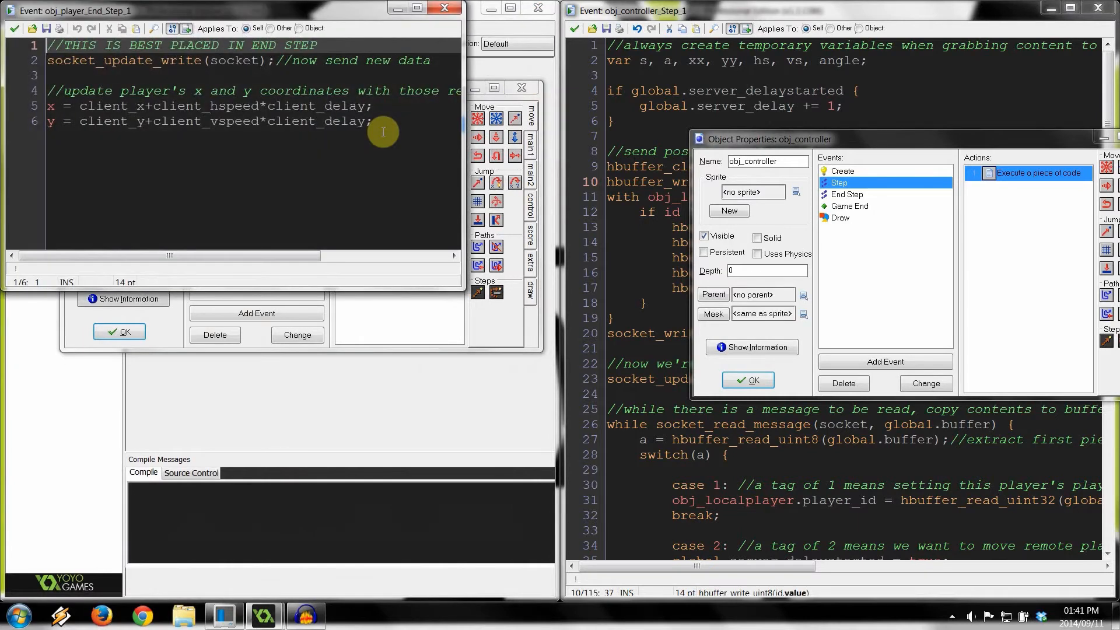
click(119, 332)
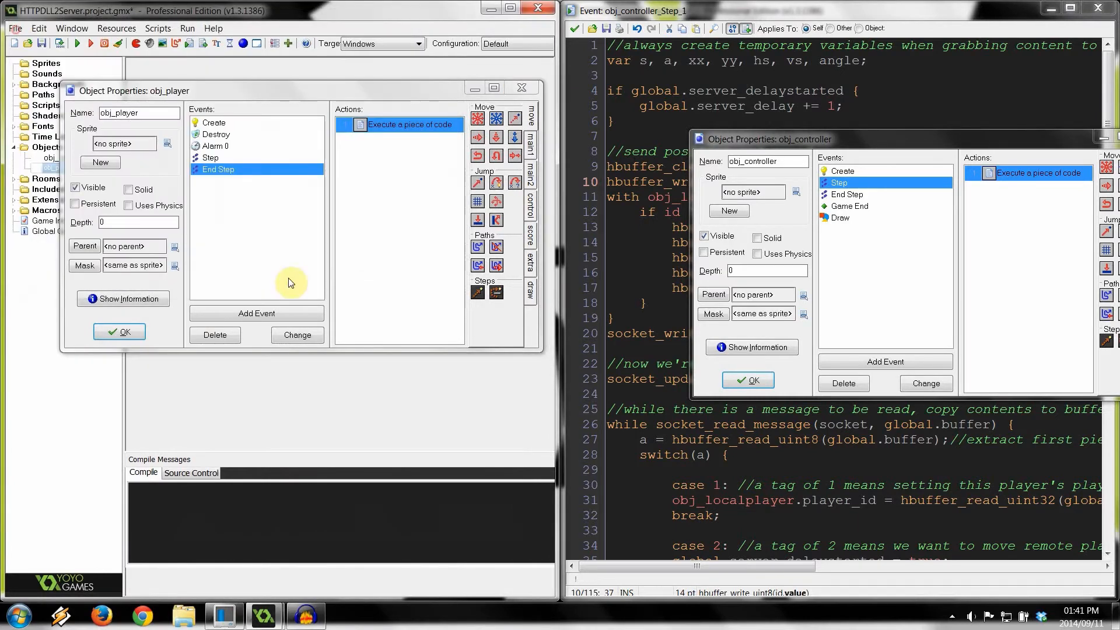
mouse_move(225, 189)
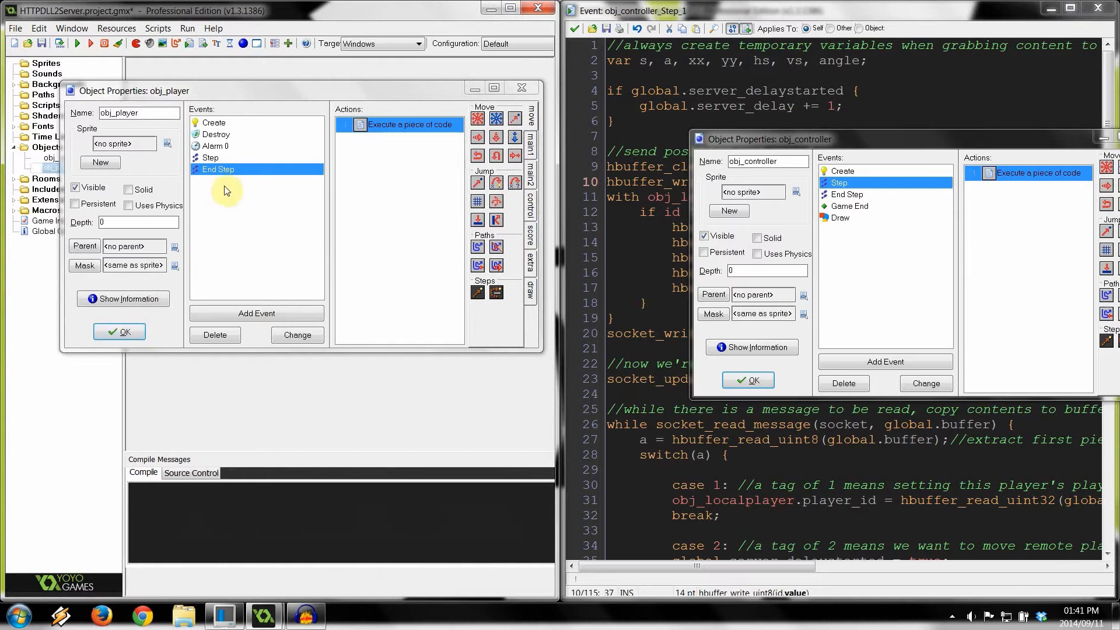
click(119, 332)
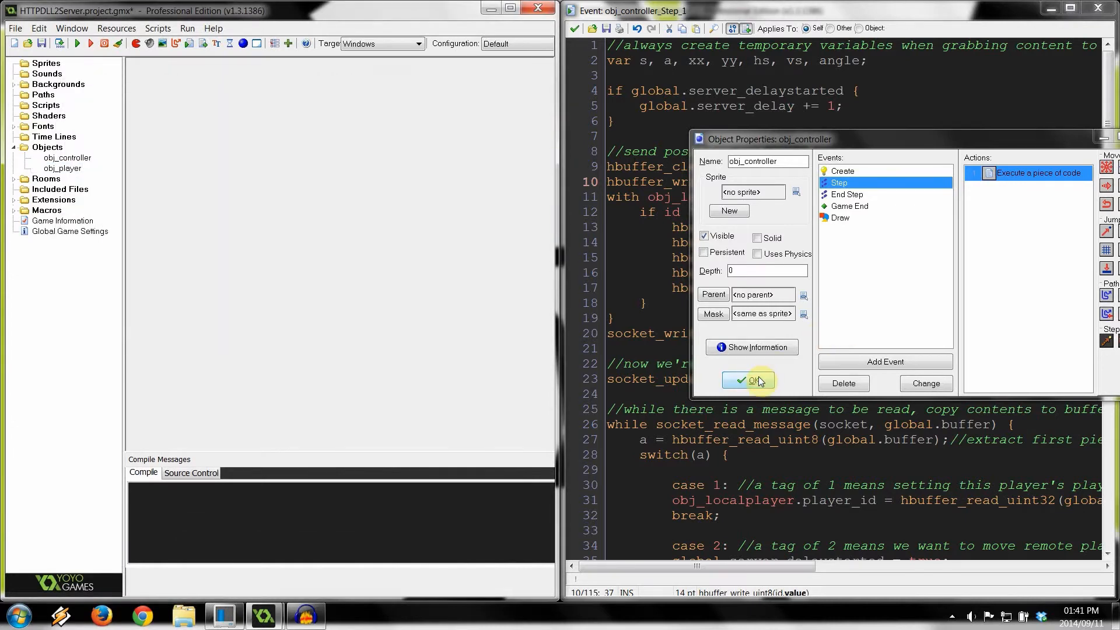
click(749, 379)
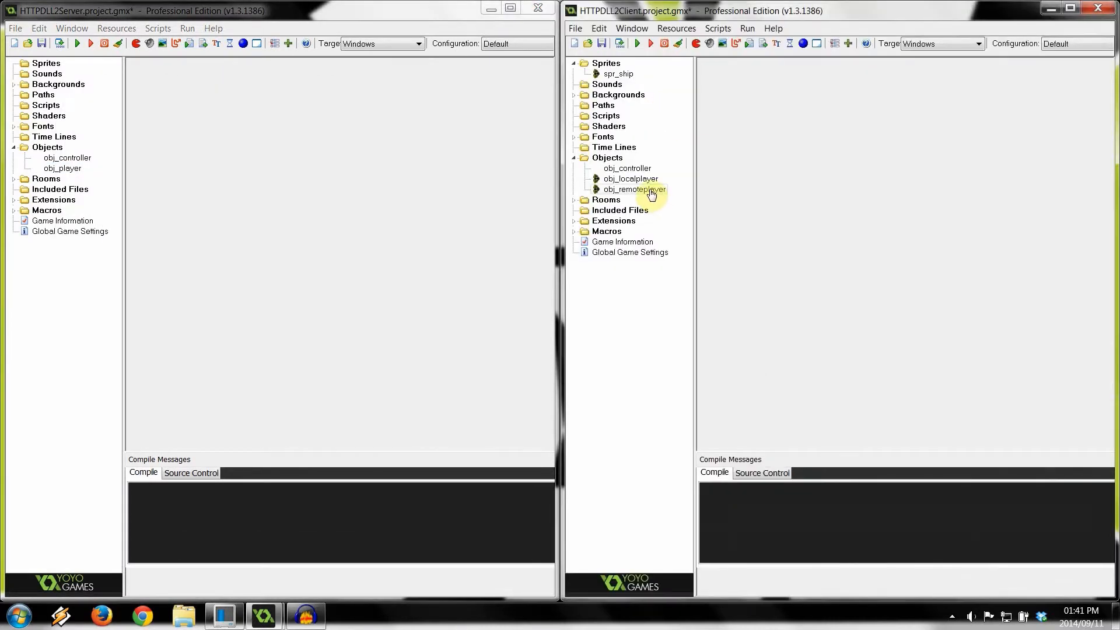
double_click(631, 178)
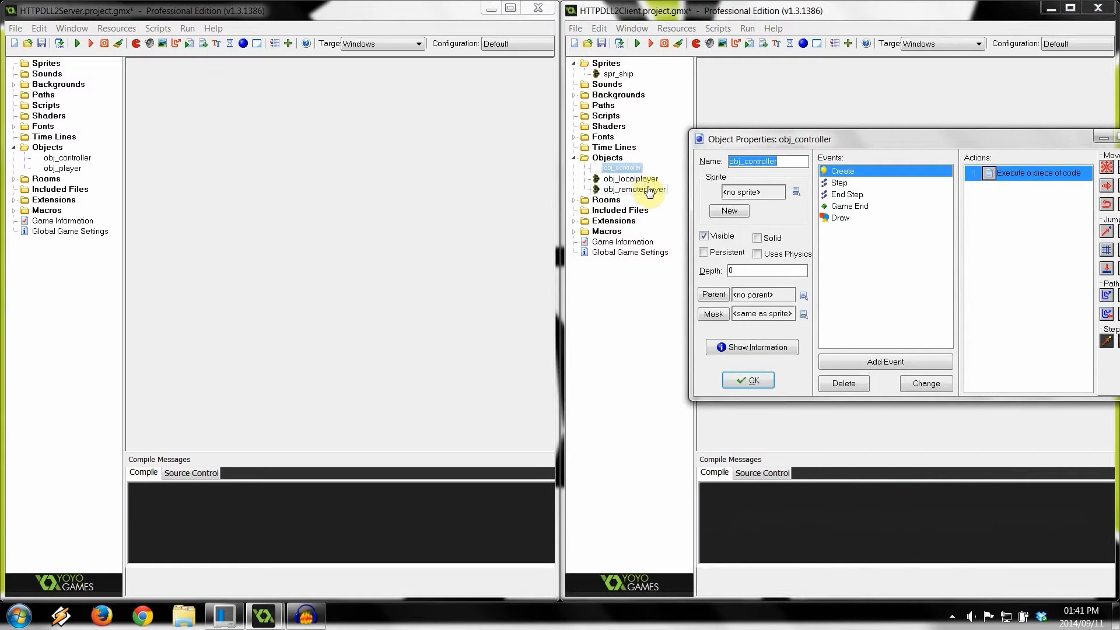
Check the image_angle aim-at-mouse line in obj_localplayer's Step code, then close it.
double_click(632, 179)
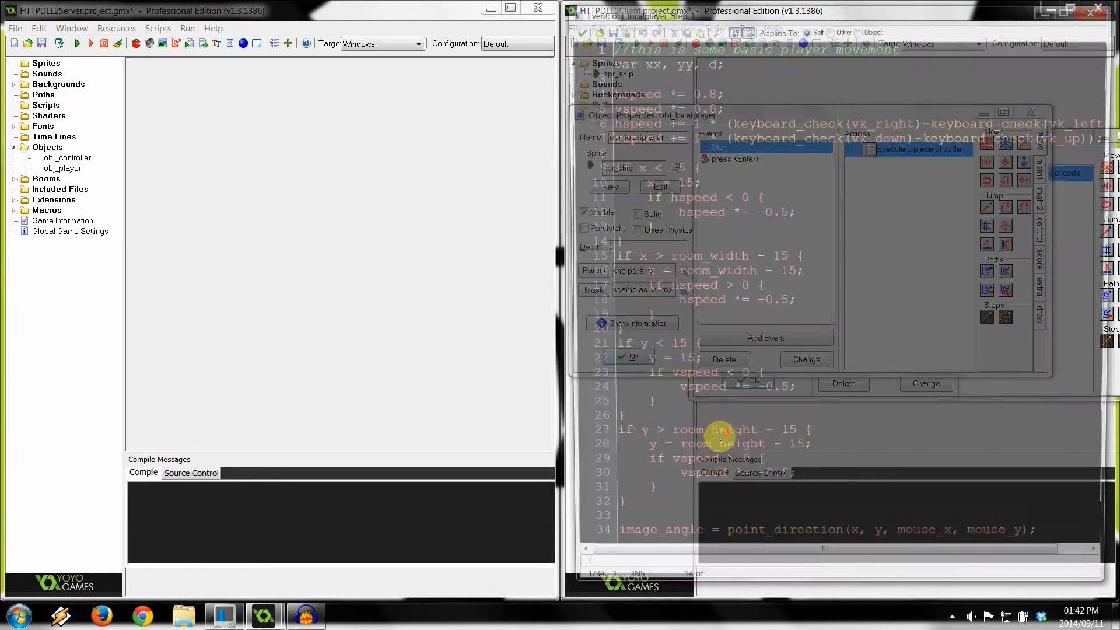
click(623, 357)
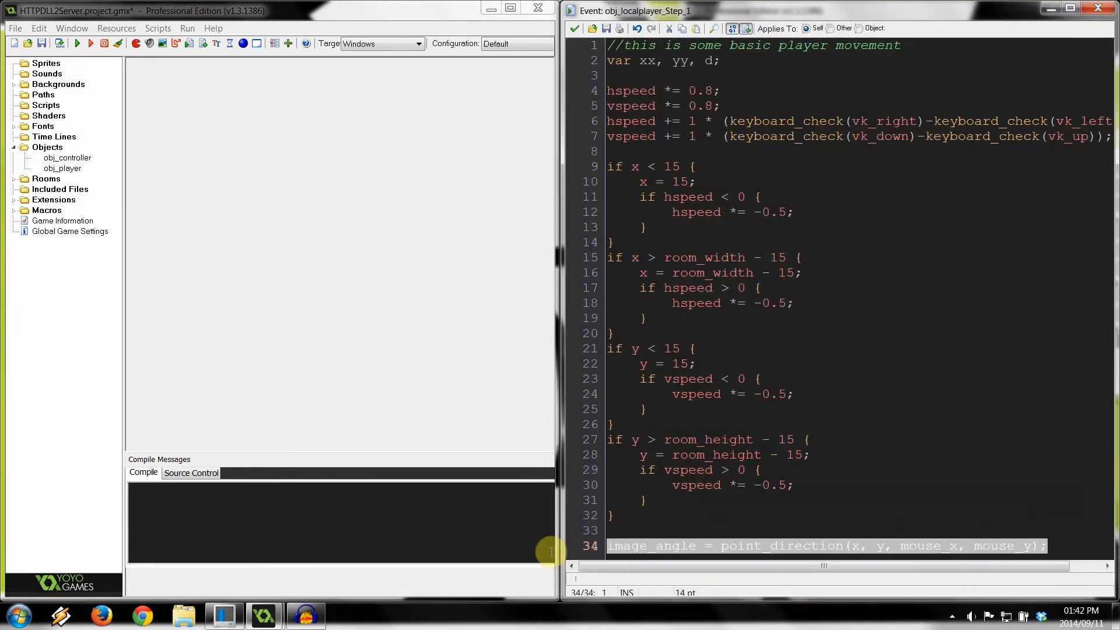
mouse_move(839, 489)
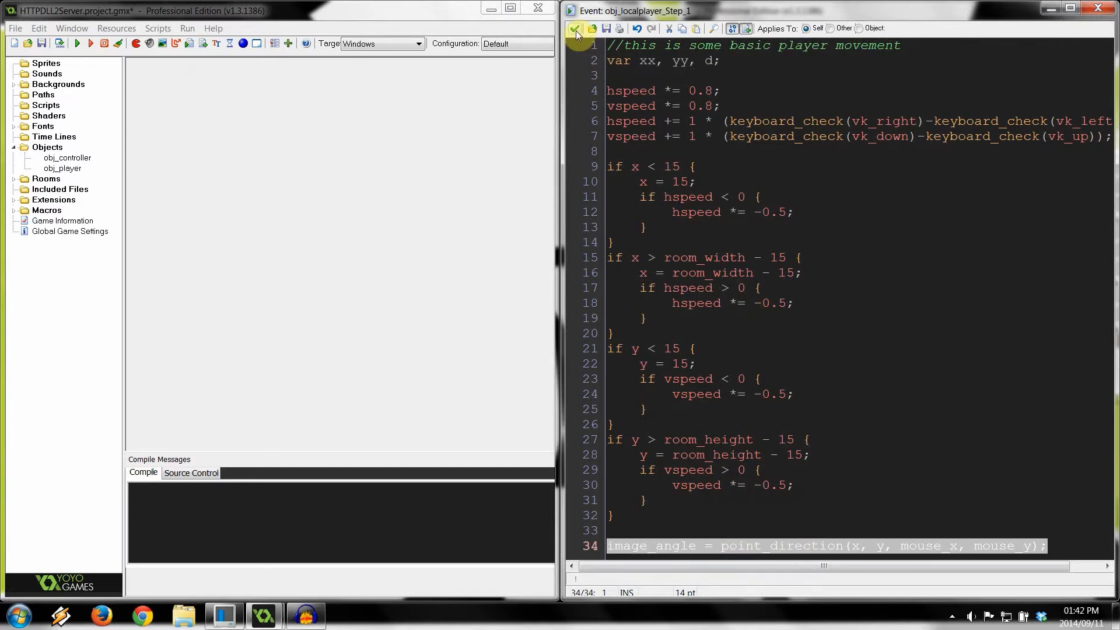
click(577, 36)
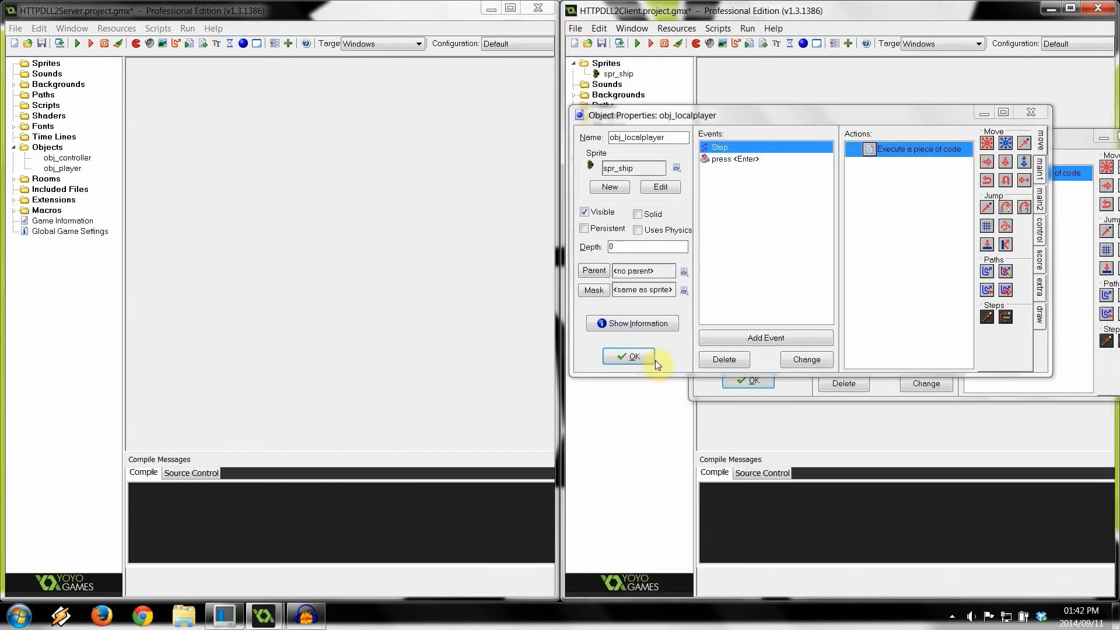
click(628, 355)
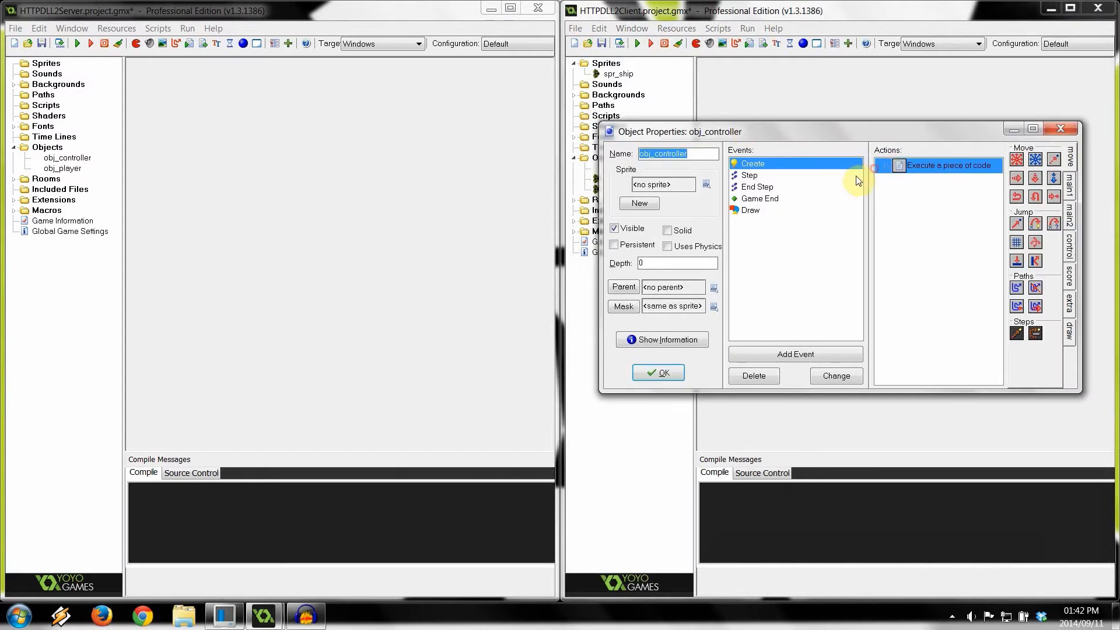
Show obj_controller's Step code full-size at the position-sending block with tag 2.
double_click(948, 164)
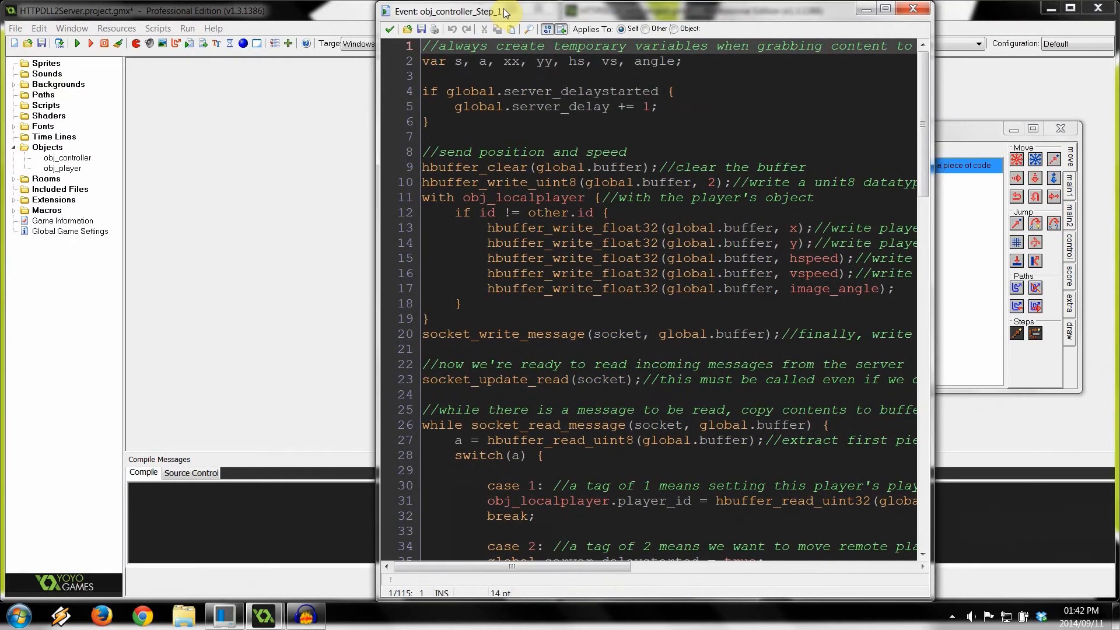
click(898, 8)
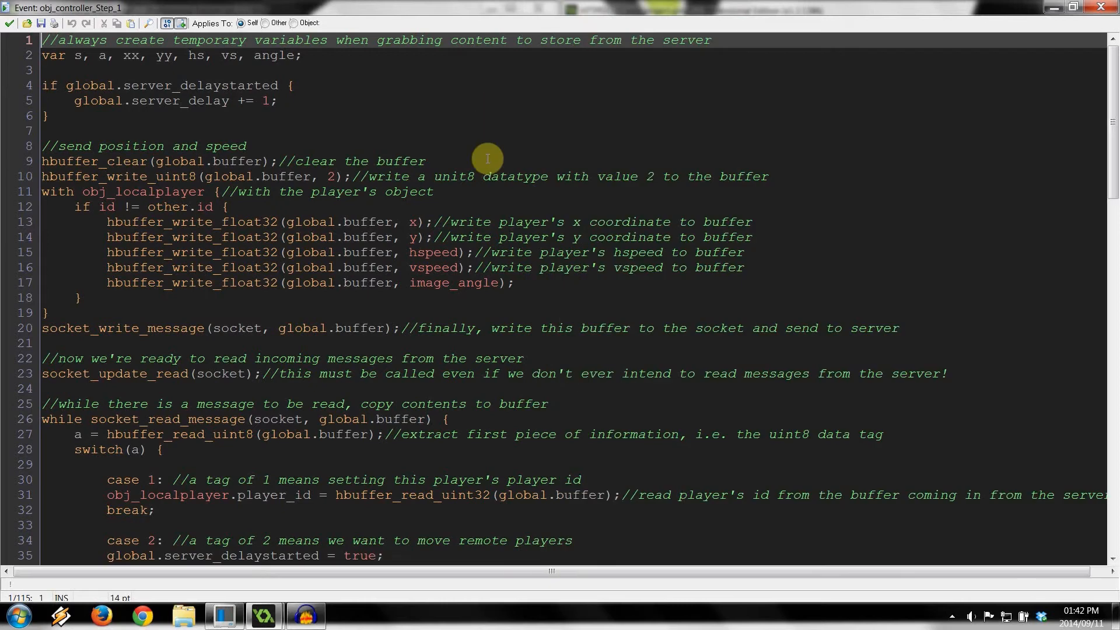
click(448, 297)
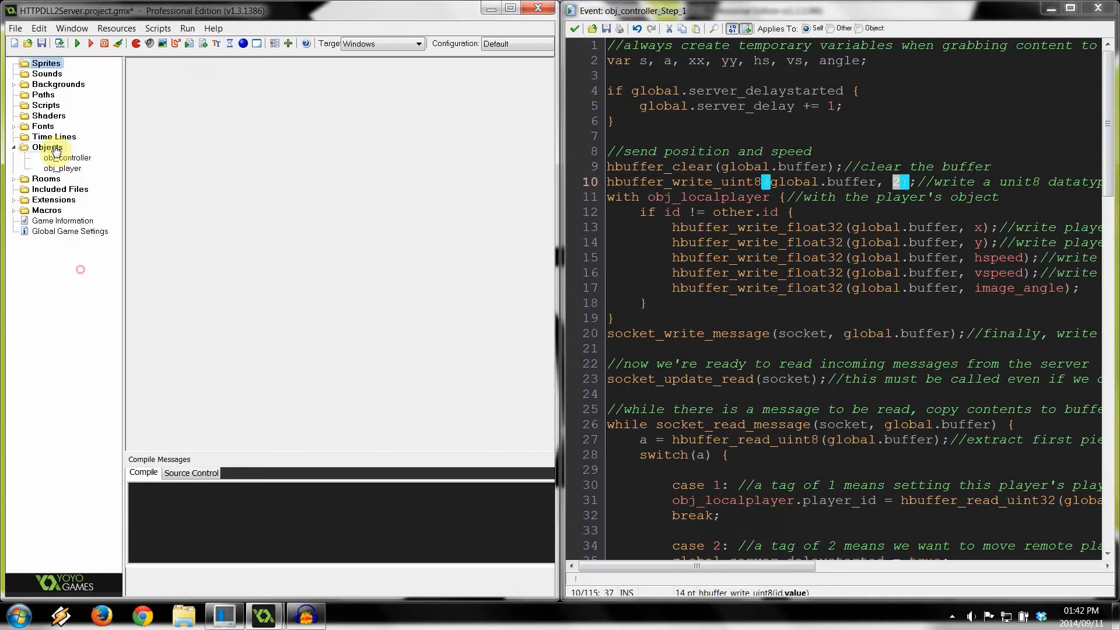
Look through the server player's Step code and close it again.
double_click(63, 168)
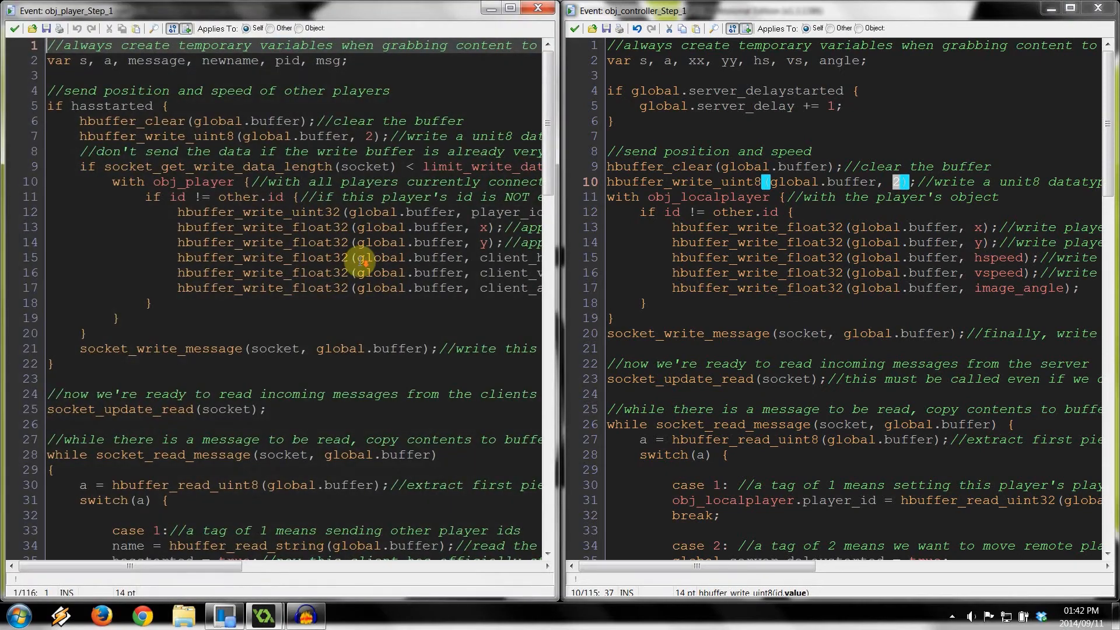
scroll(down, 3)
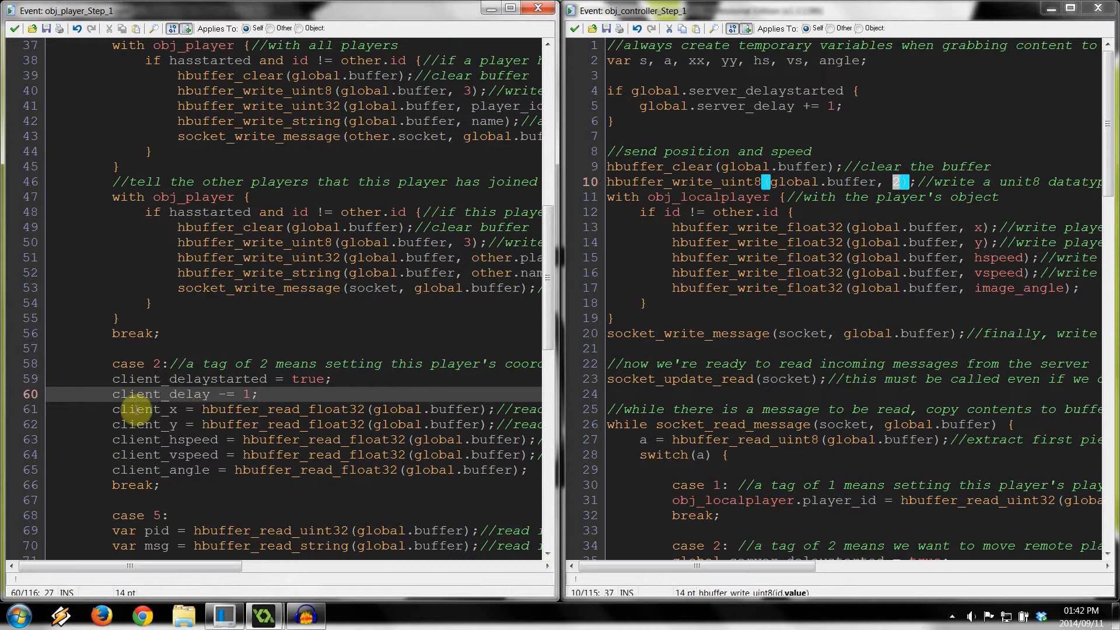
click(185, 439)
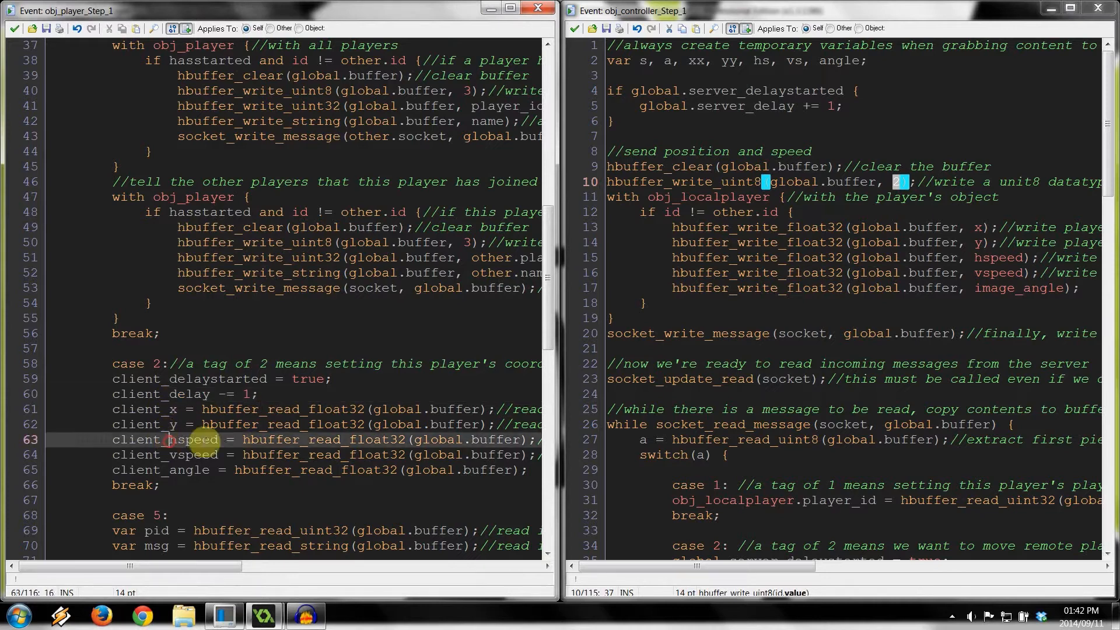
click(195, 471)
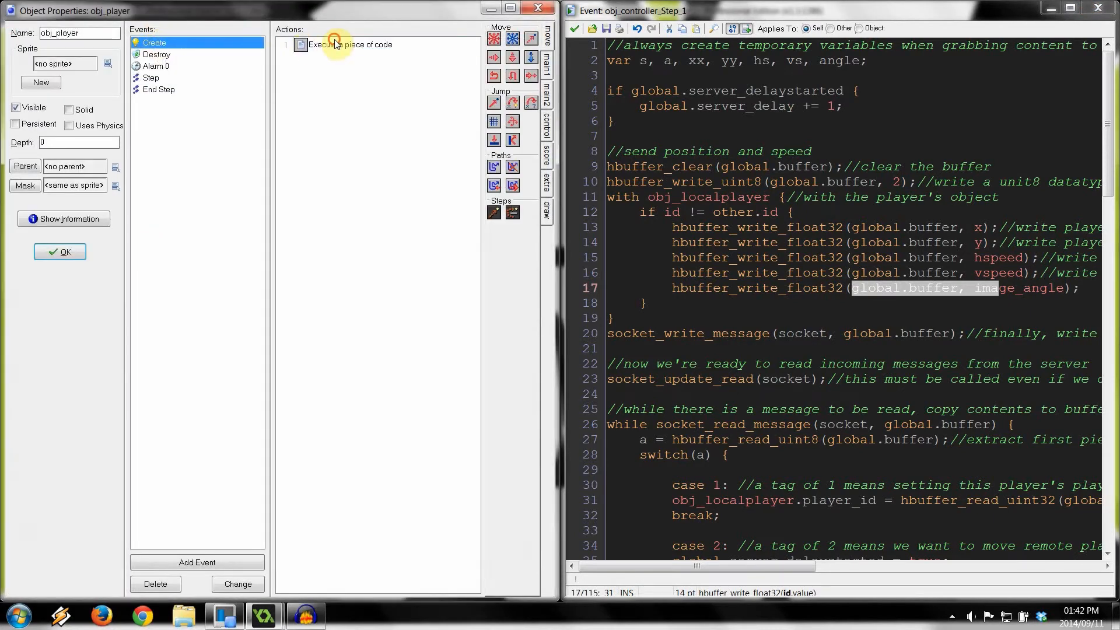
Reopen obj_player's Step code full-size and highlight client_angle in the outgoing player data.
double_click(350, 45)
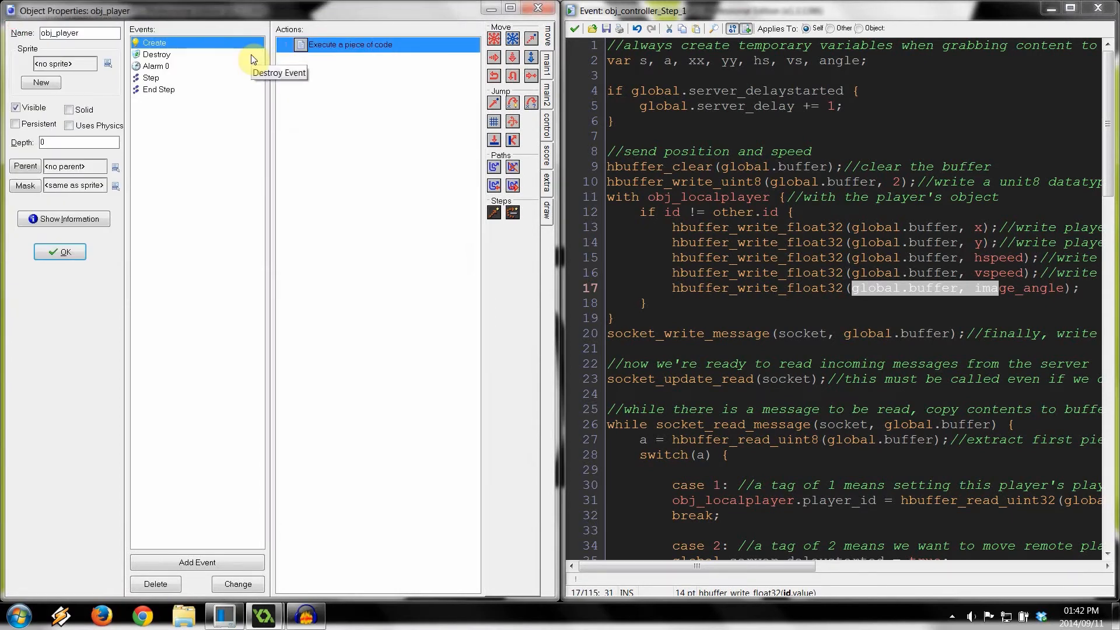
click(151, 77)
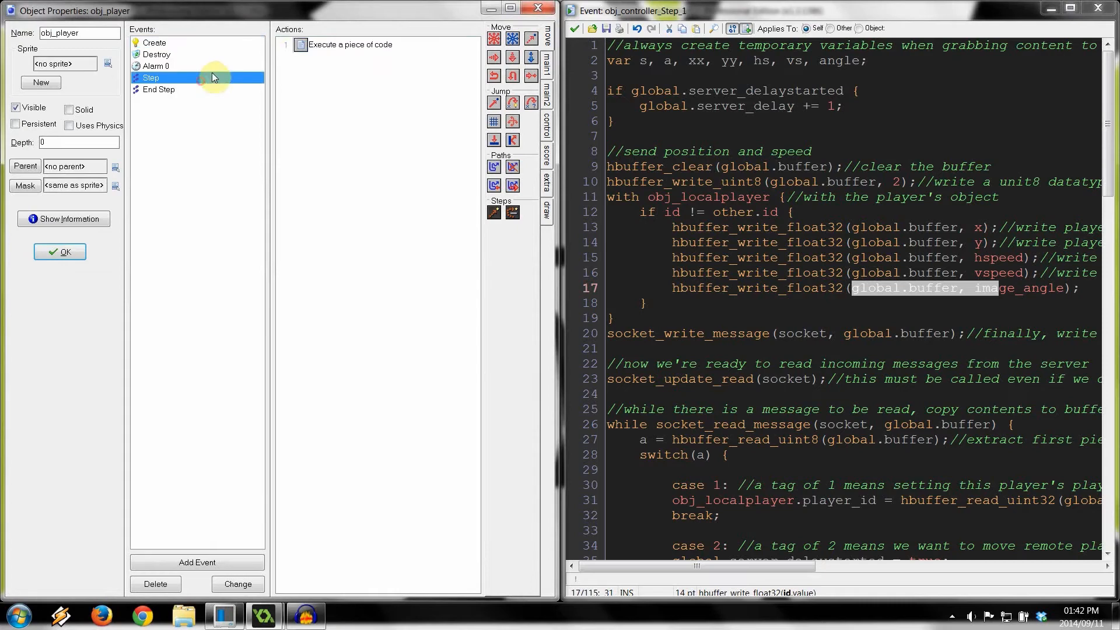
double_click(150, 77)
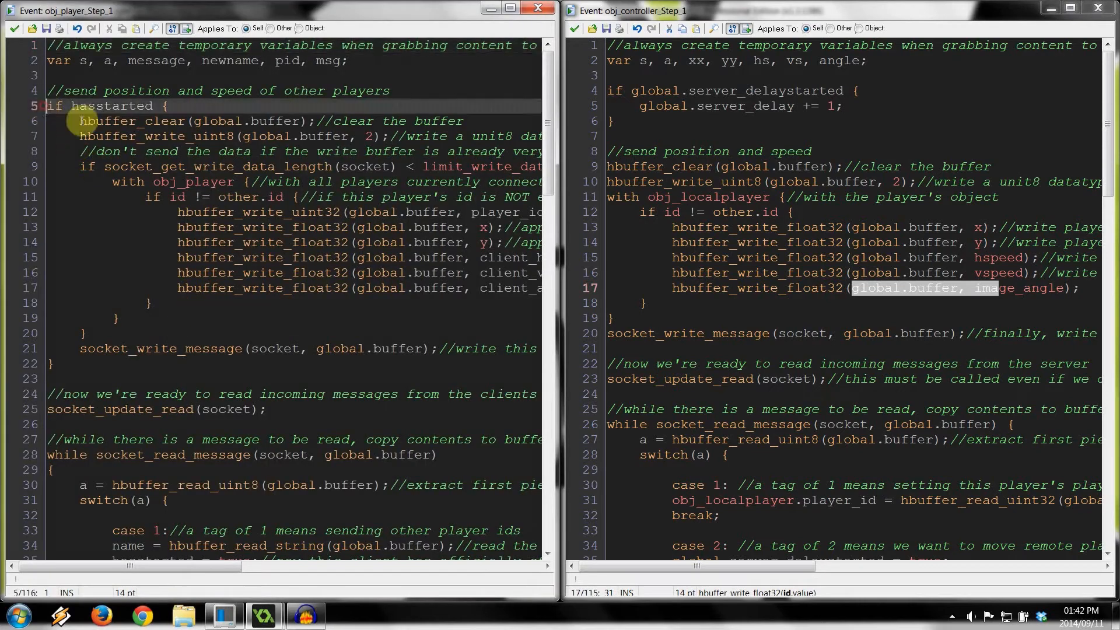
click(184, 272)
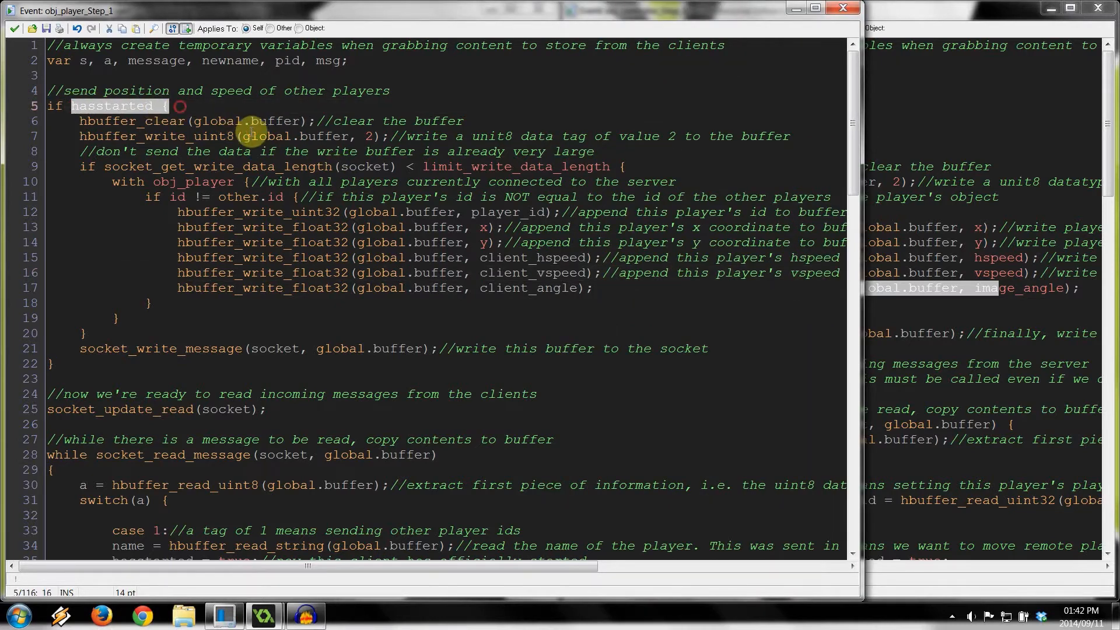
click(475, 213)
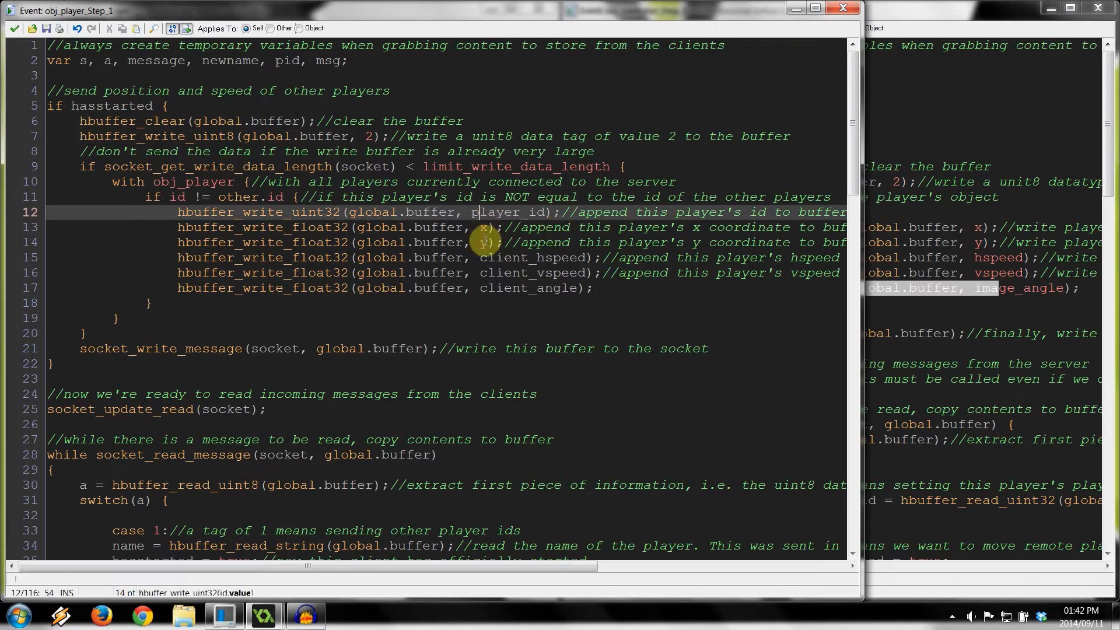
mouse_move(488, 292)
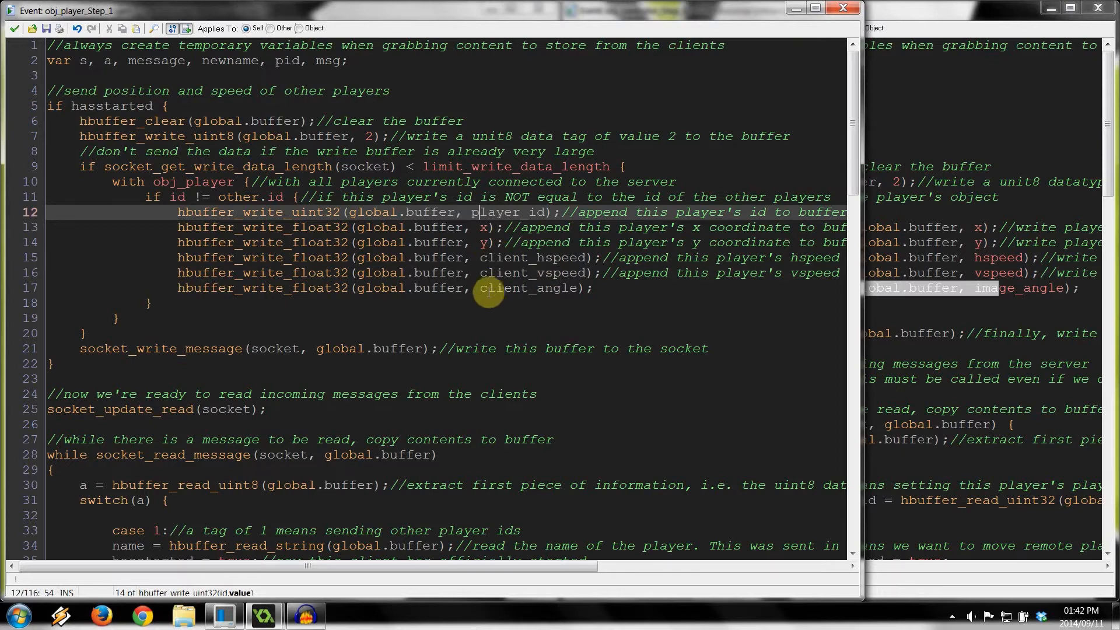
double_click(529, 288)
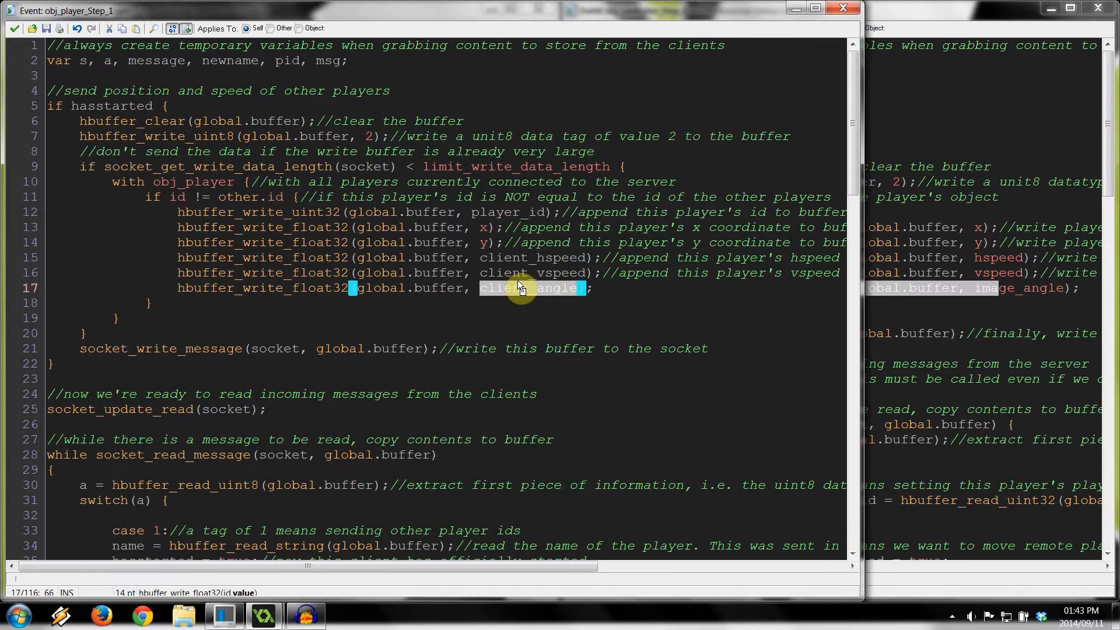
mouse_move(540, 323)
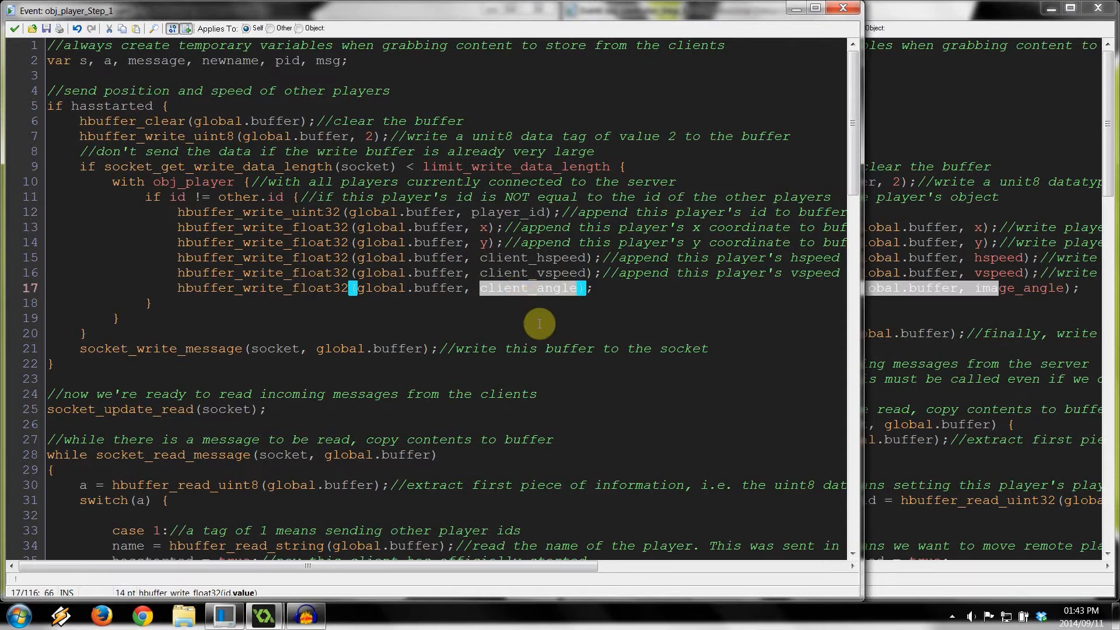
scroll(down, 3)
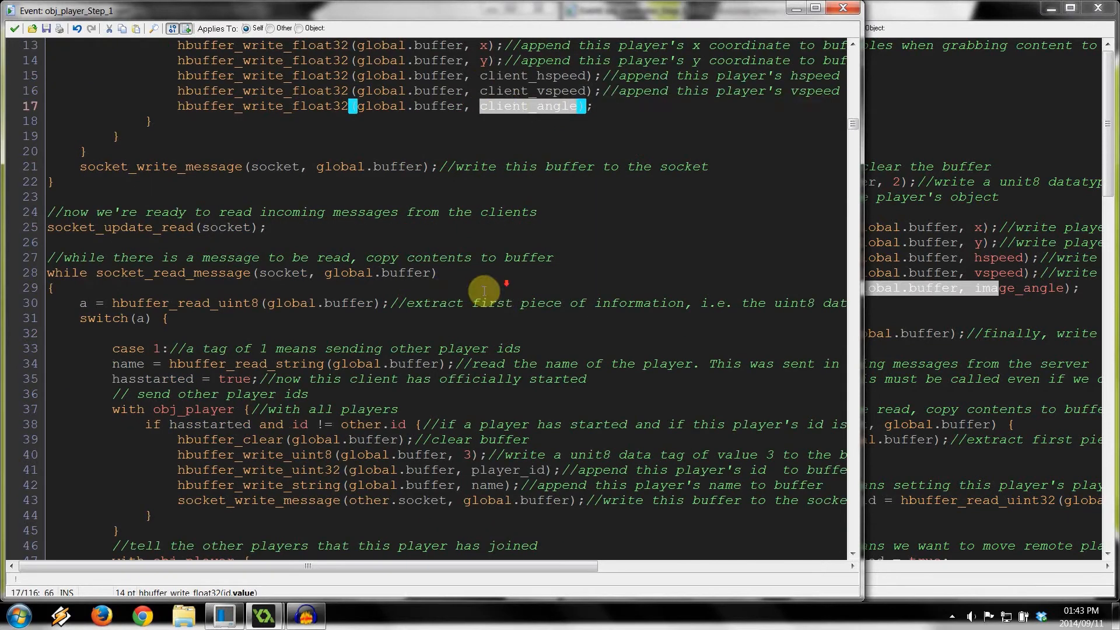
scroll(up, 3)
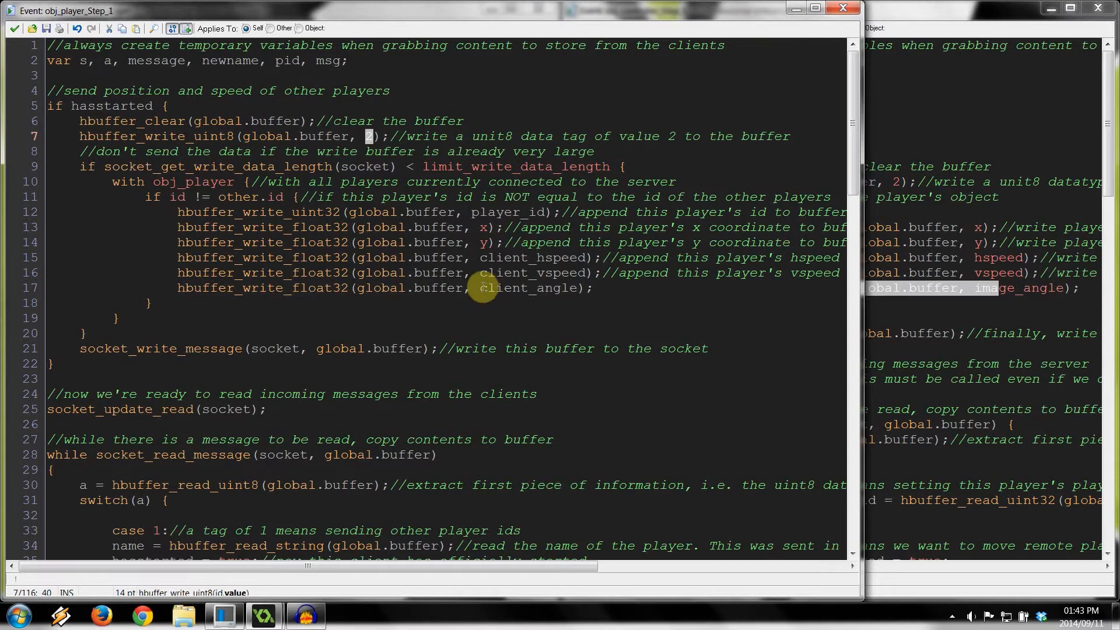
double_click(528, 288)
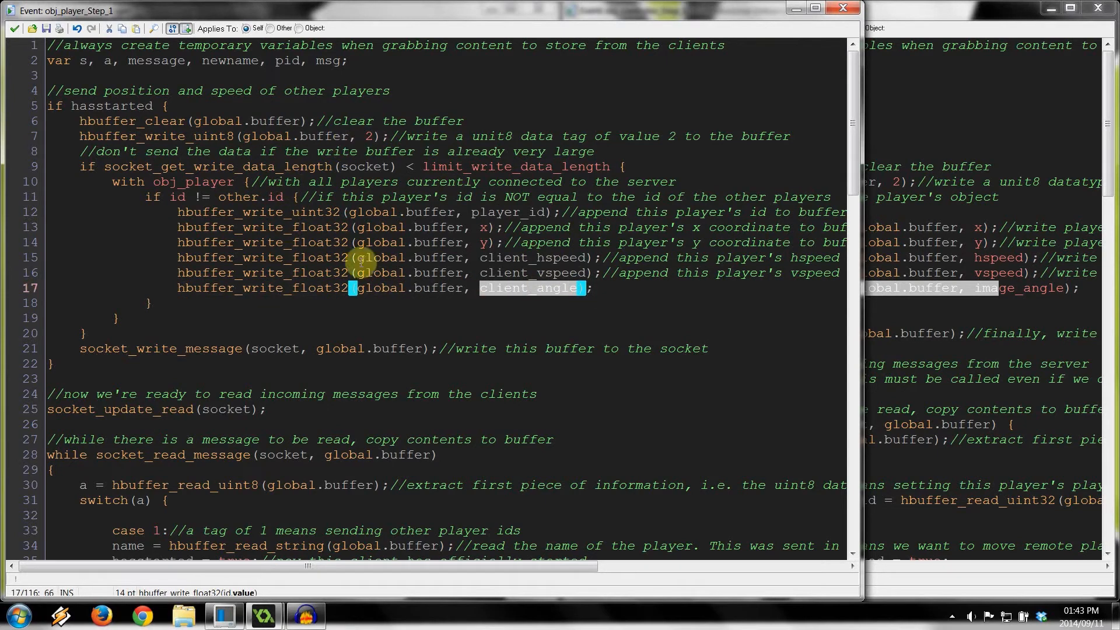
scroll(down, 3)
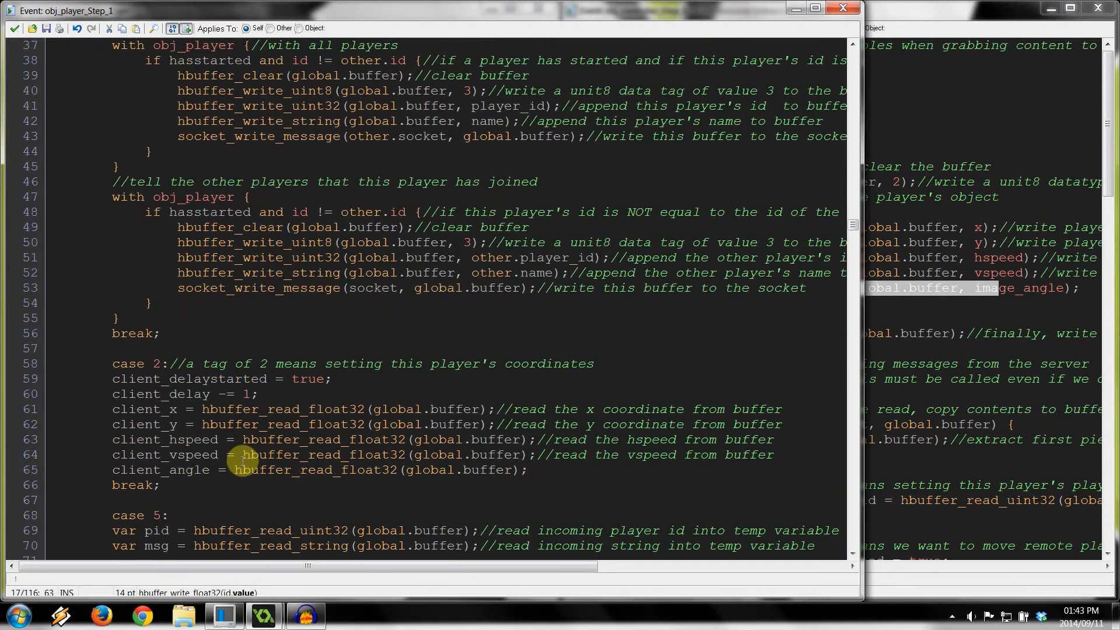
scroll(down, 3)
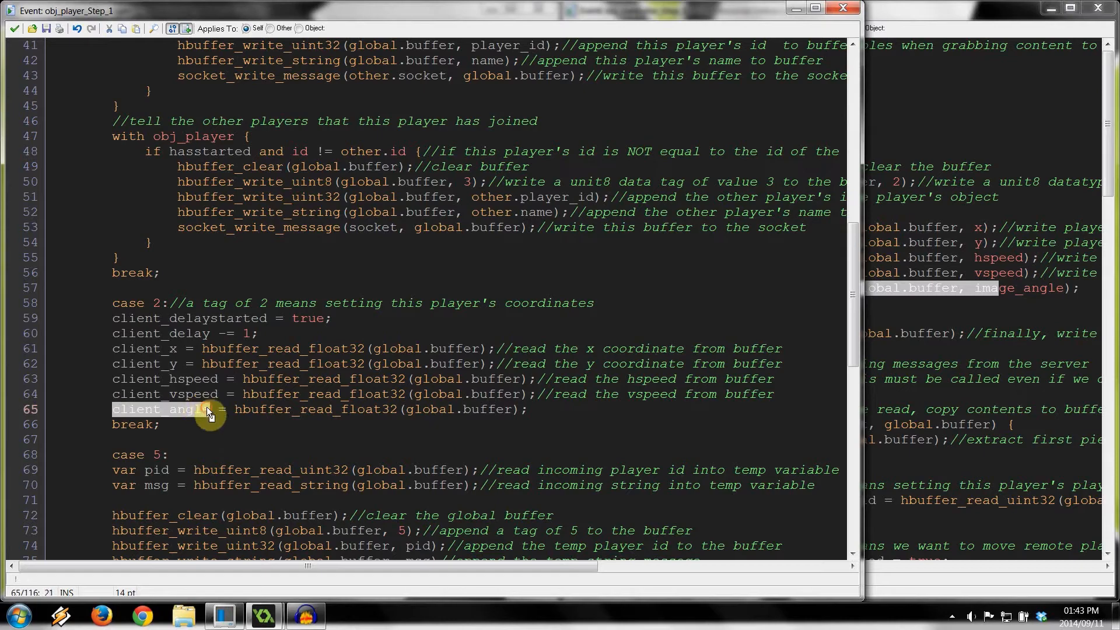
scroll(up, 3)
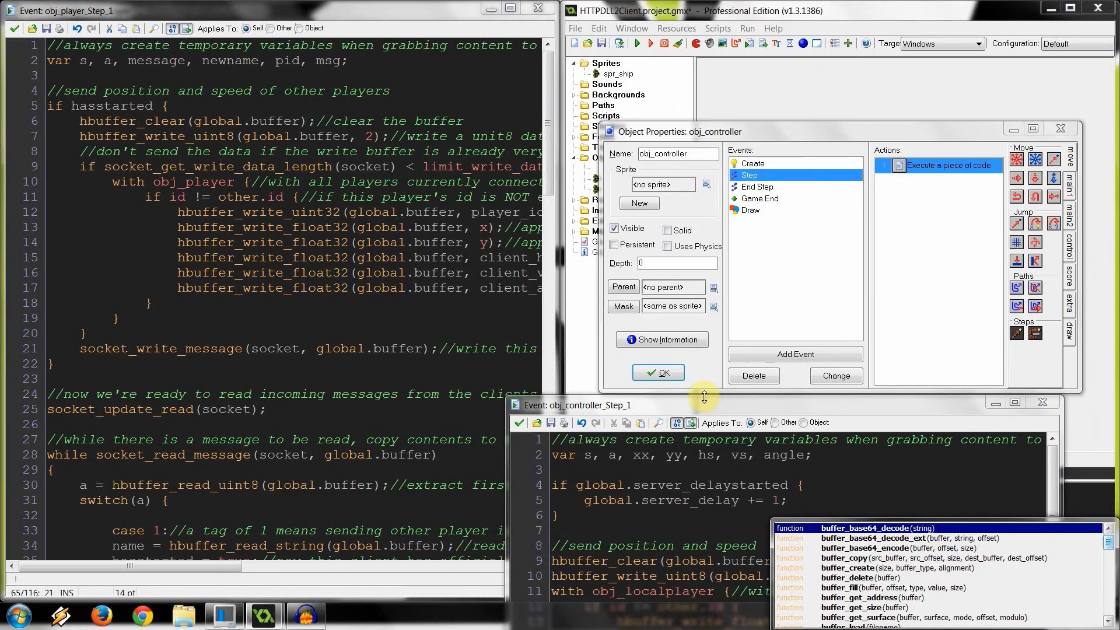
Show the client controller reading angle from the buffer and assigning server_angle = angle in case 2.
click(657, 373)
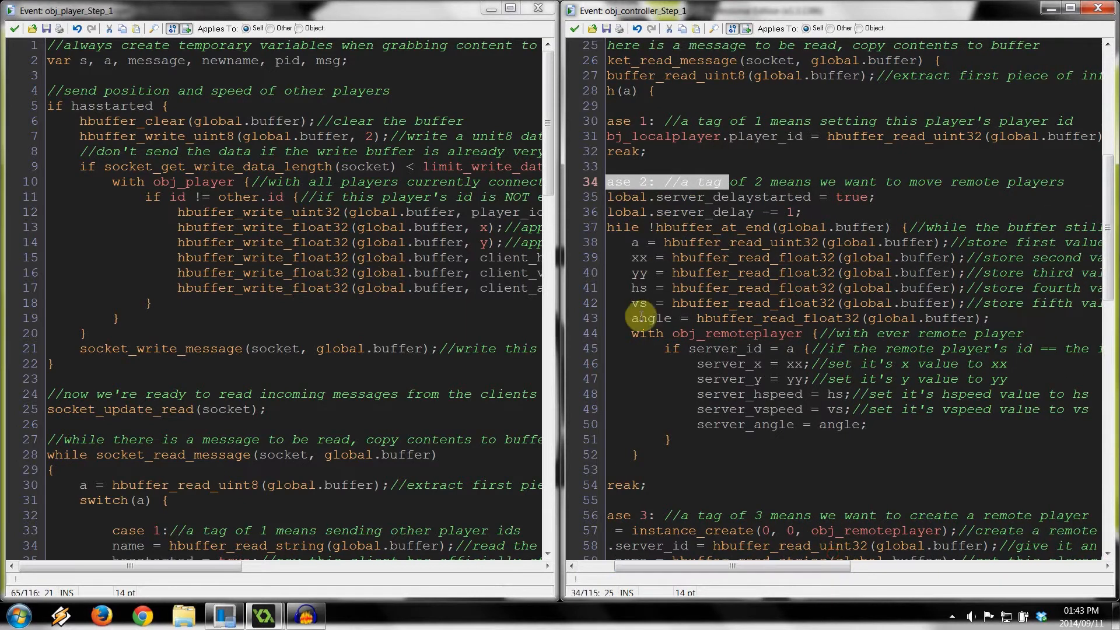
double_click(650, 317)
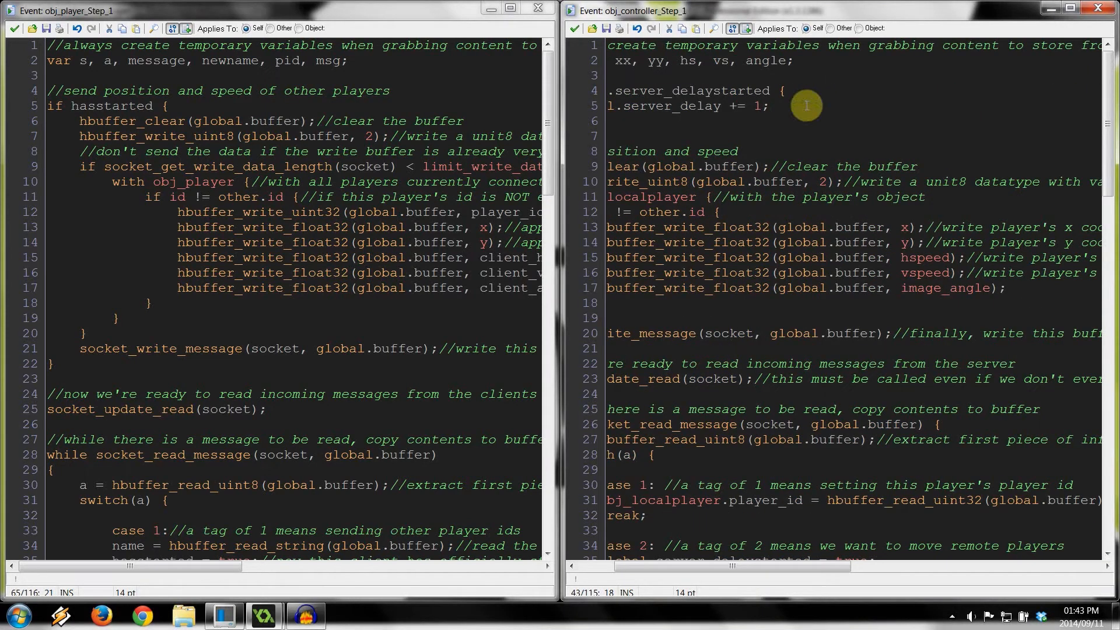
double_click(774, 60)
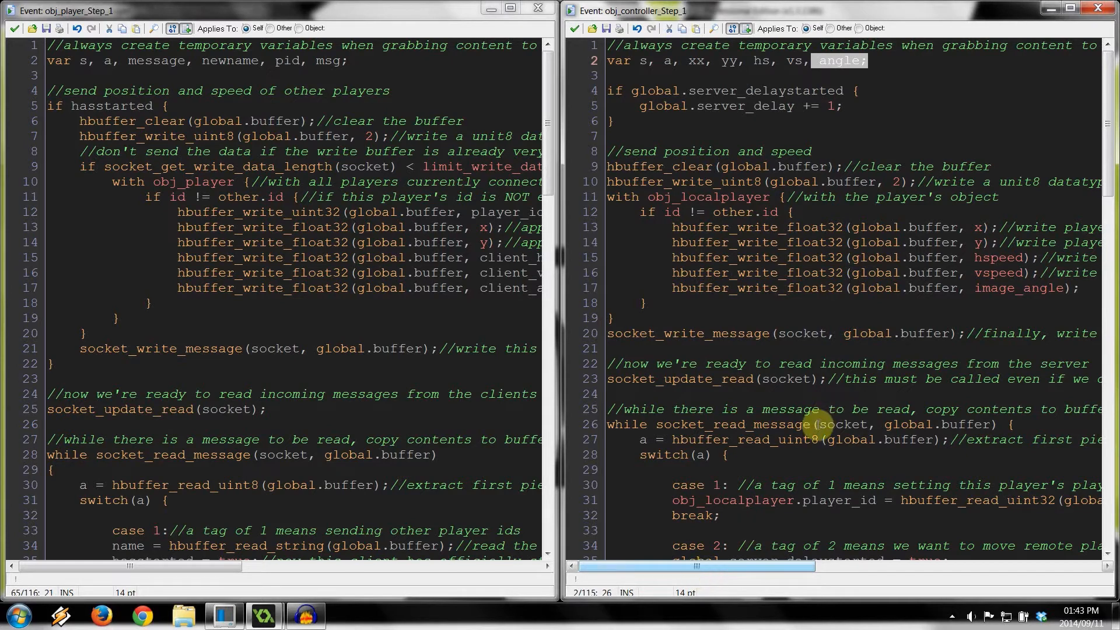
scroll(down, 3)
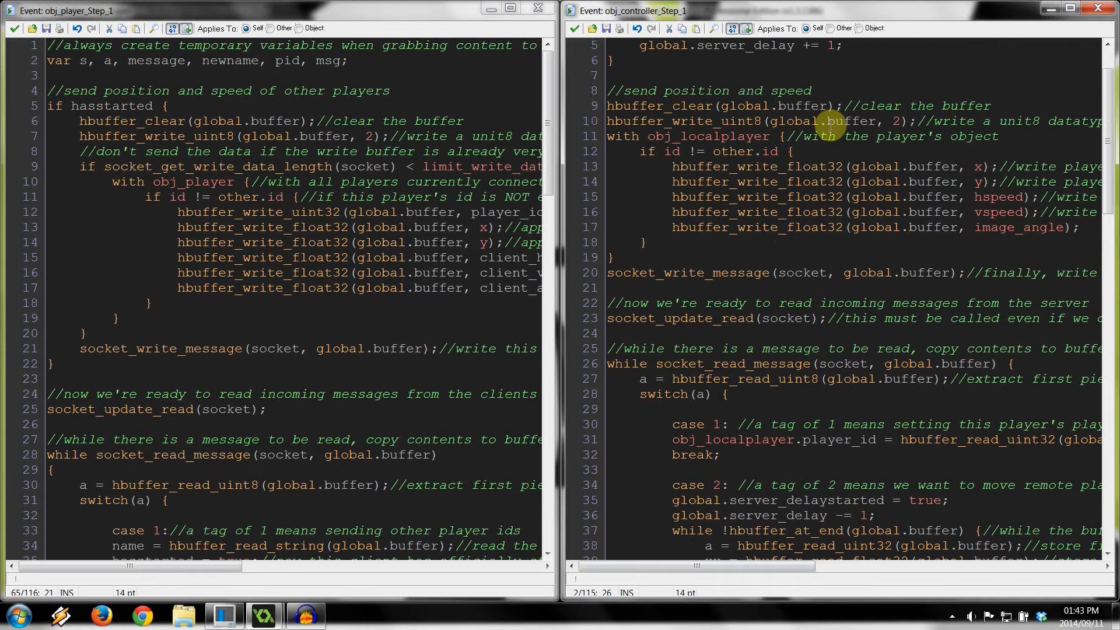
scroll(up, 3)
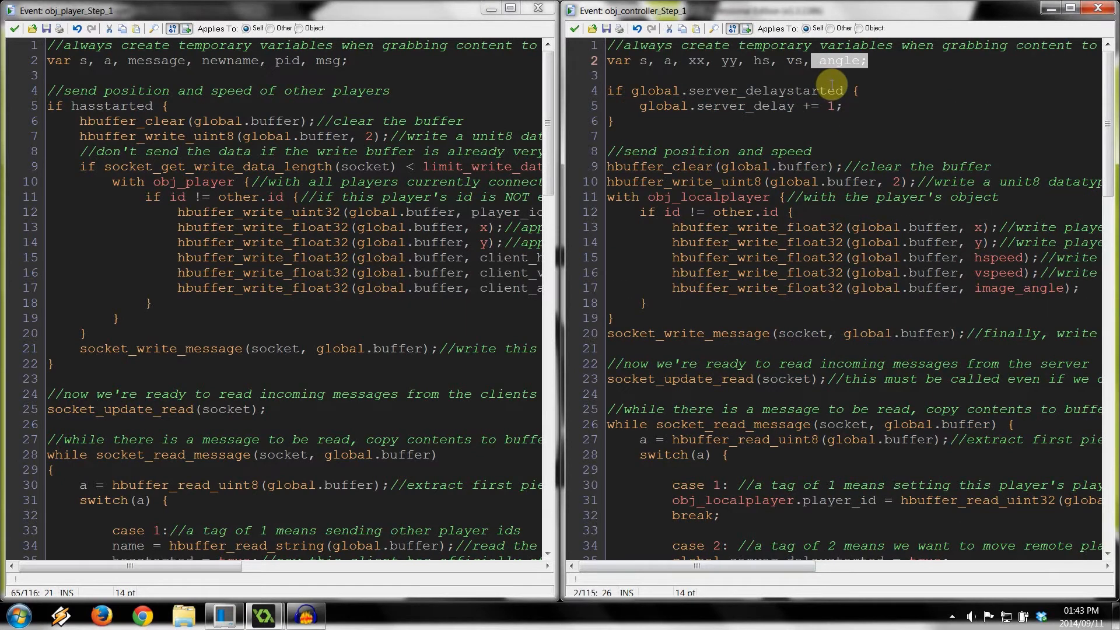
scroll(down, 3)
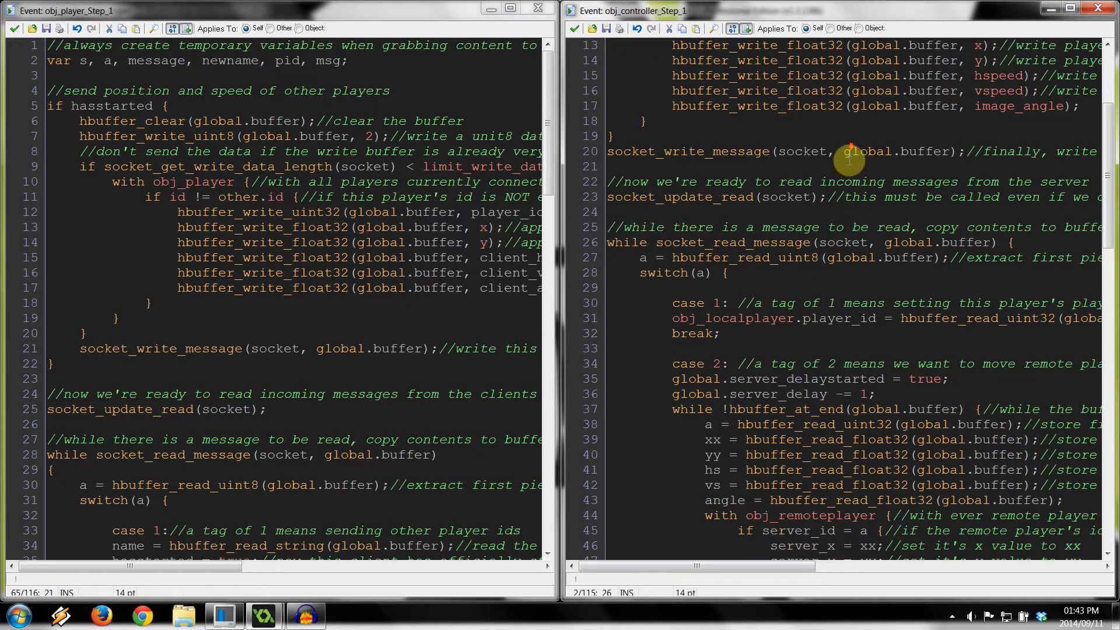
scroll(down, 3)
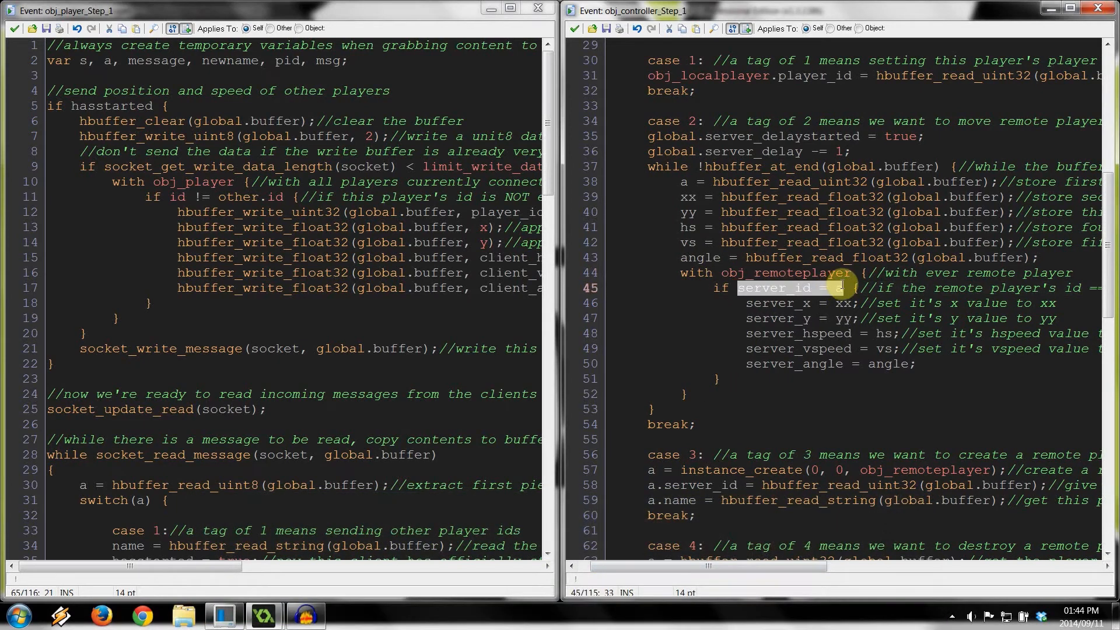
mouse_move(882, 333)
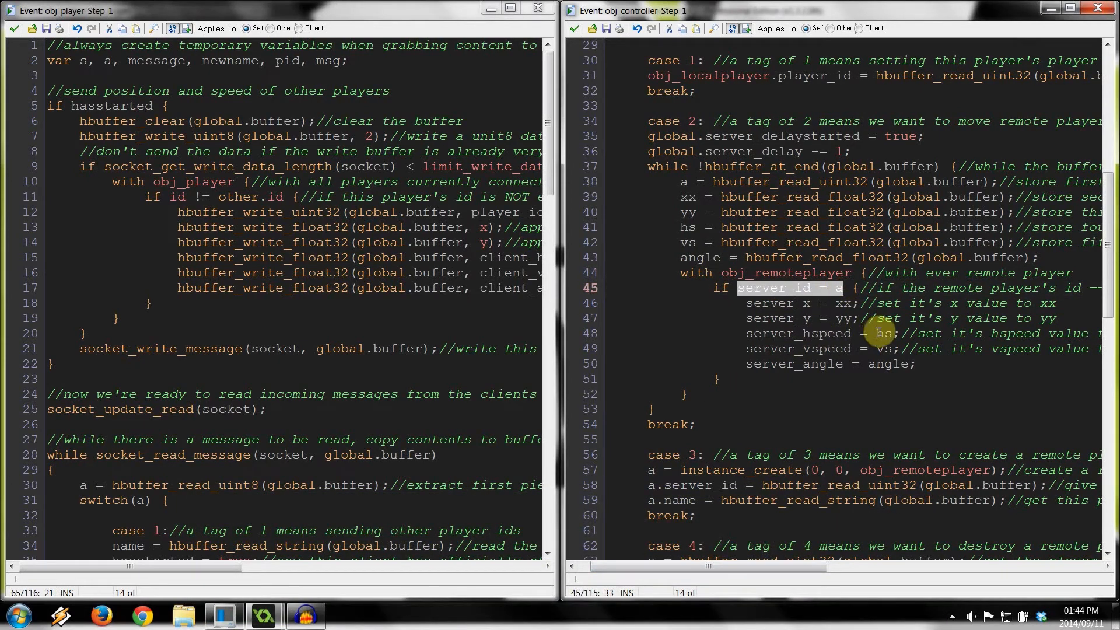
mouse_move(748, 363)
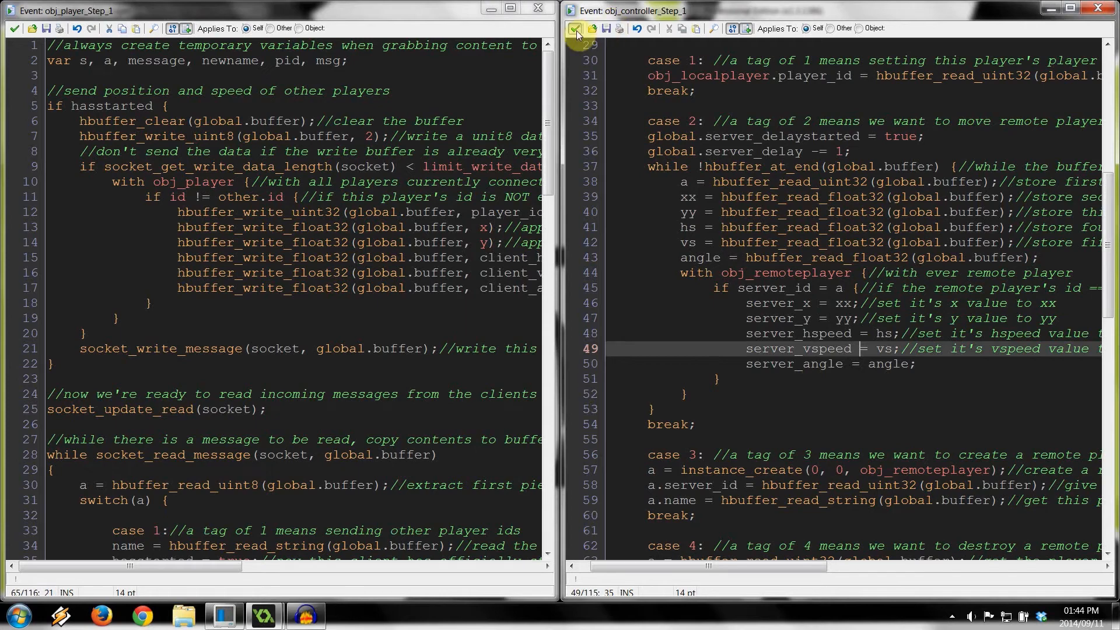
Confirm obj_remoteplayer's End Step sets image_angle = server_angle, then close it.
click(575, 34)
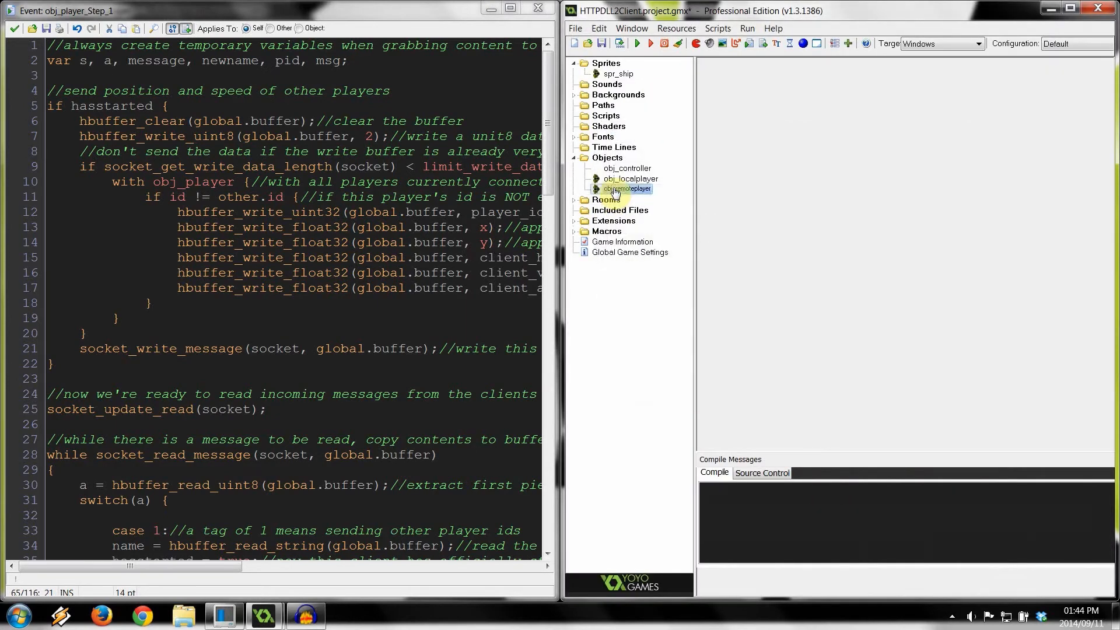
double_click(627, 188)
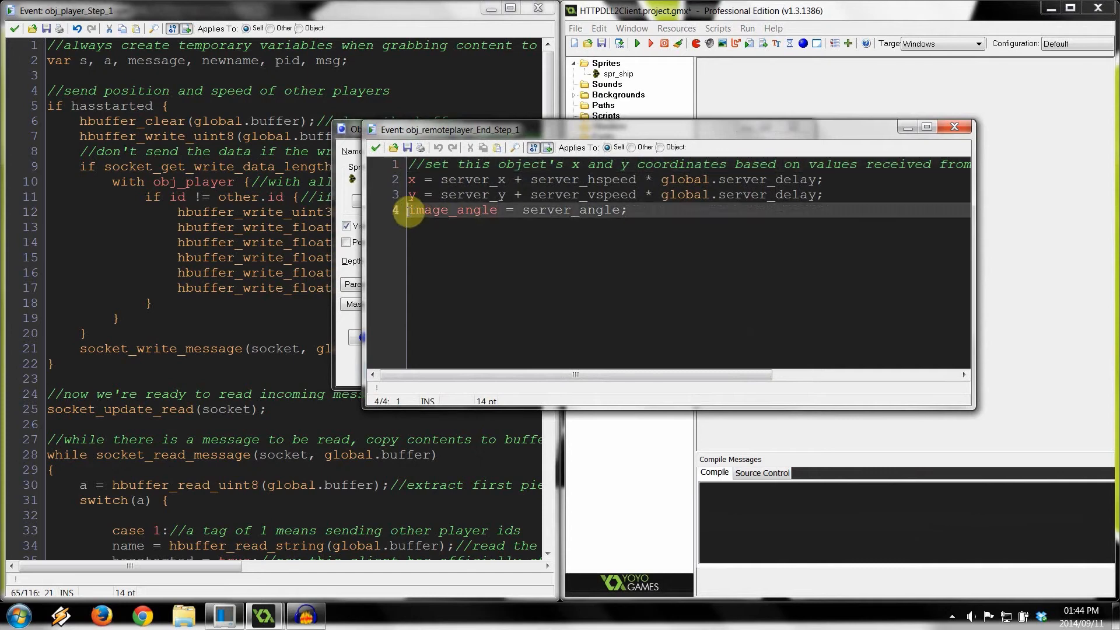
double_click(451, 209)
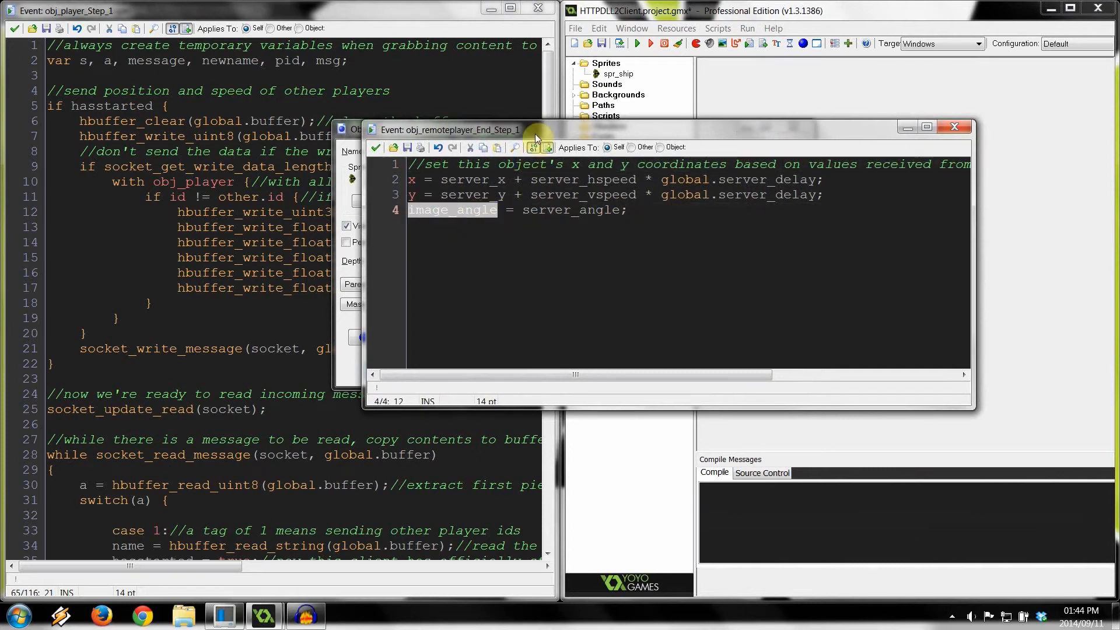
double_click(570, 209)
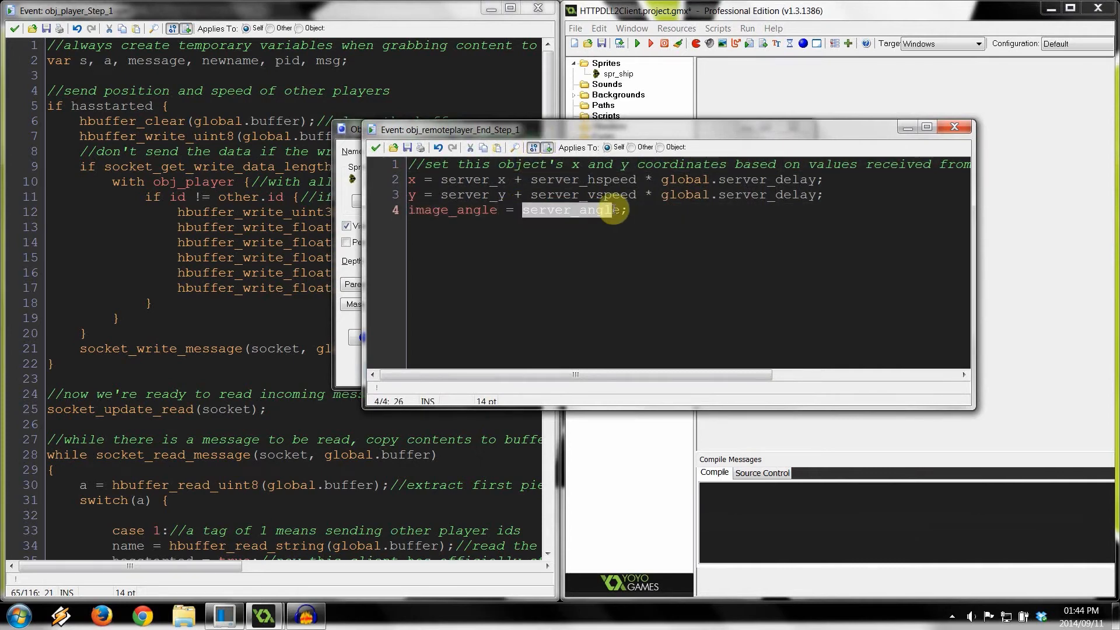
click(561, 210)
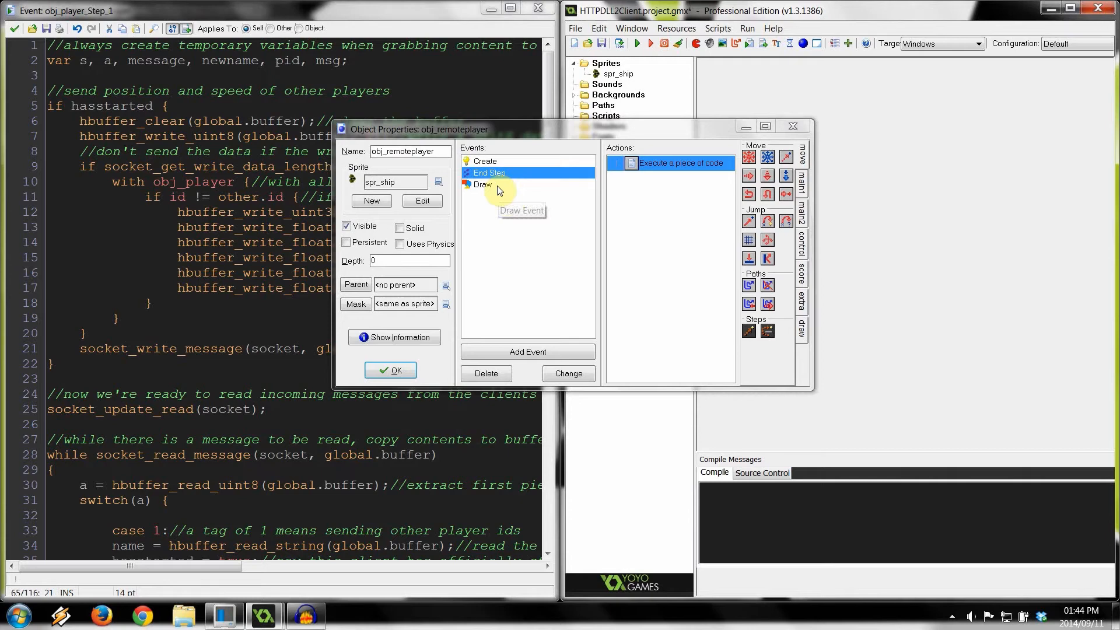
Inspect the Draw Self action in the remote player's Draw event.
click(486, 185)
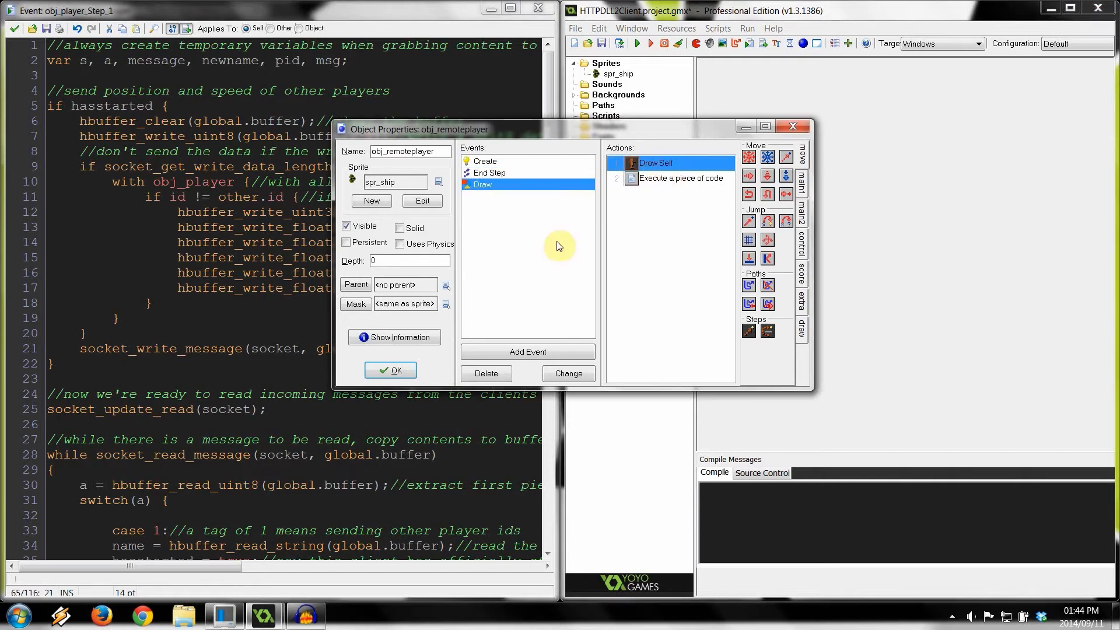
mouse_move(479, 193)
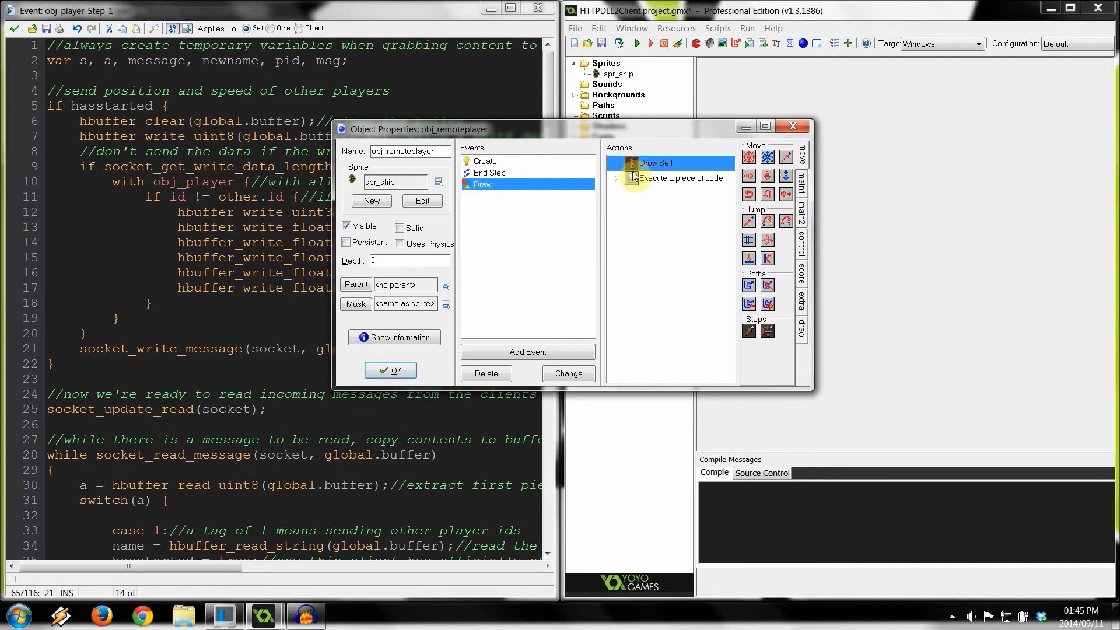
double_click(678, 177)
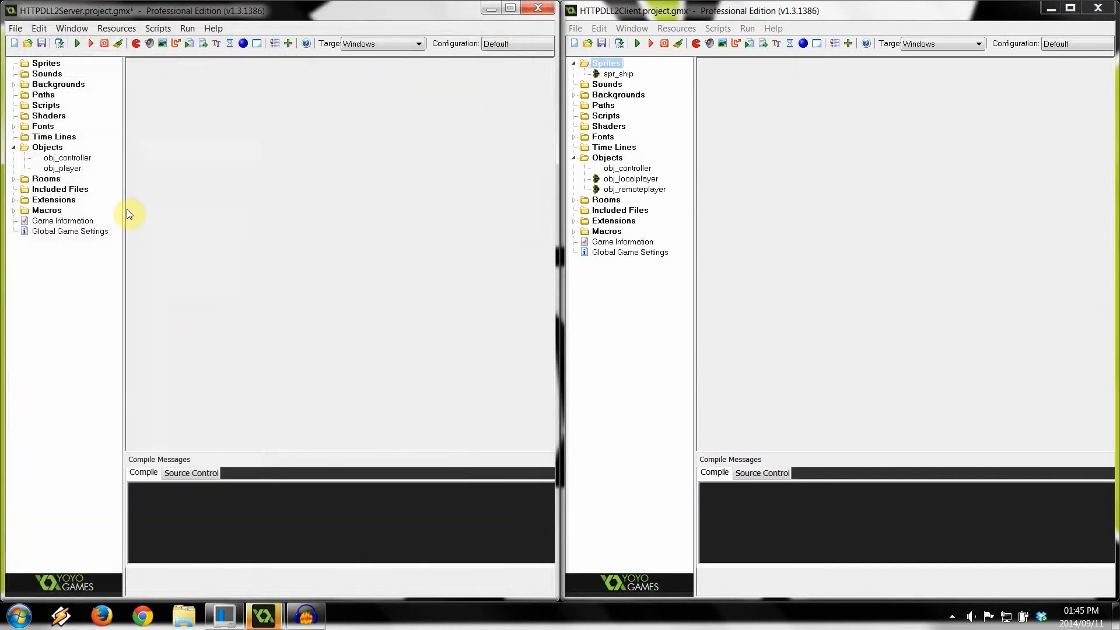
mouse_move(81, 119)
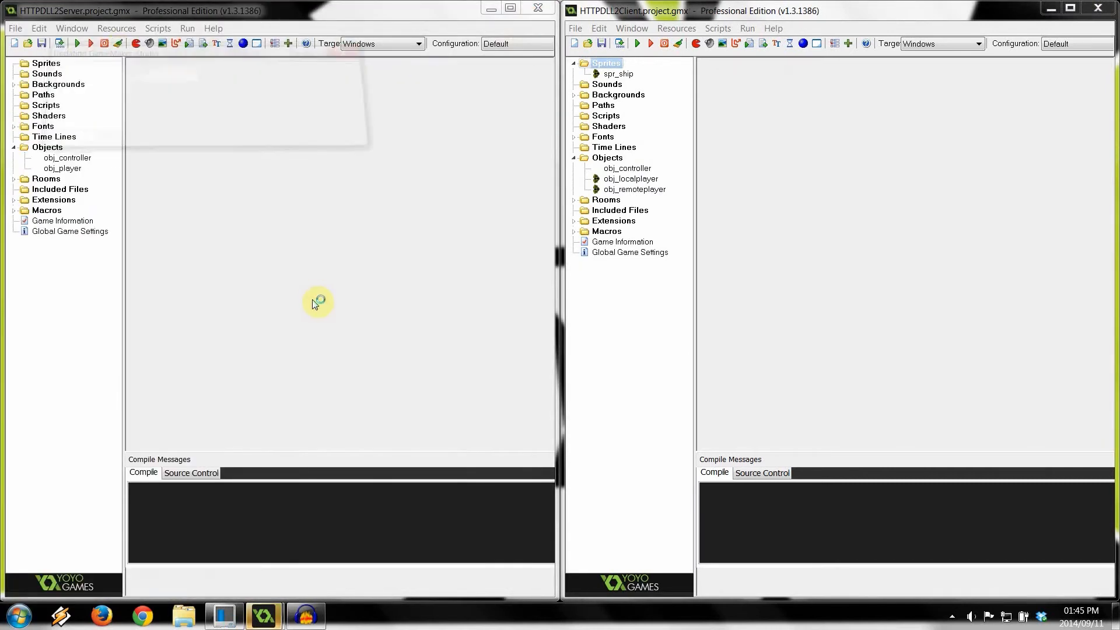
Run the server game and the client game.
click(76, 43)
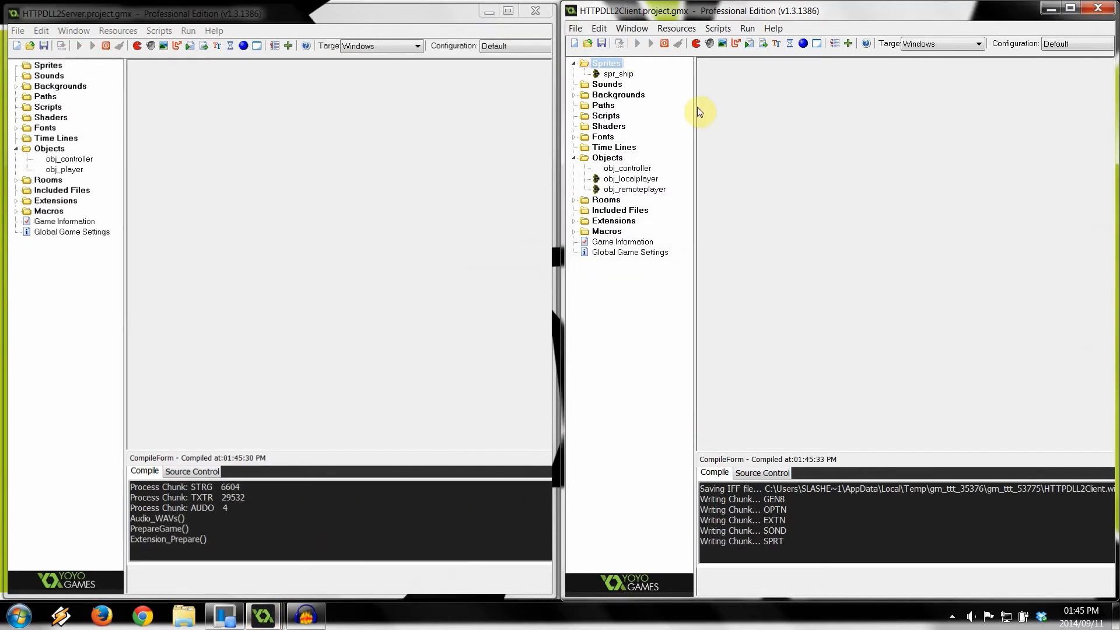
click(90, 46)
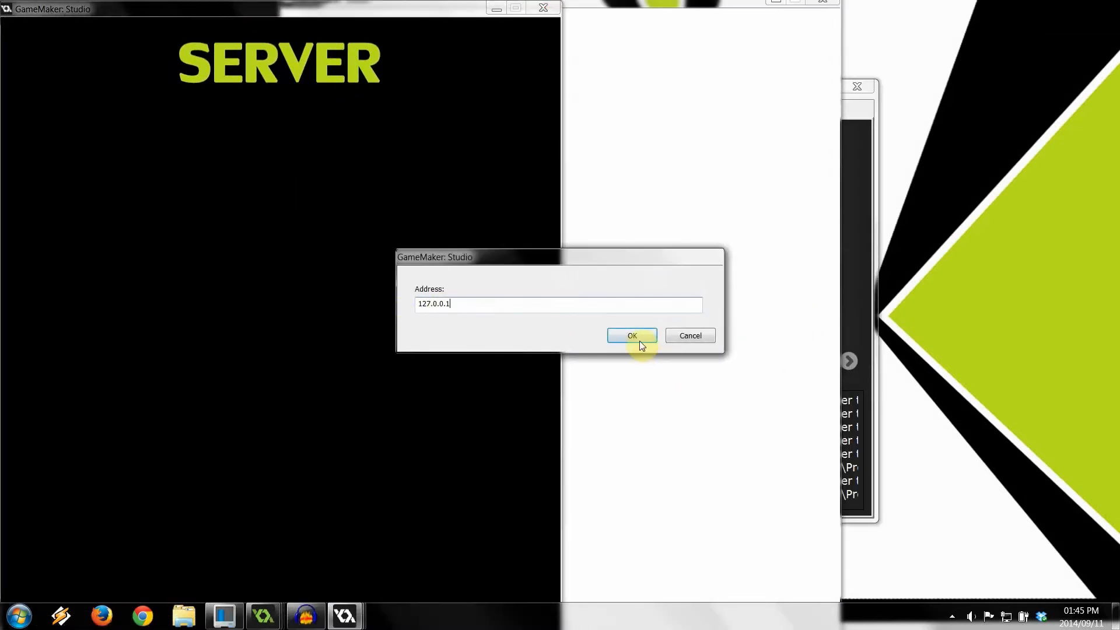
Join the server at 127.0.0.1 as JP and confirm the server window shows the client.
click(631, 336)
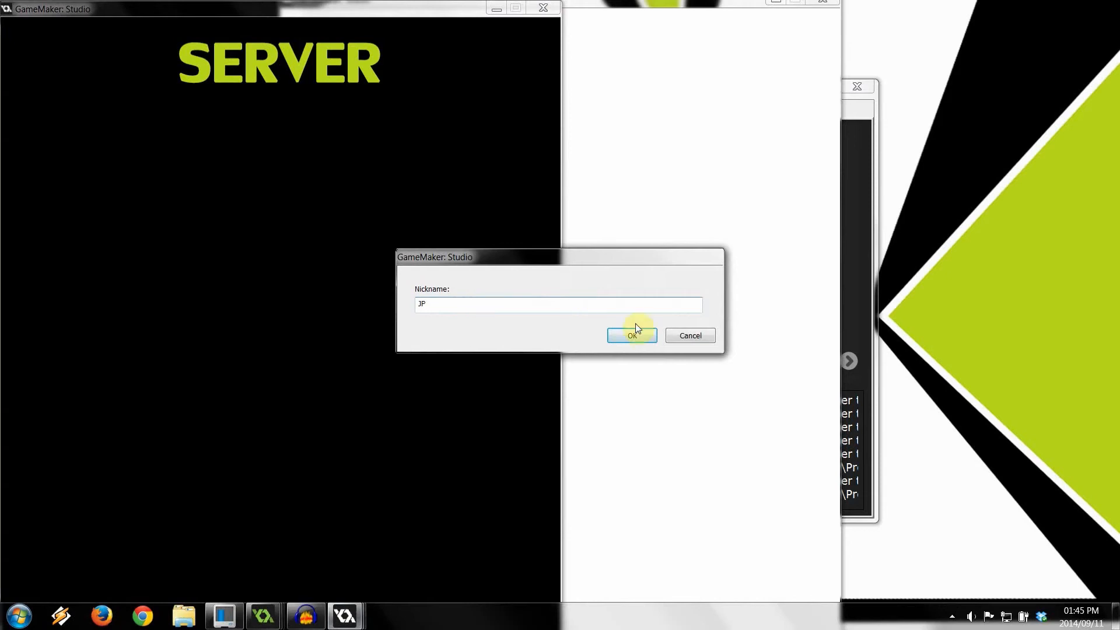
click(631, 336)
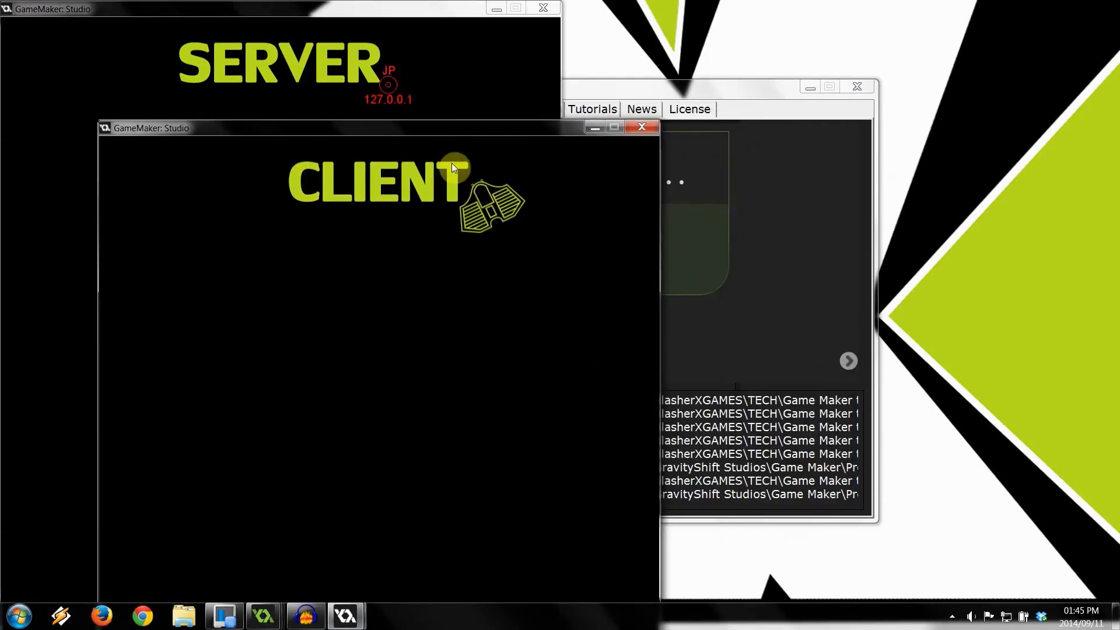
click(641, 126)
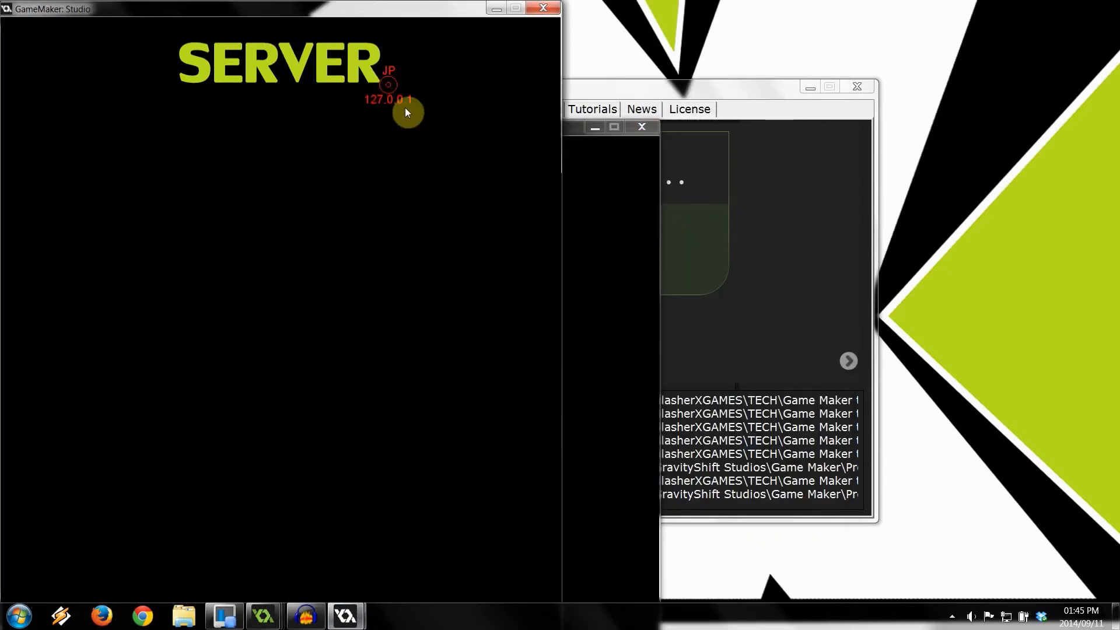
mouse_move(546, 237)
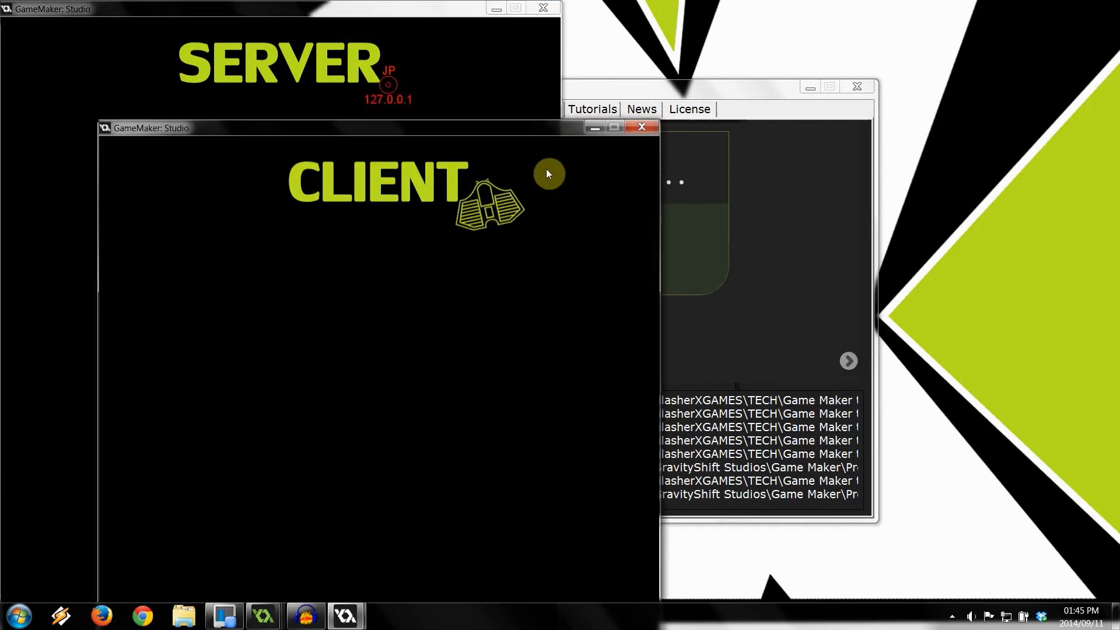
click(640, 126)
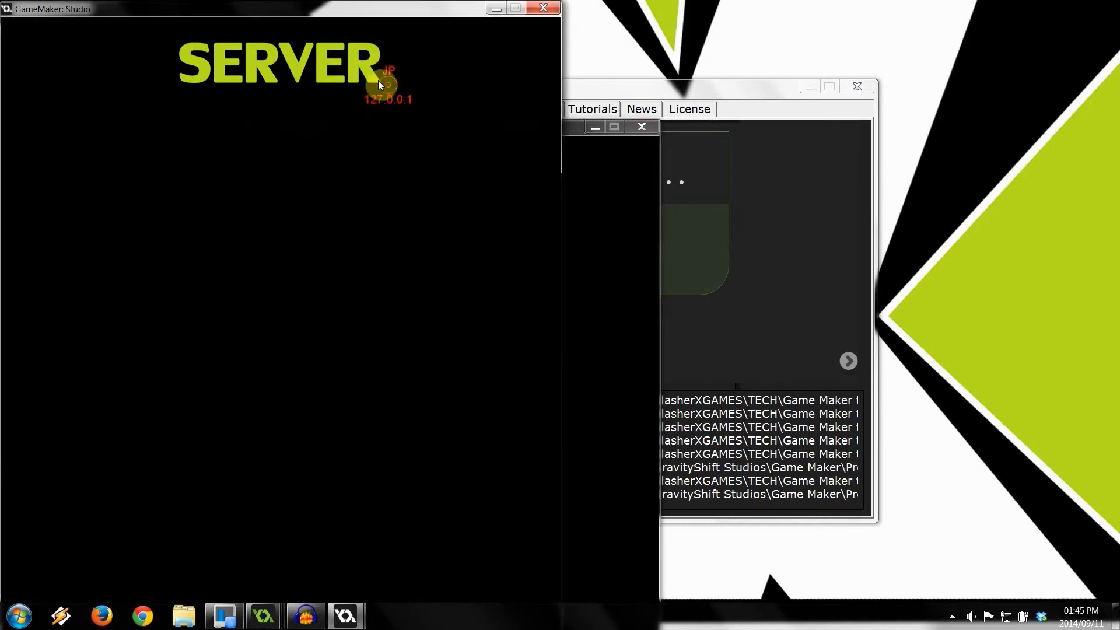
mouse_move(386, 133)
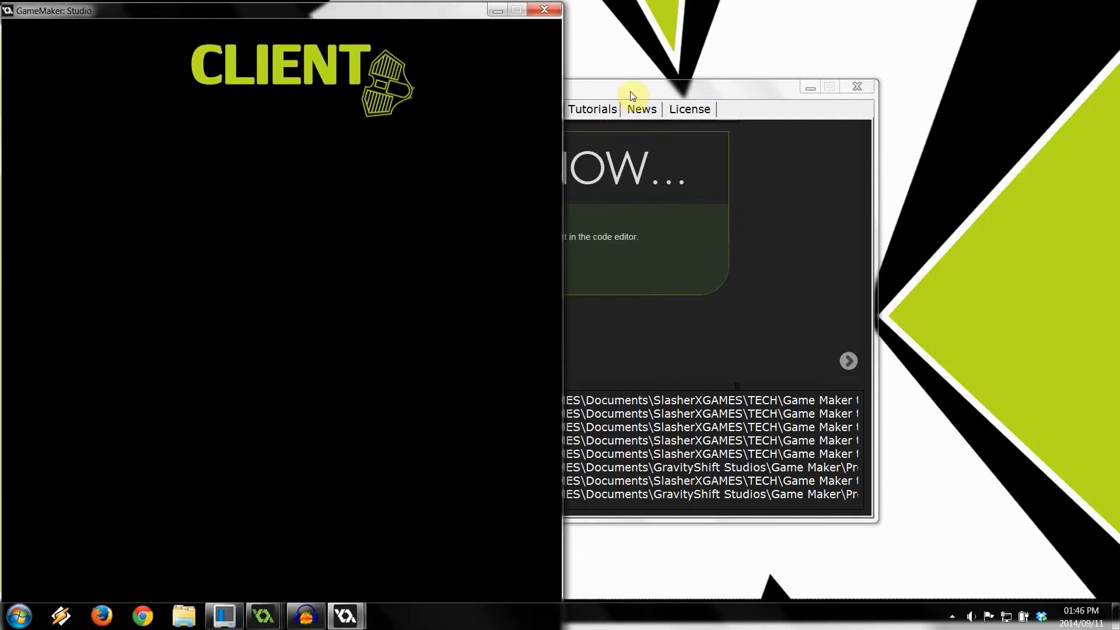
Launch a second client and join 127.0.0.1 under a different nickname.
click(1092, 11)
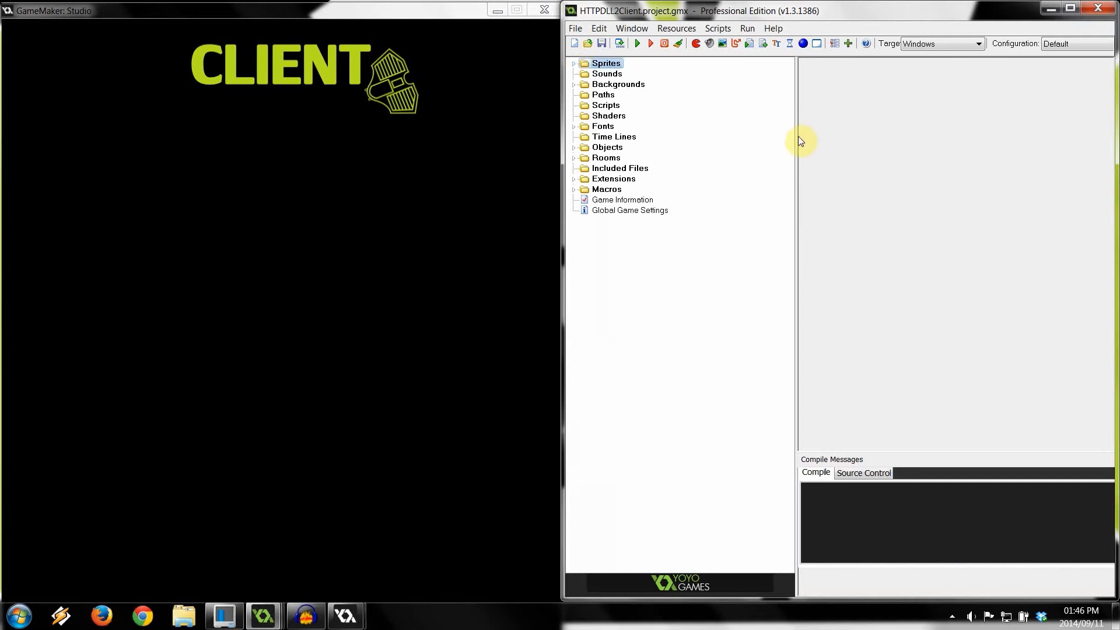
click(636, 43)
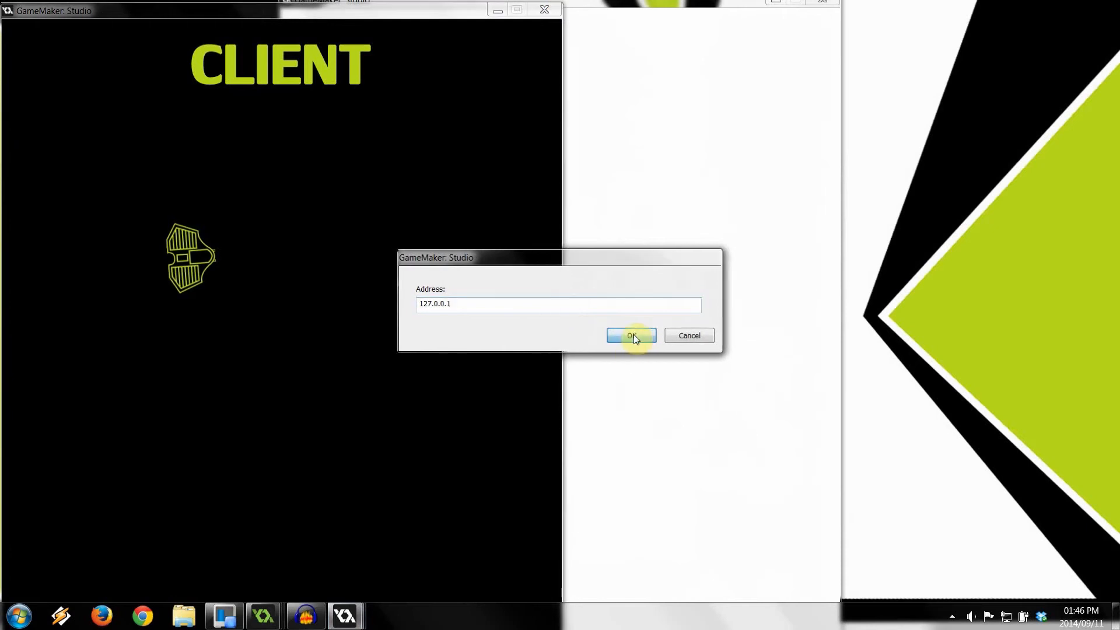
click(632, 336)
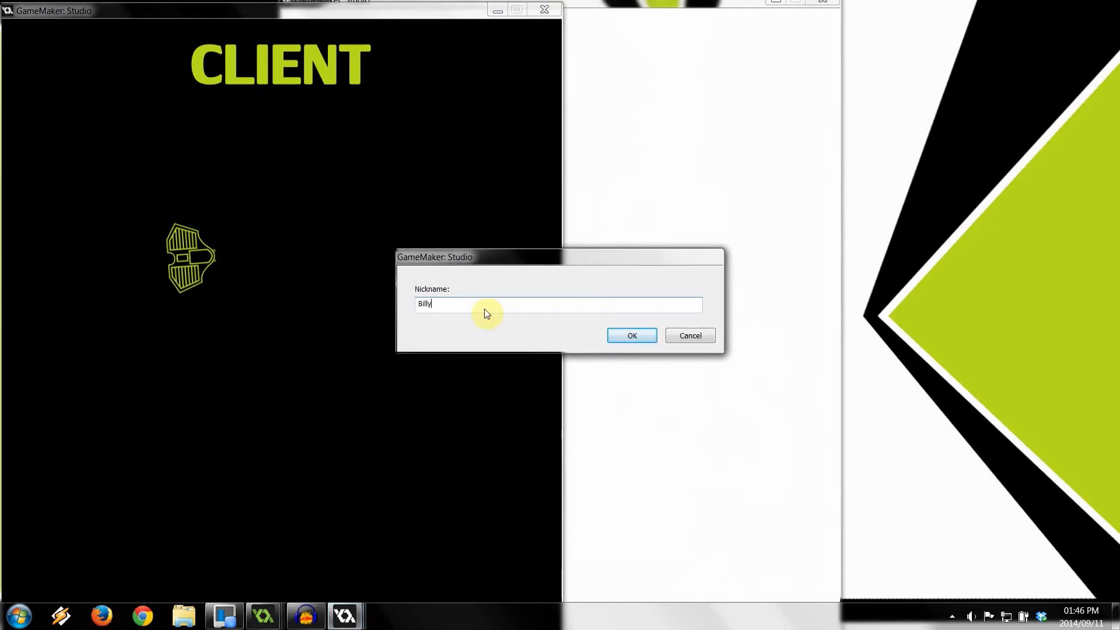
click(632, 335)
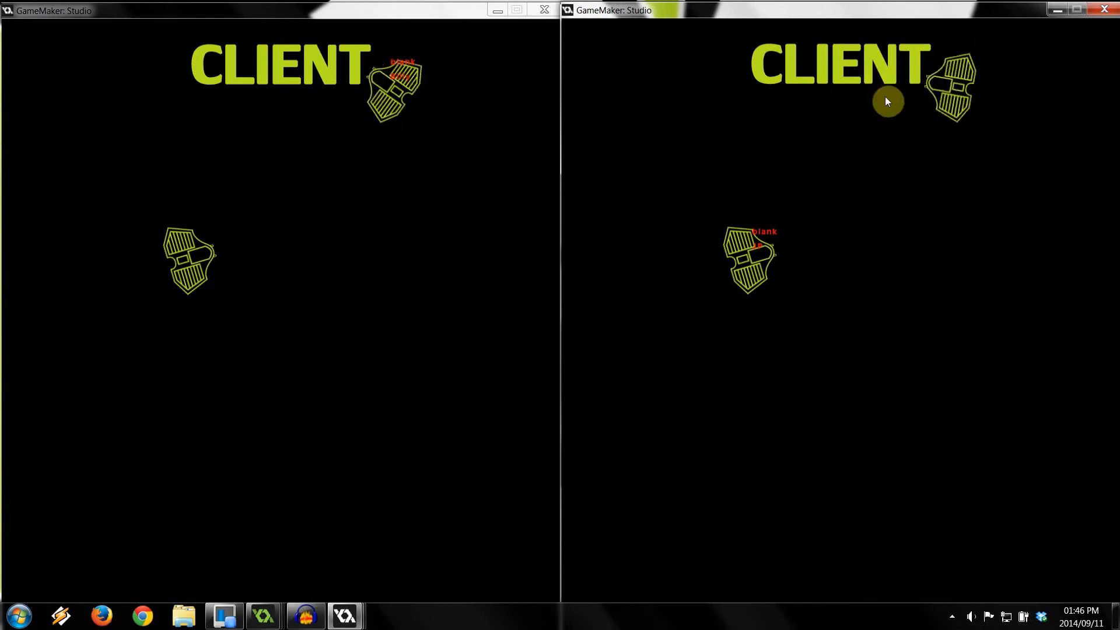
mouse_move(698, 201)
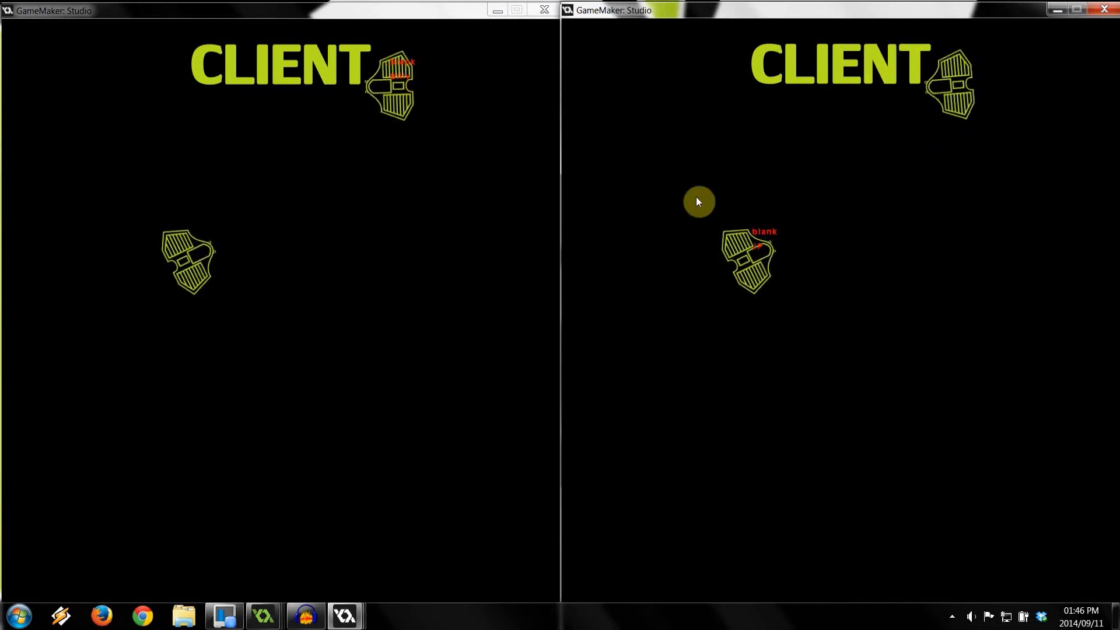
mouse_move(953, 208)
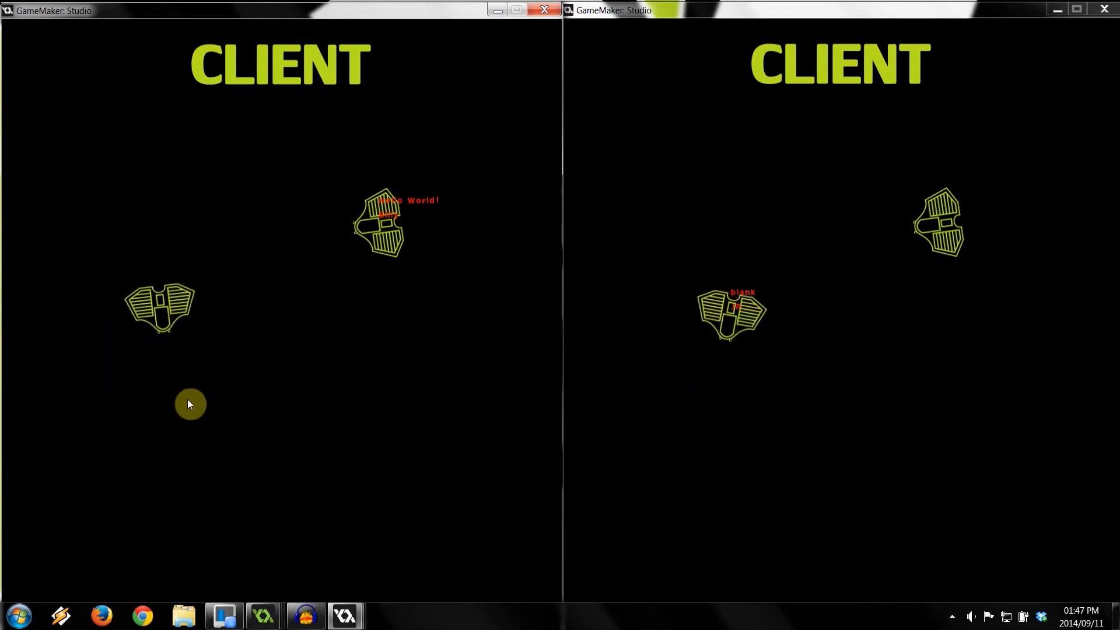
mouse_move(285, 269)
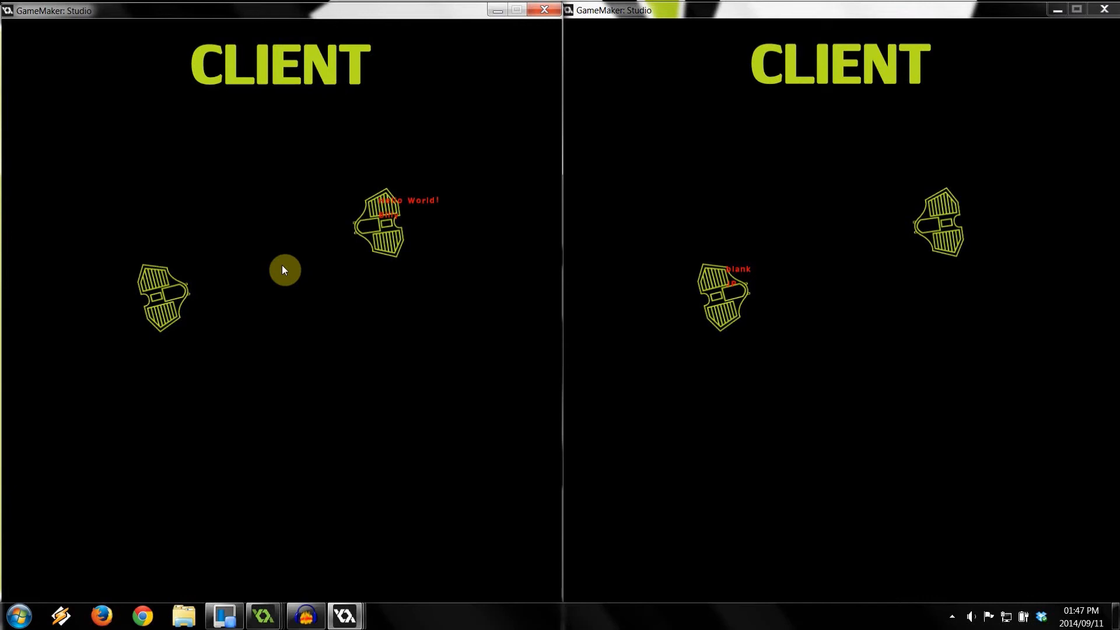
mouse_move(714, 397)
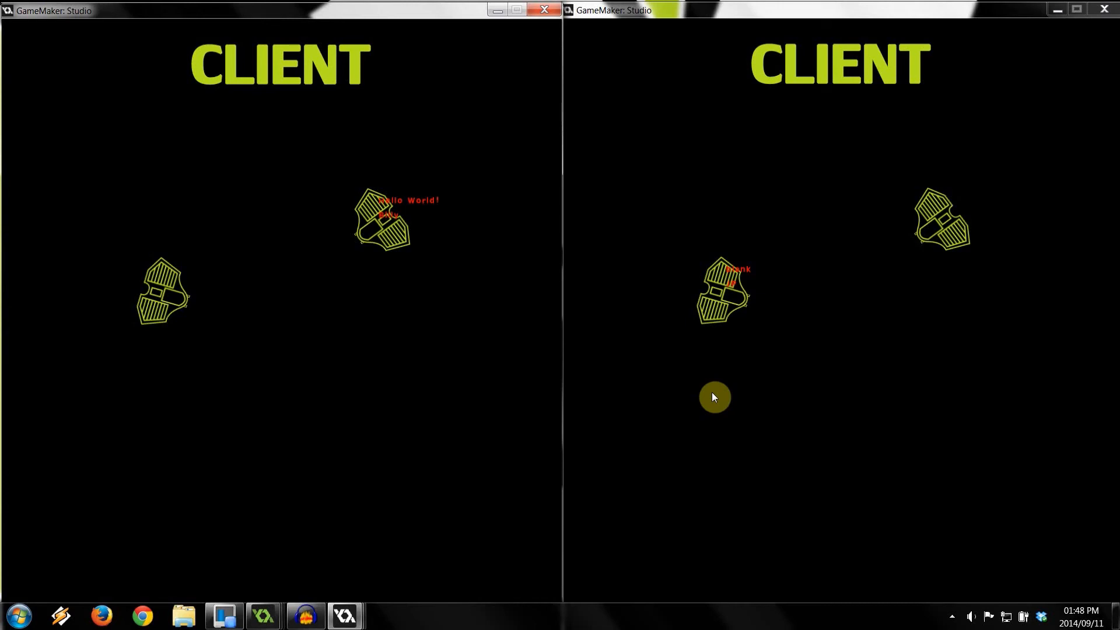
mouse_move(513, 249)
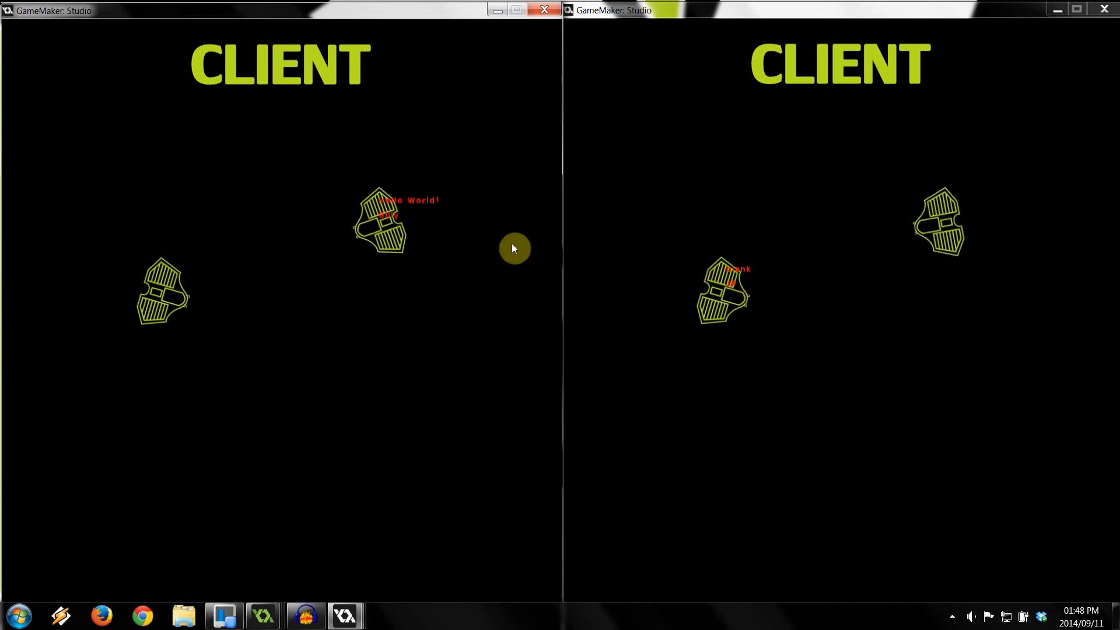
mouse_move(905, 208)
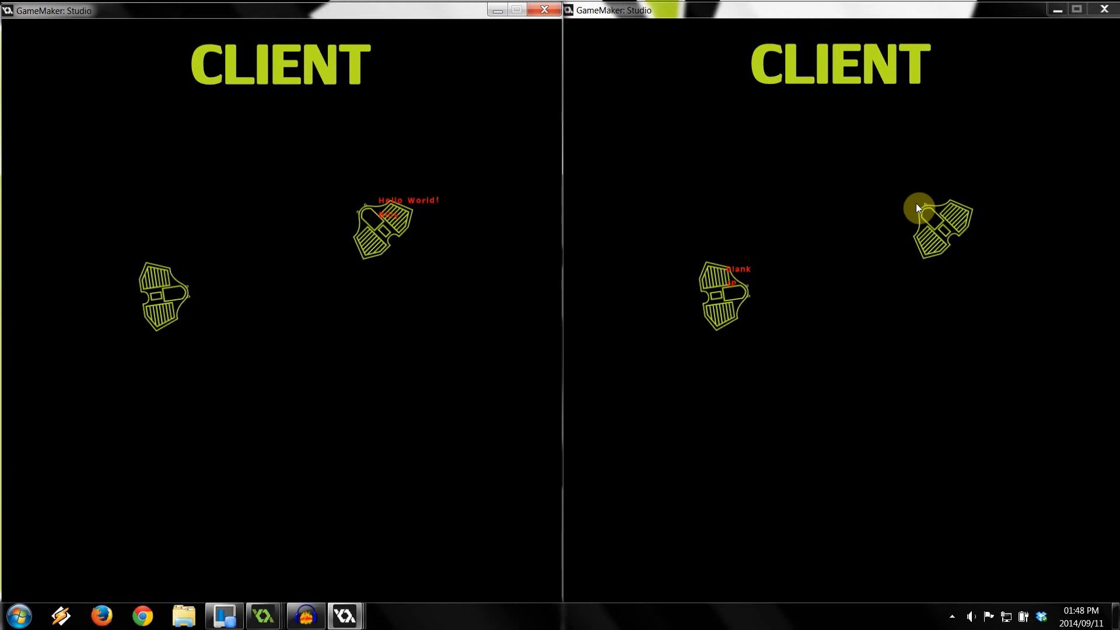
mouse_move(826, 211)
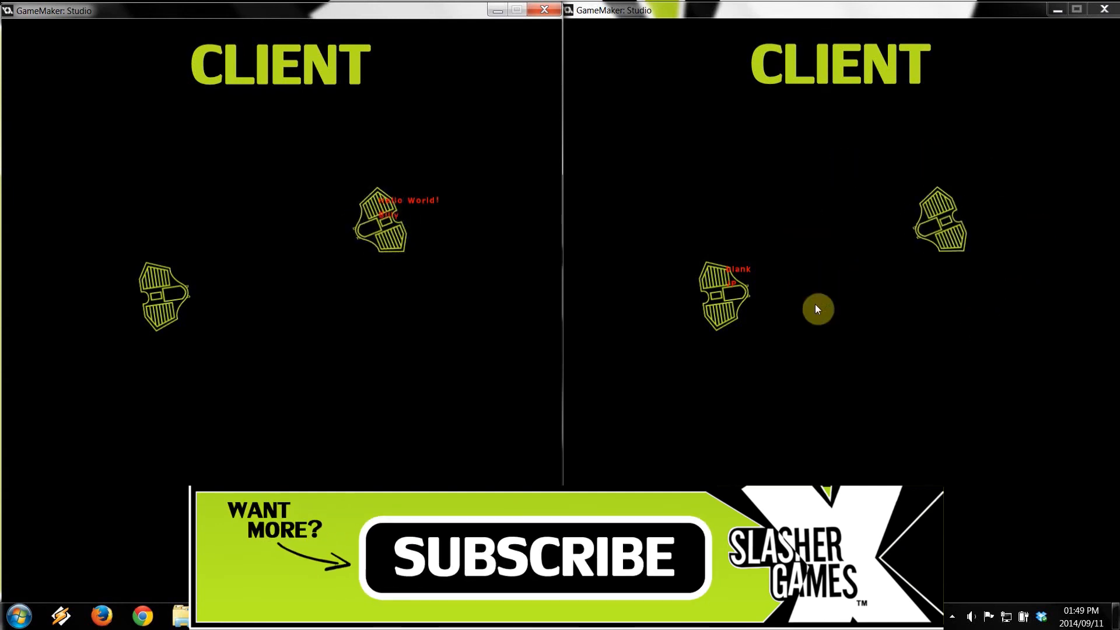
mouse_move(871, 336)
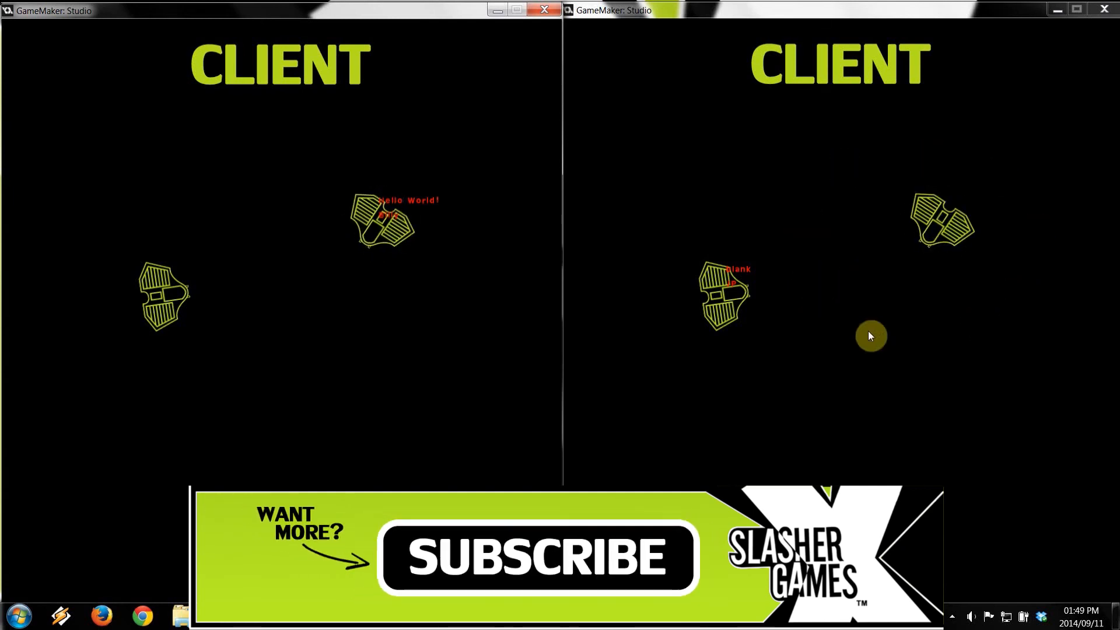